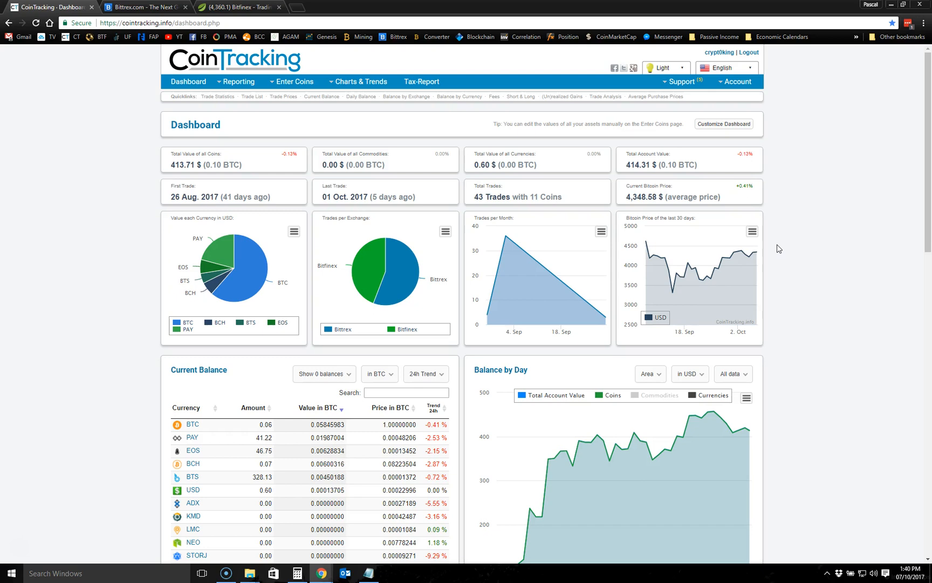
{"action": "mouse_move", "coordinate": [832, 249]}
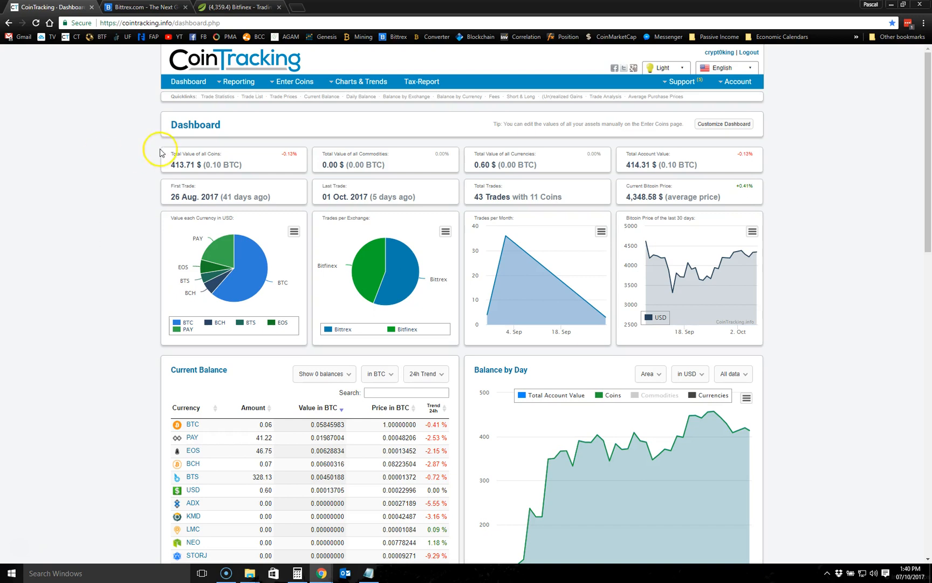
- Switch to Bittrex and bring up the Orders page with open and completed orders
{"action": "left_click", "coordinate": [143, 6]}
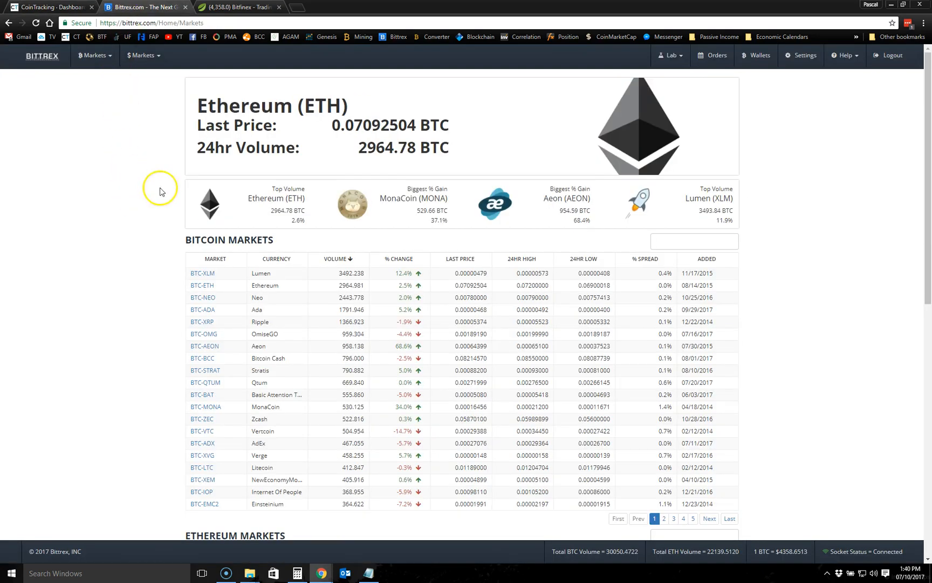
{"action": "mouse_move", "coordinate": [832, 252]}
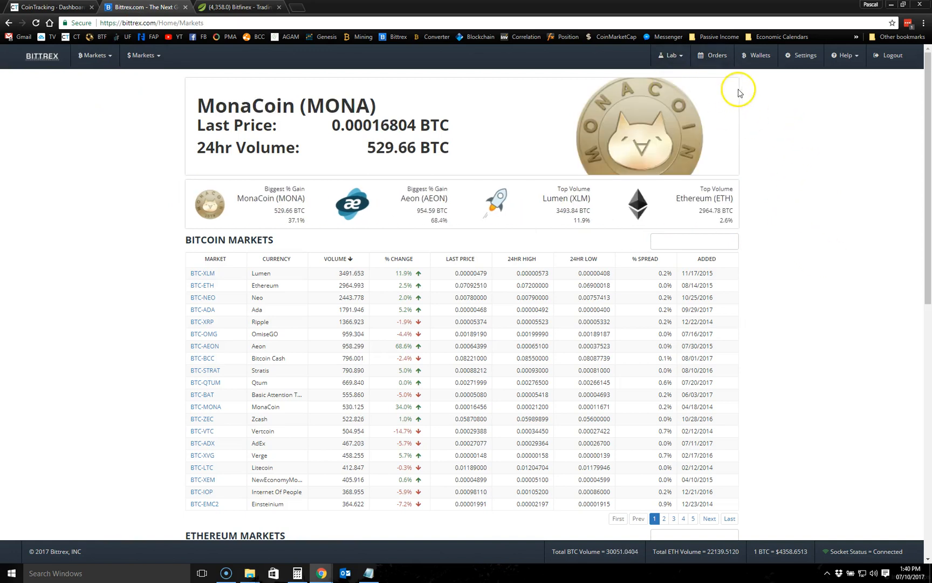
{"action": "left_click", "coordinate": [713, 55]}
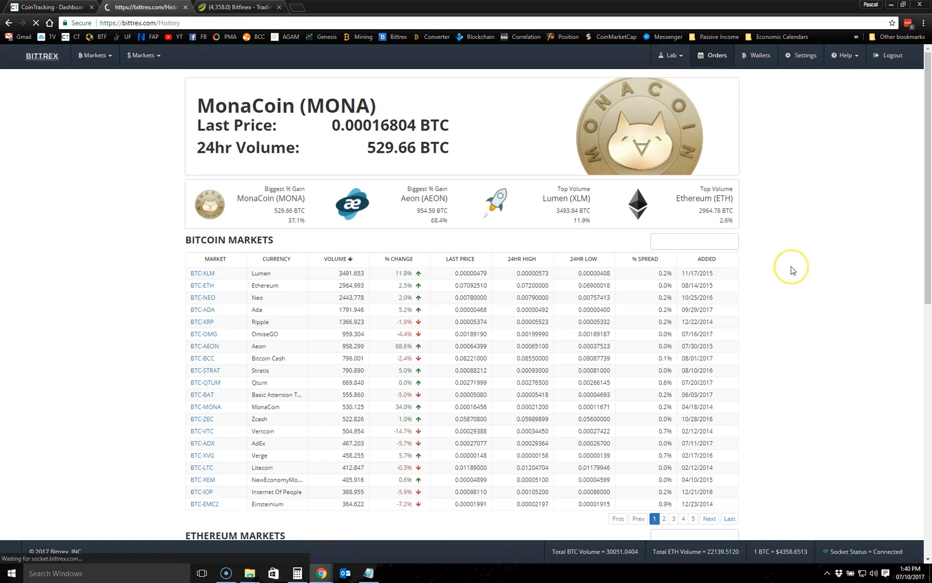
{"action": "left_click", "coordinate": [715, 55]}
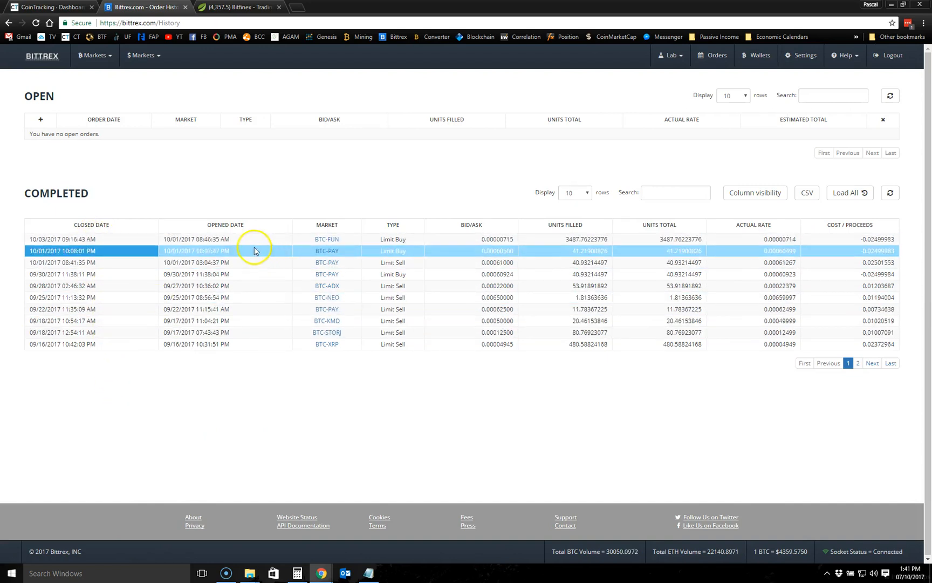
- Review the completed FUN and PAY limit buy orders, then move to the Bitfinex exchange
{"action": "left_click", "coordinate": [493, 239]}
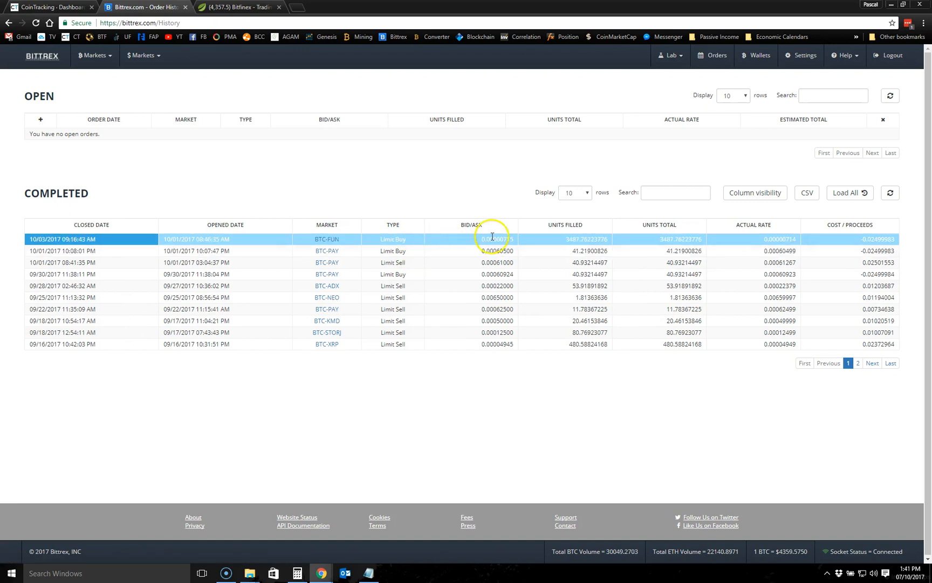
{"action": "left_click", "coordinate": [488, 343]}
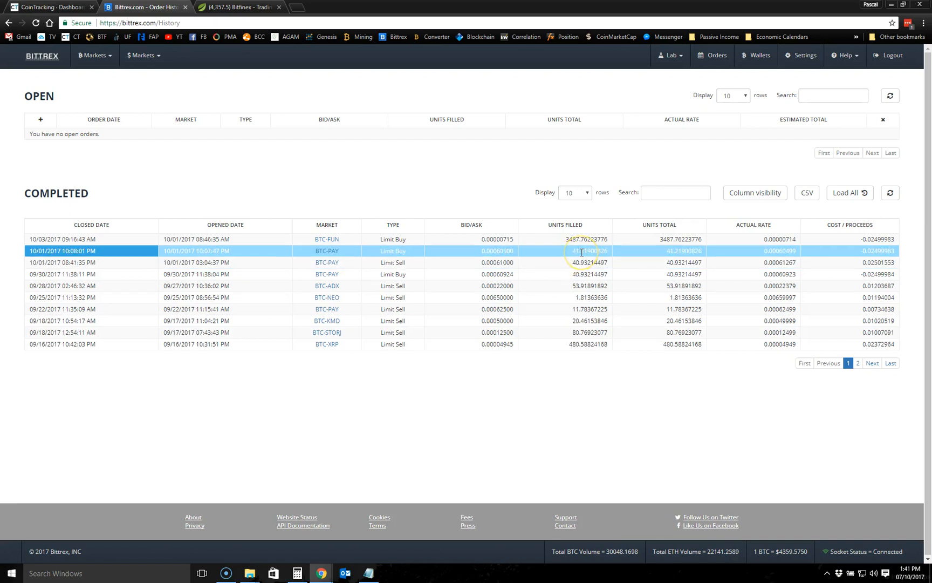
{"action": "mouse_move", "coordinate": [847, 258]}
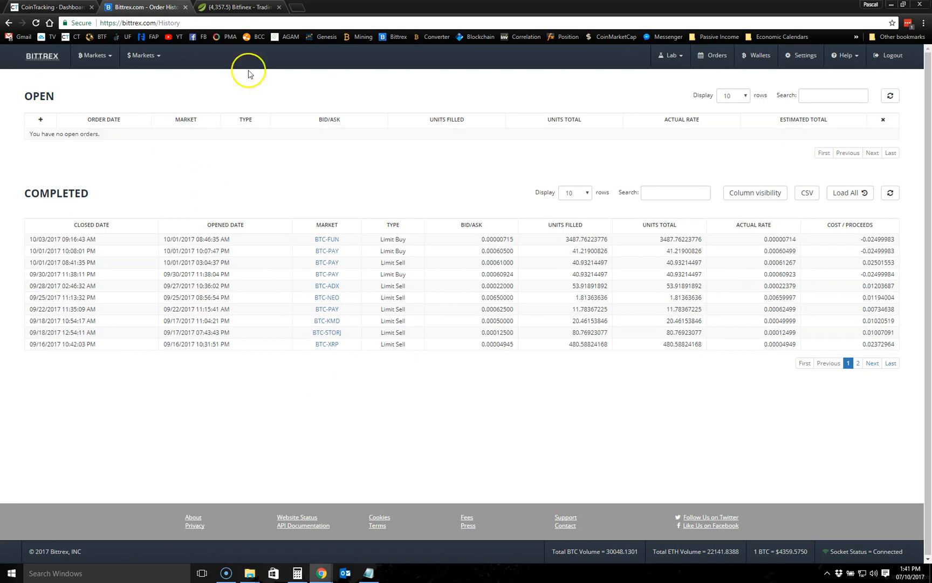
{"action": "left_click", "coordinate": [237, 7]}
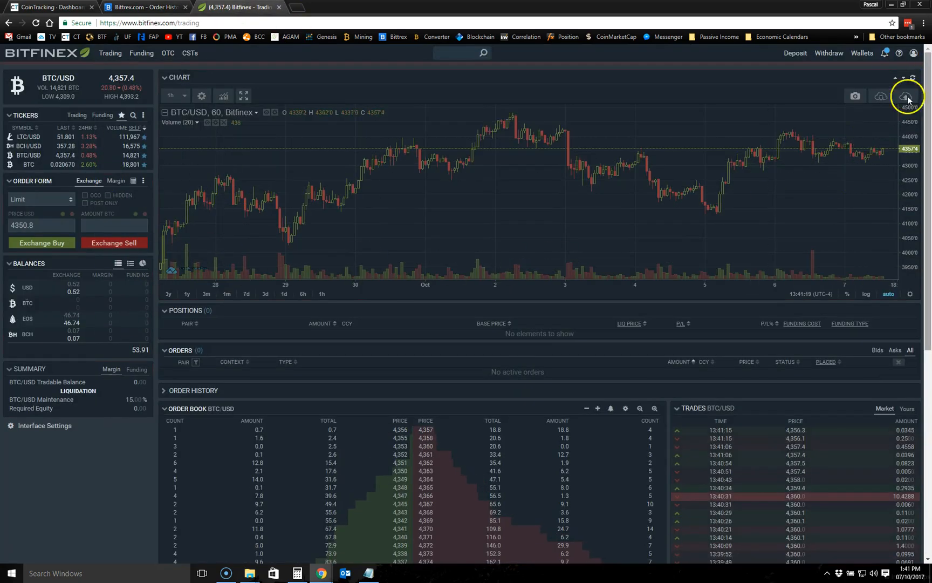
- Request the Trade History report from the Bitfinex account Reports section
{"action": "left_click", "coordinate": [914, 53]}
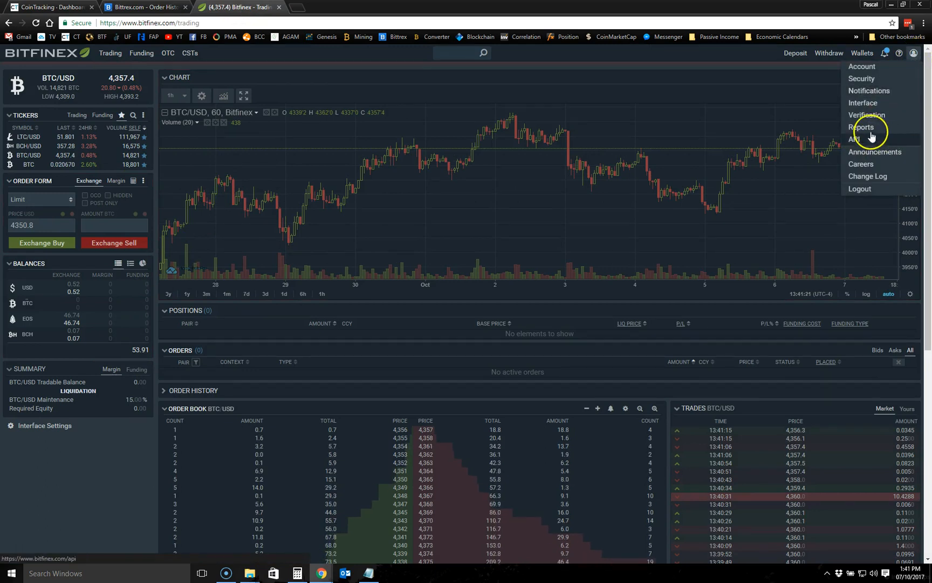
{"action": "left_click", "coordinate": [862, 126]}
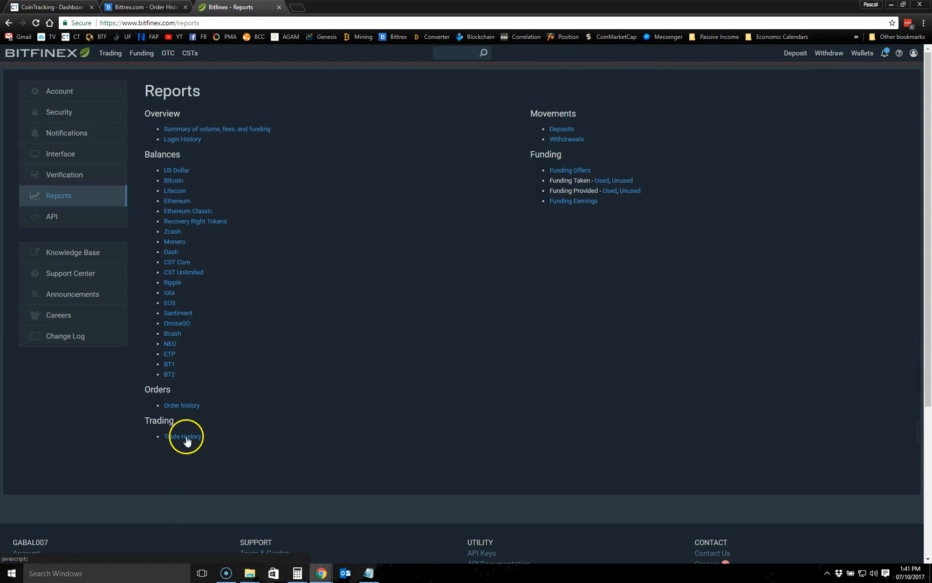
{"action": "left_click", "coordinate": [182, 436]}
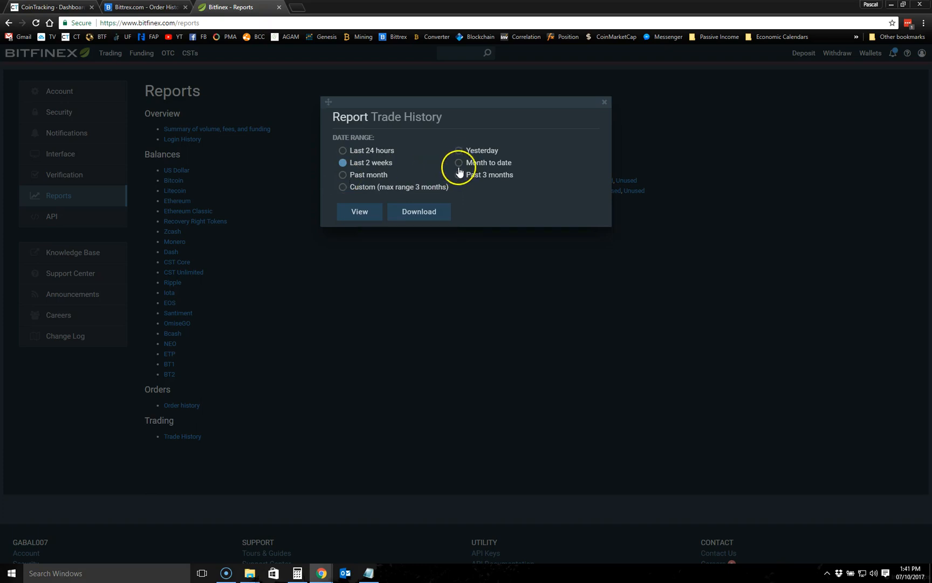
- View trades for the past three months (EOS/BTC, BCH/USD, BTC/USD), then return to CoinTracking
{"action": "left_click", "coordinate": [358, 211]}
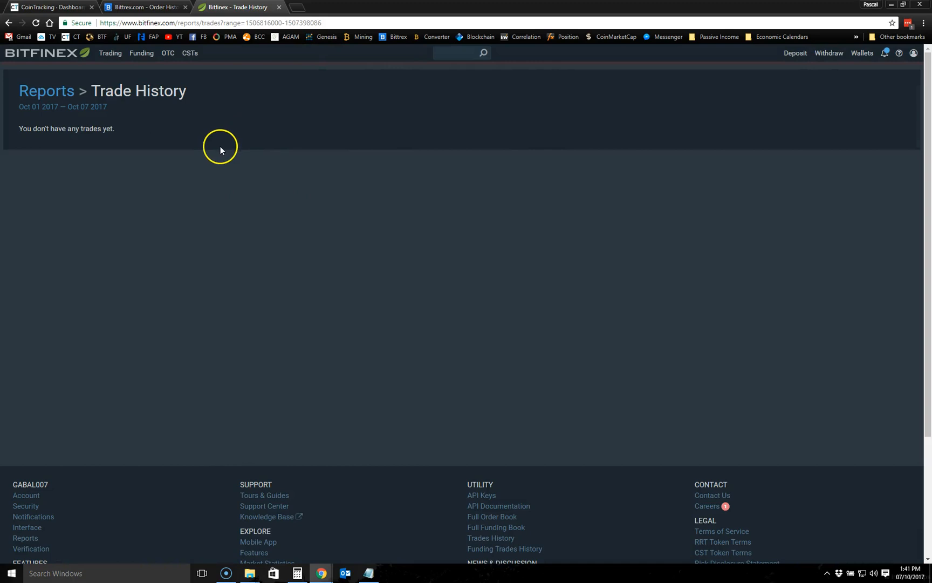
{"action": "mouse_move", "coordinate": [69, 143]}
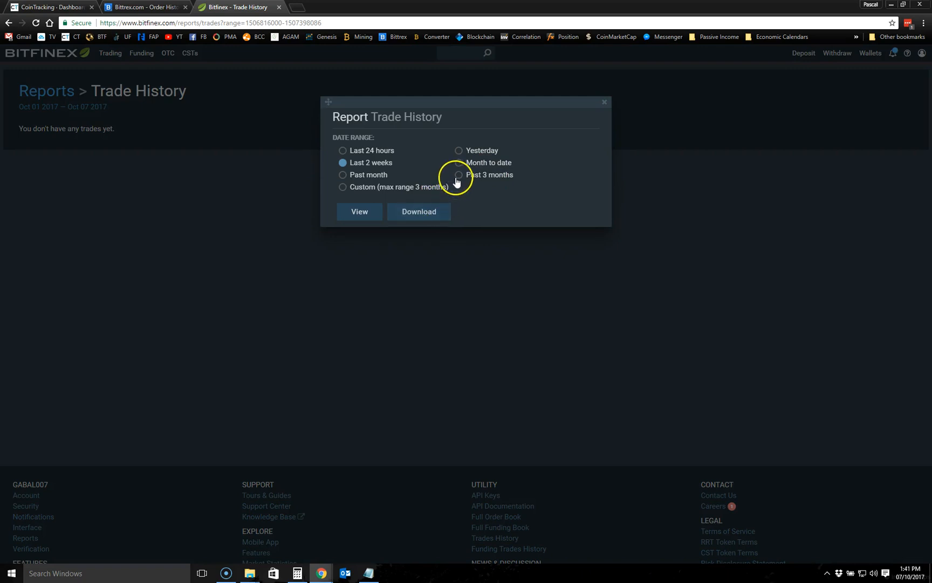
{"action": "left_click", "coordinate": [358, 211]}
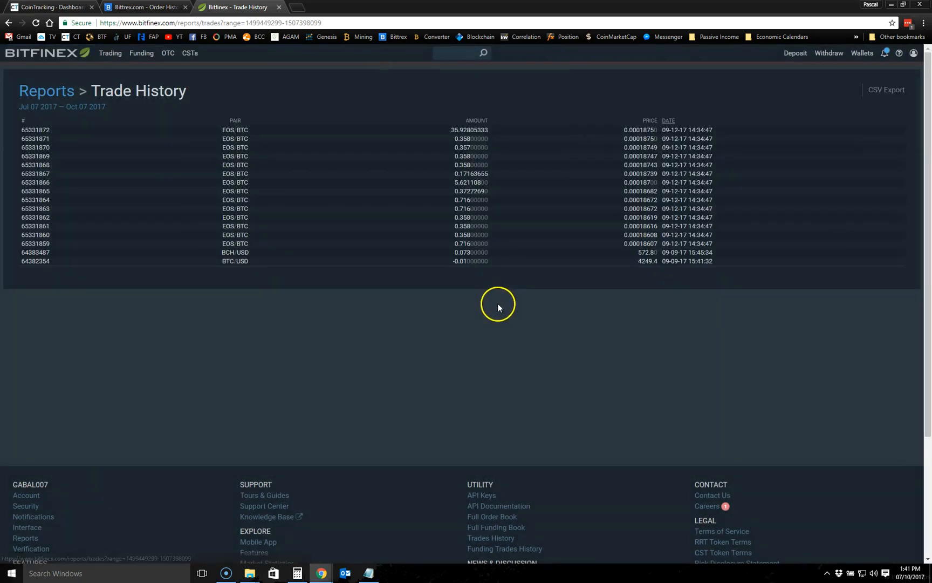
{"action": "mouse_move", "coordinate": [90, 179]}
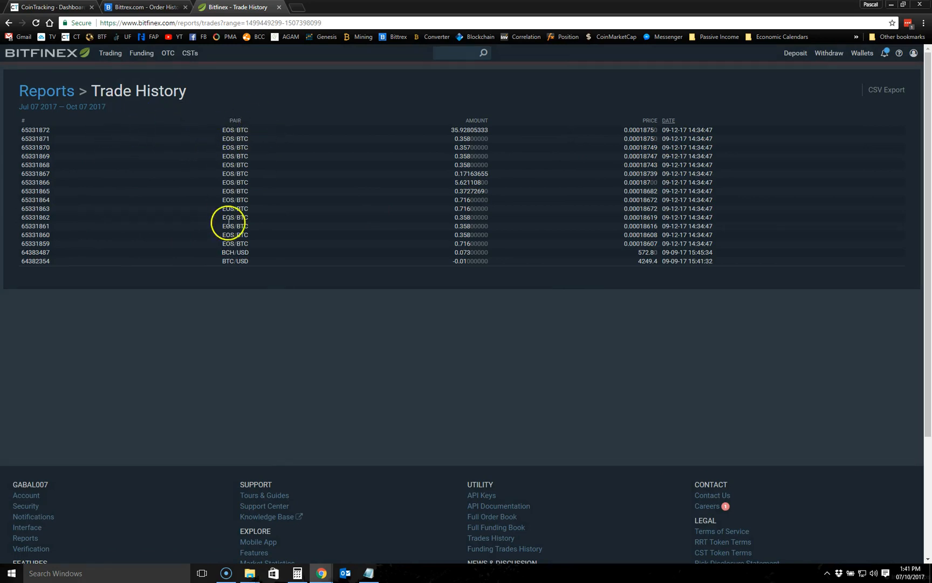
{"action": "mouse_move", "coordinate": [266, 261]}
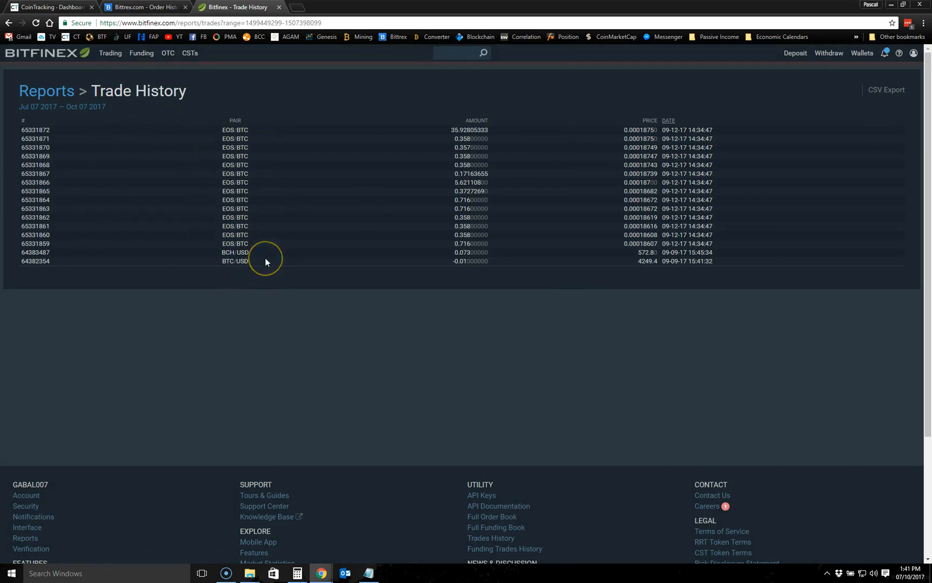
{"action": "mouse_move", "coordinate": [543, 299]}
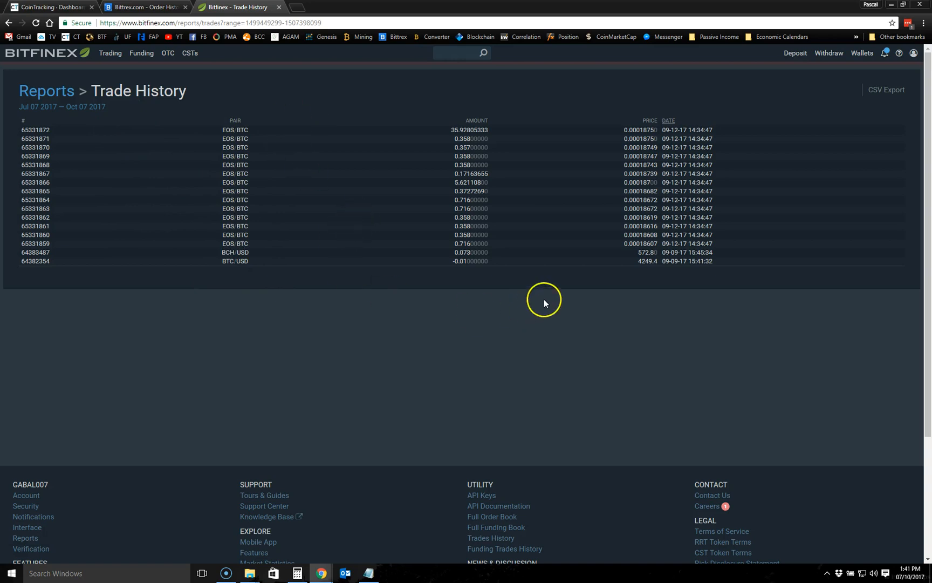
{"action": "mouse_move", "coordinate": [545, 304]}
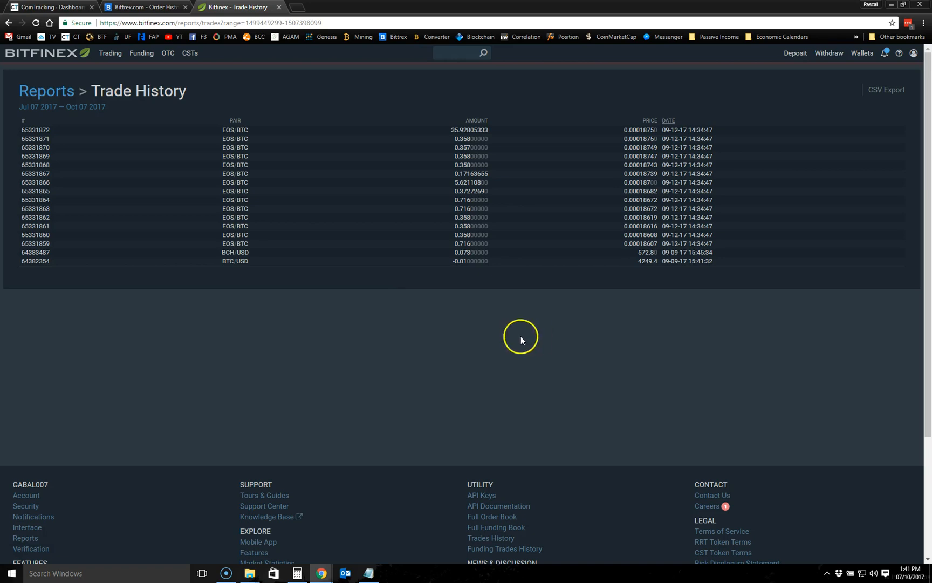
{"action": "left_click", "coordinate": [51, 6]}
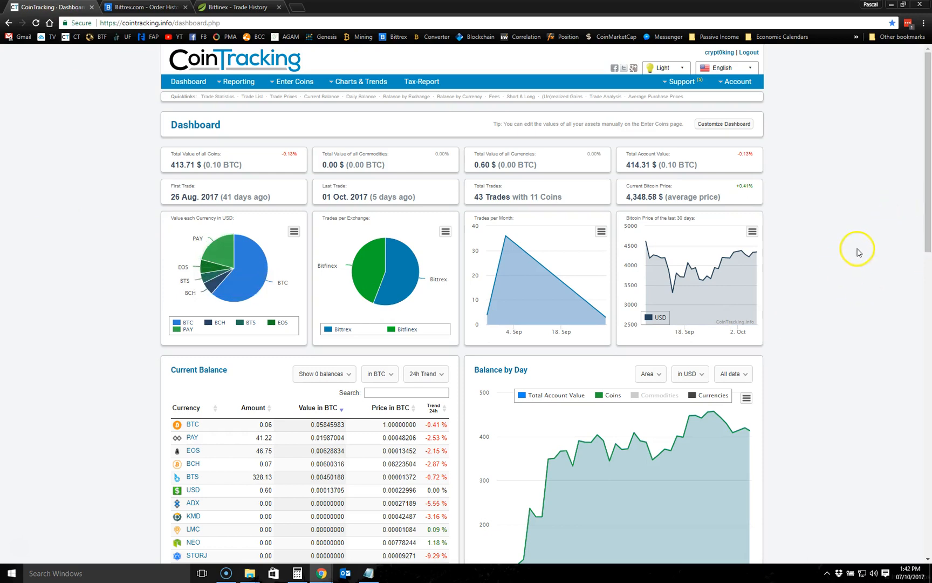
{"action": "mouse_move", "coordinate": [55, 275]}
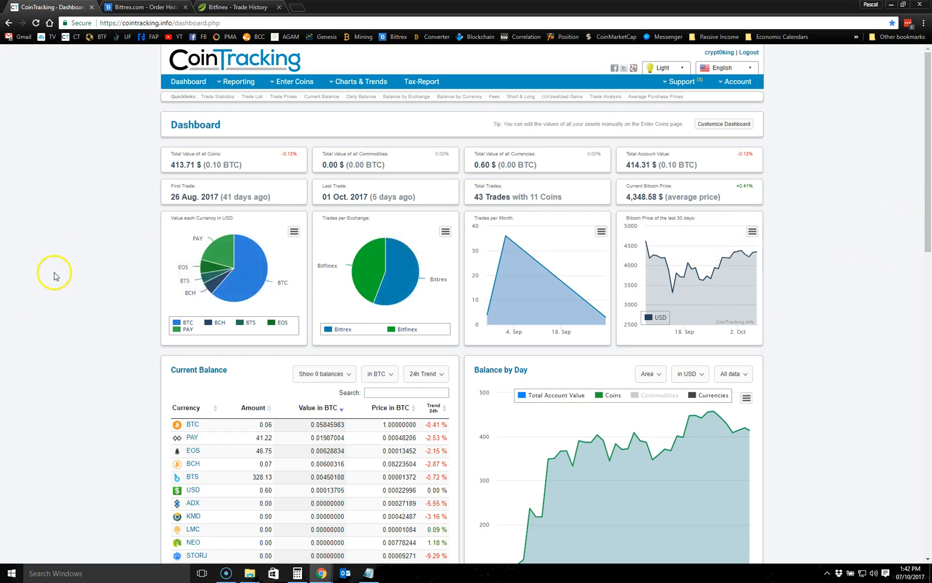
- Scroll through current balances, charts, the account timeline and exchange/currency breakdowns, then back to top
{"action": "scroll", "scroll_direction": "down", "scroll_amount": 3}
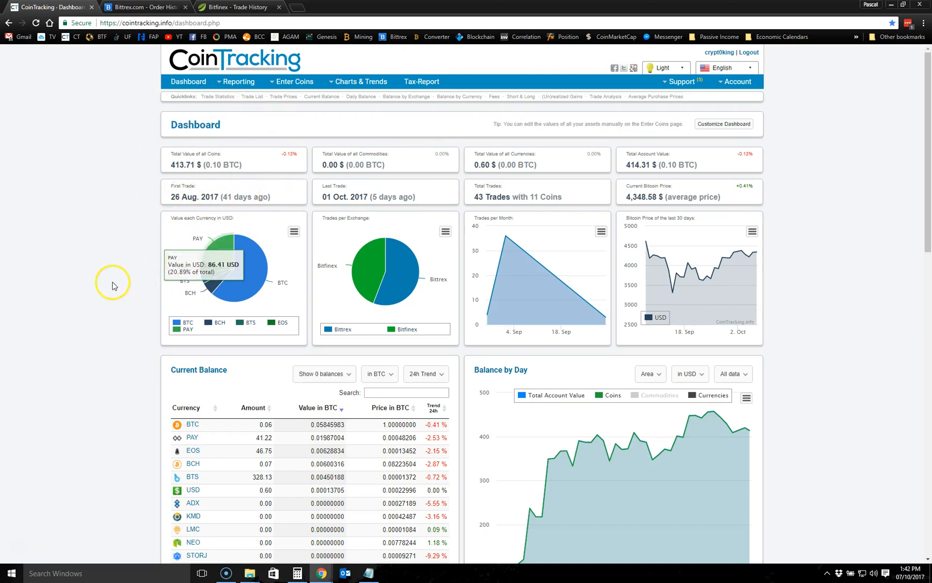
{"action": "mouse_move", "coordinate": [87, 252]}
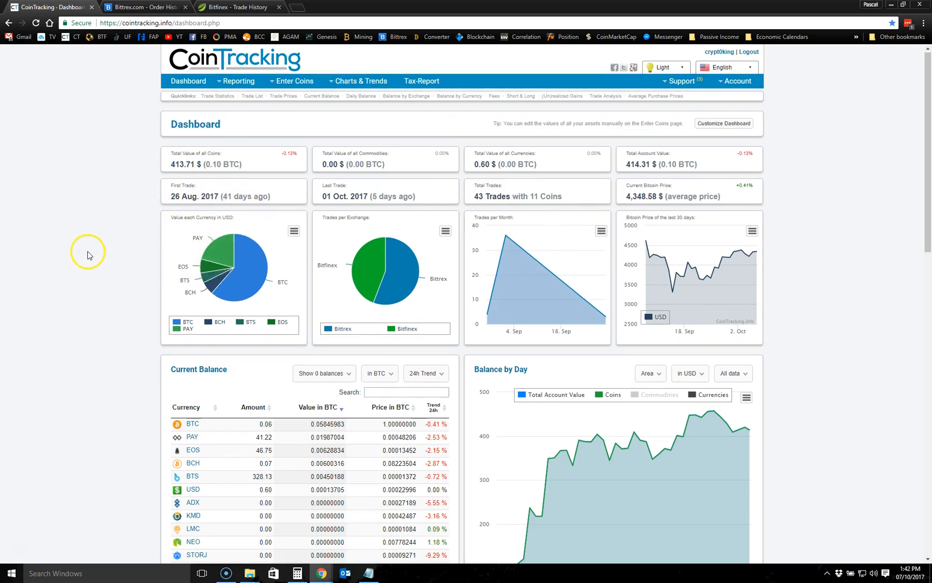
{"action": "scroll", "scroll_direction": "down", "scroll_amount": 3}
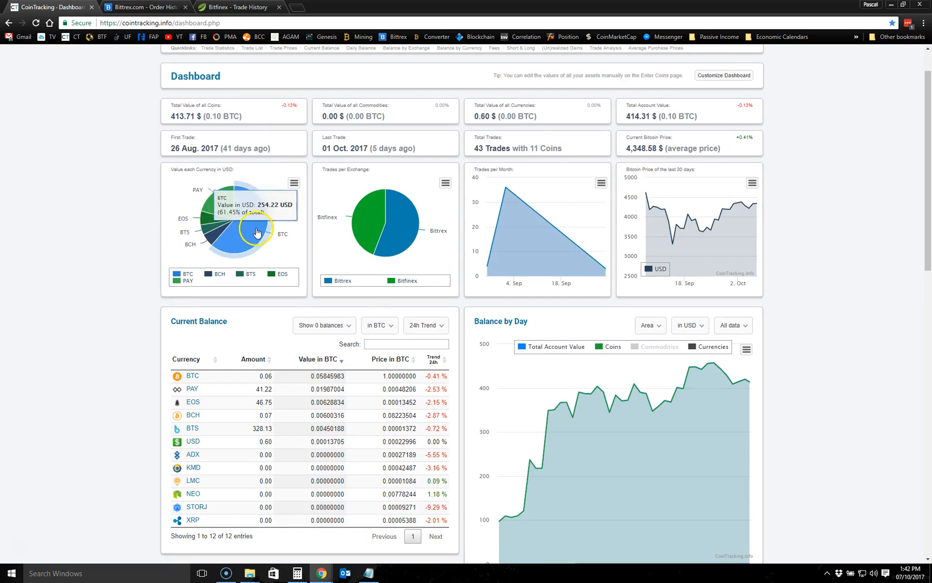
{"action": "mouse_move", "coordinate": [261, 217]}
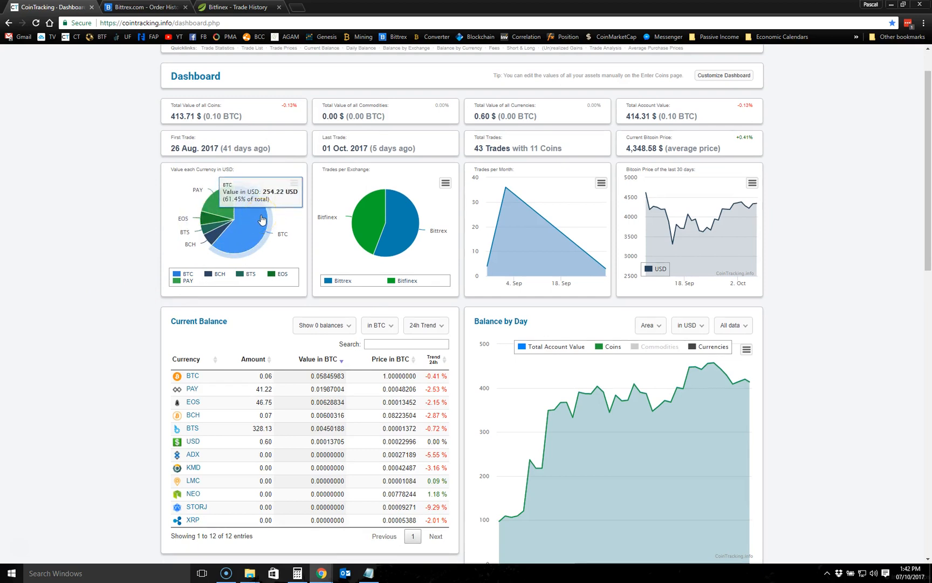
{"action": "mouse_move", "coordinate": [215, 201]}
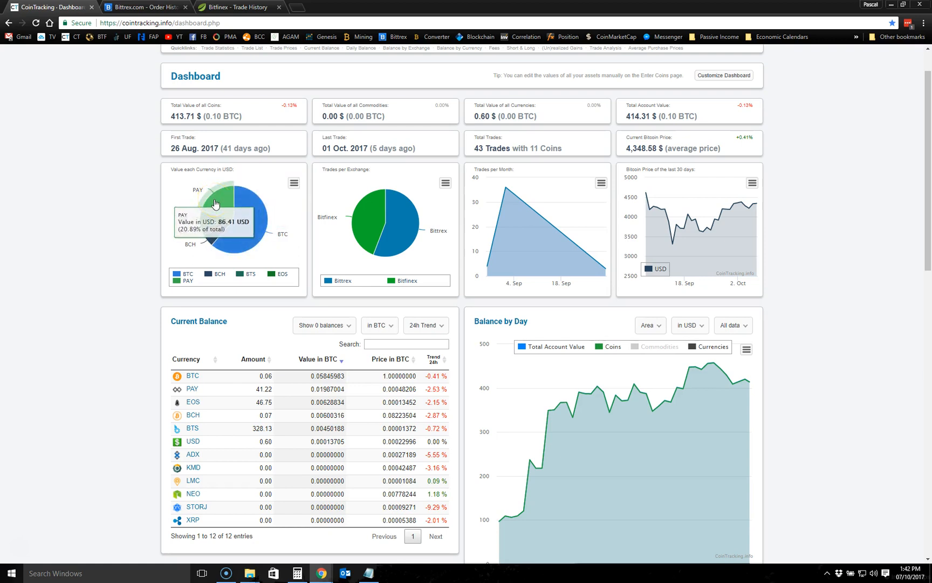
{"action": "mouse_move", "coordinate": [206, 225]}
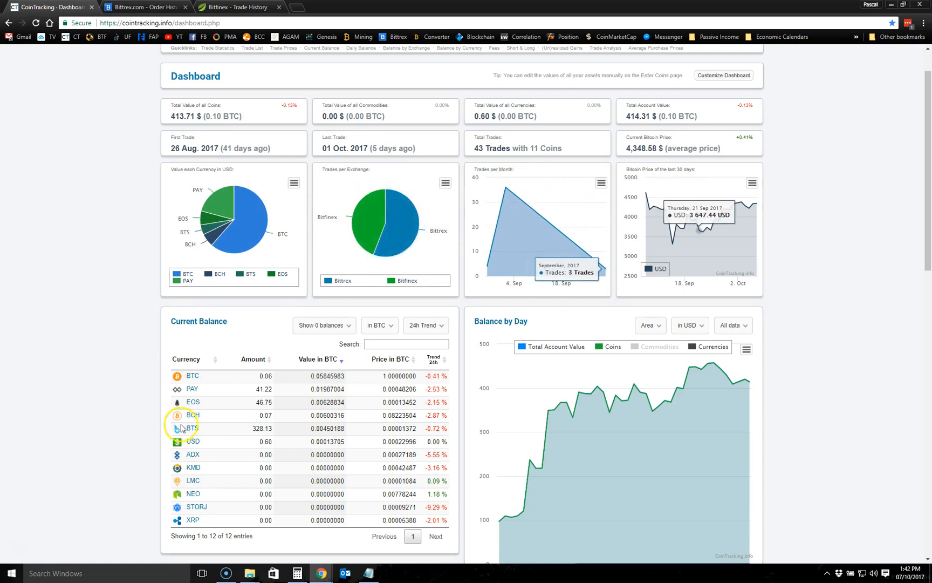
{"action": "scroll", "scroll_direction": "down", "scroll_amount": 3}
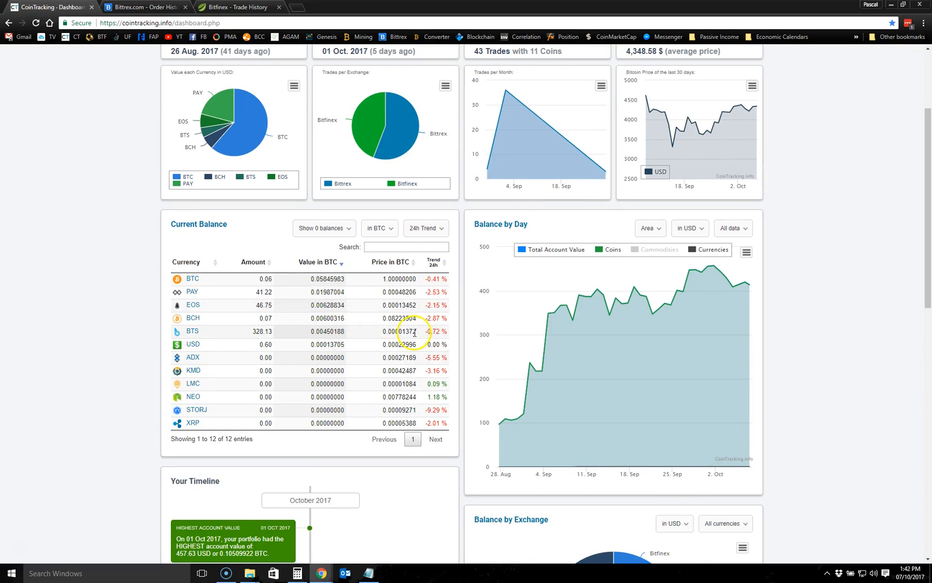
{"action": "mouse_move", "coordinate": [210, 331]}
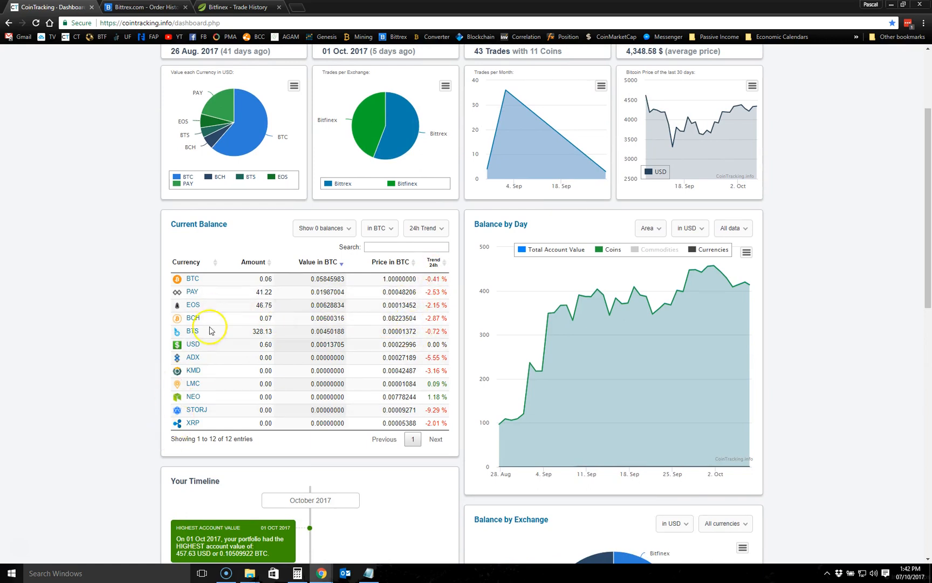
{"action": "scroll", "scroll_direction": "down", "scroll_amount": 3}
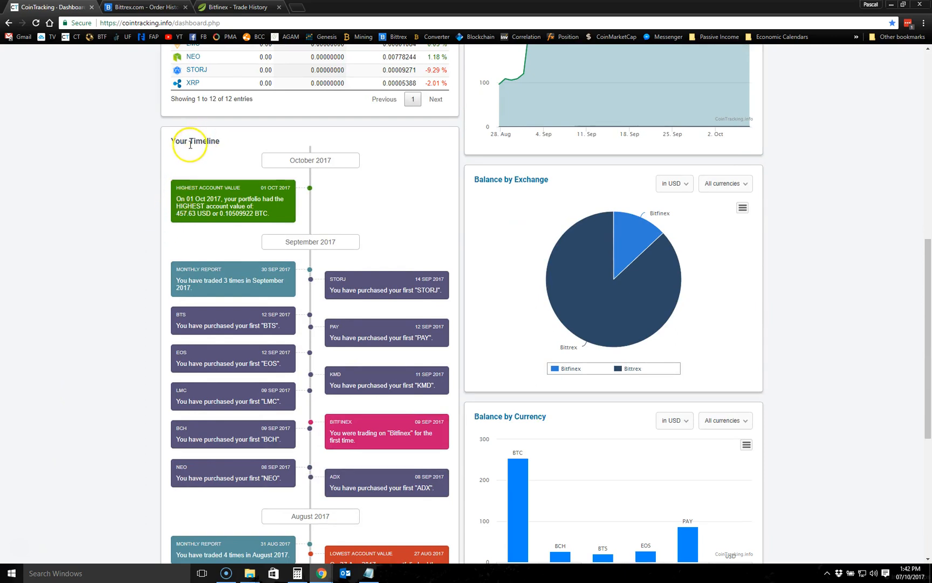
{"action": "scroll", "scroll_direction": "down", "scroll_amount": 3}
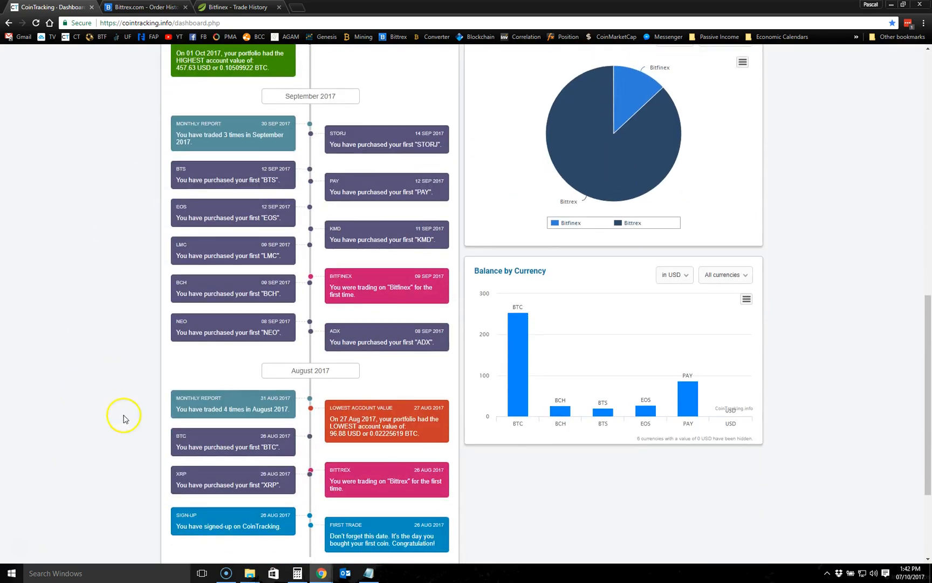
{"action": "scroll", "scroll_direction": "down", "scroll_amount": 3}
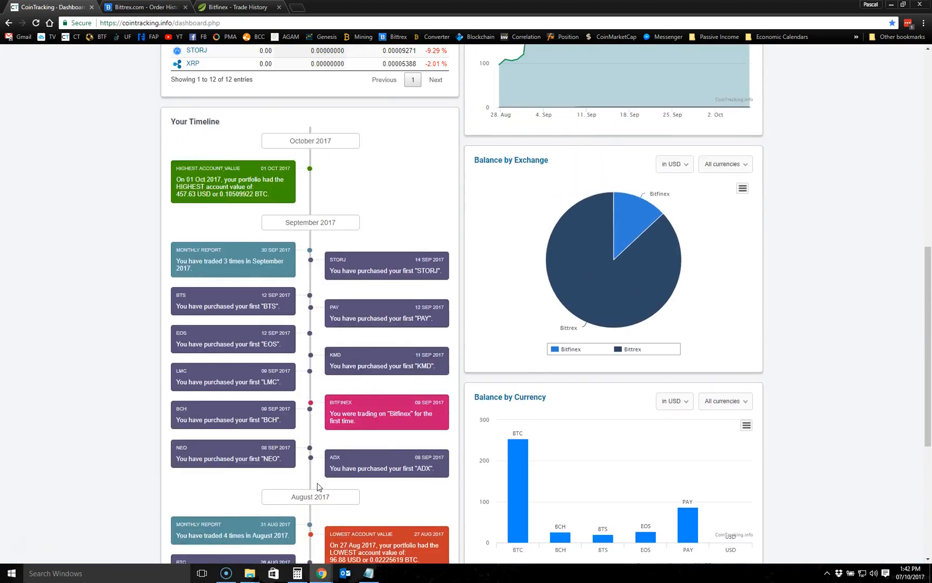
{"action": "scroll", "scroll_direction": "up", "scroll_amount": 3}
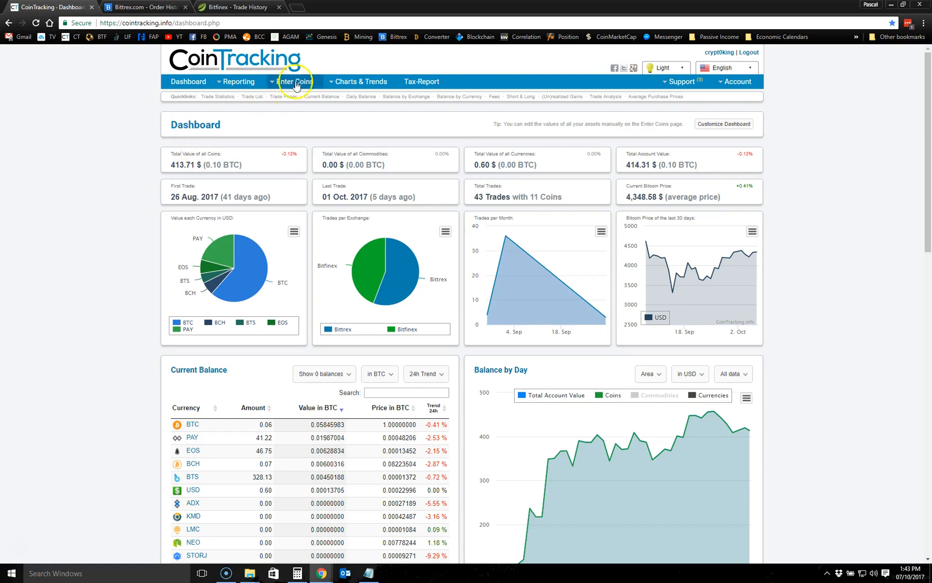
- Go to Enter Coins > Overview & Manual Import and choose the Bittrex logo among exchange importers
{"action": "left_click", "coordinate": [294, 81]}
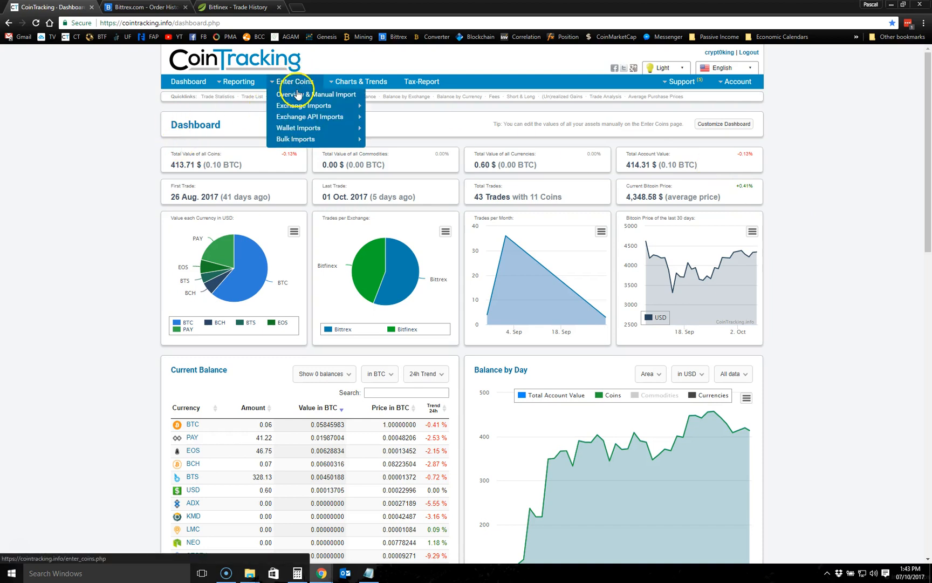
{"action": "left_click", "coordinate": [310, 106]}
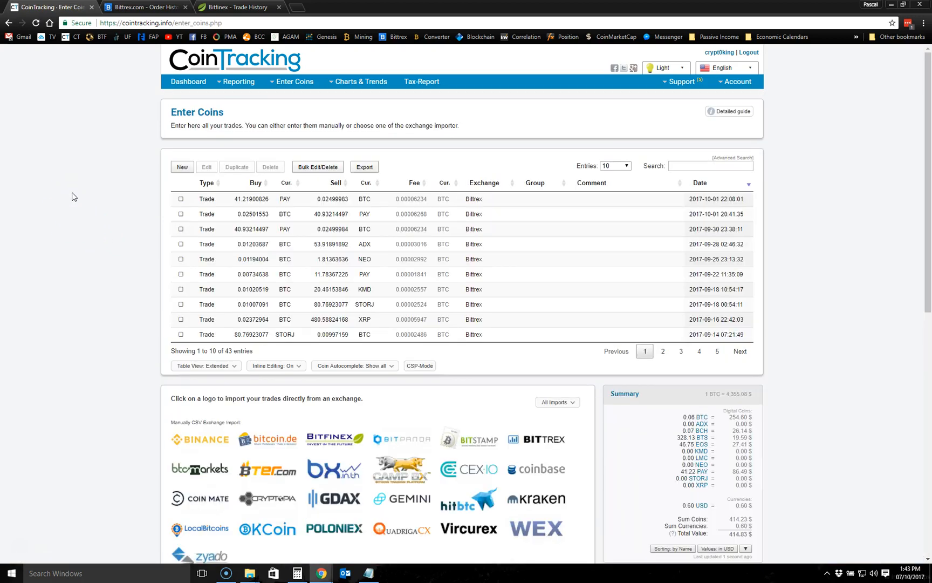
{"action": "scroll", "scroll_direction": "down", "scroll_amount": 3}
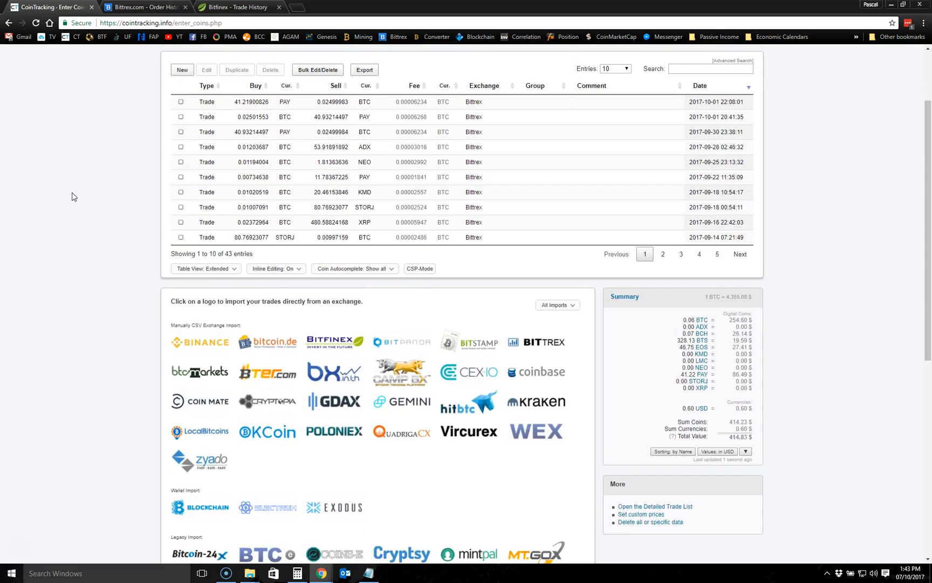
{"action": "scroll", "scroll_direction": "down", "scroll_amount": 3}
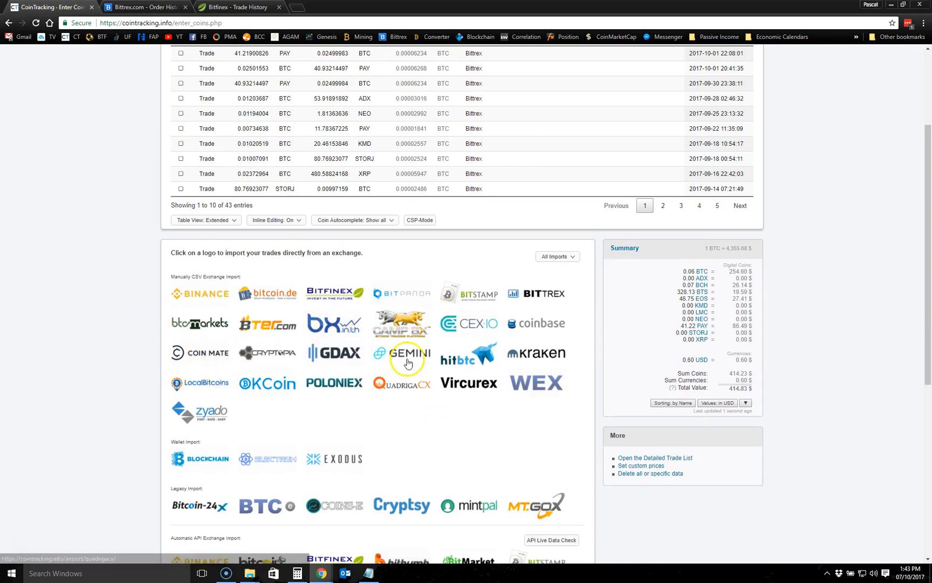
{"action": "mouse_move", "coordinate": [453, 291]}
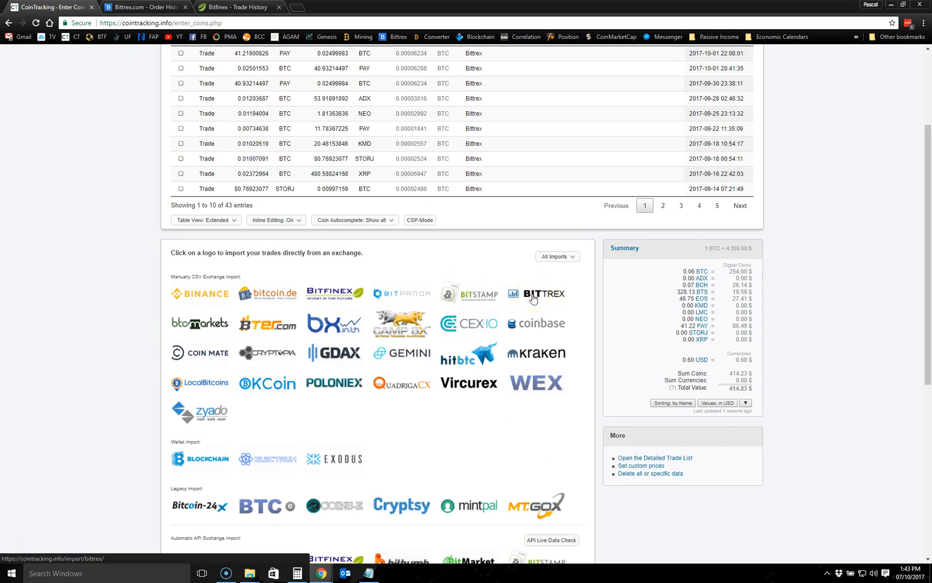
{"action": "left_click", "coordinate": [541, 293]}
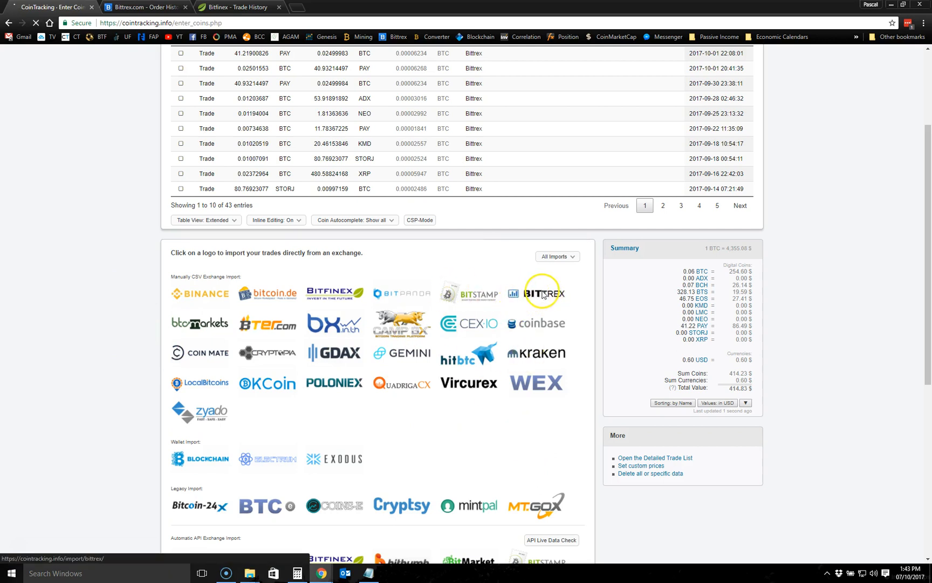
{"action": "left_click", "coordinate": [541, 292]}
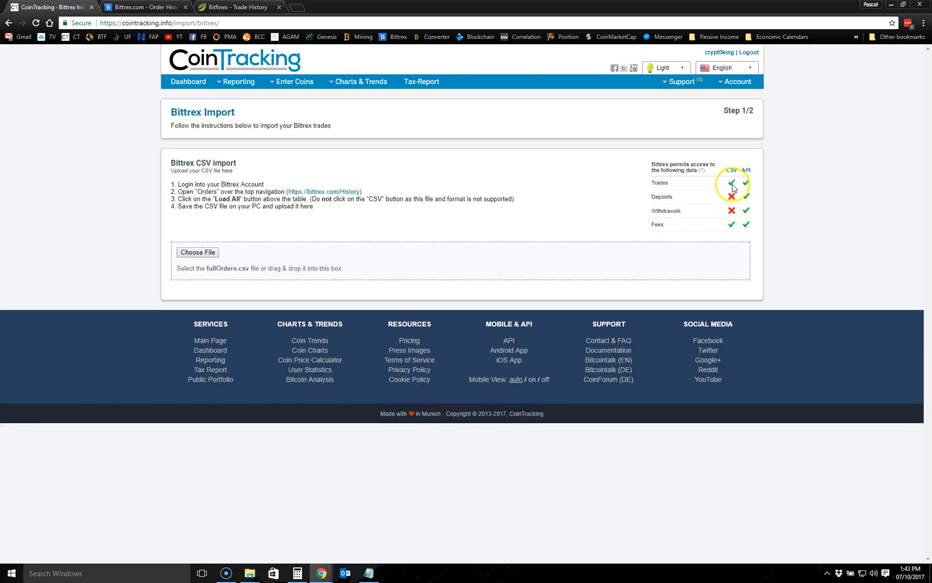
{"action": "mouse_move", "coordinate": [730, 204]}
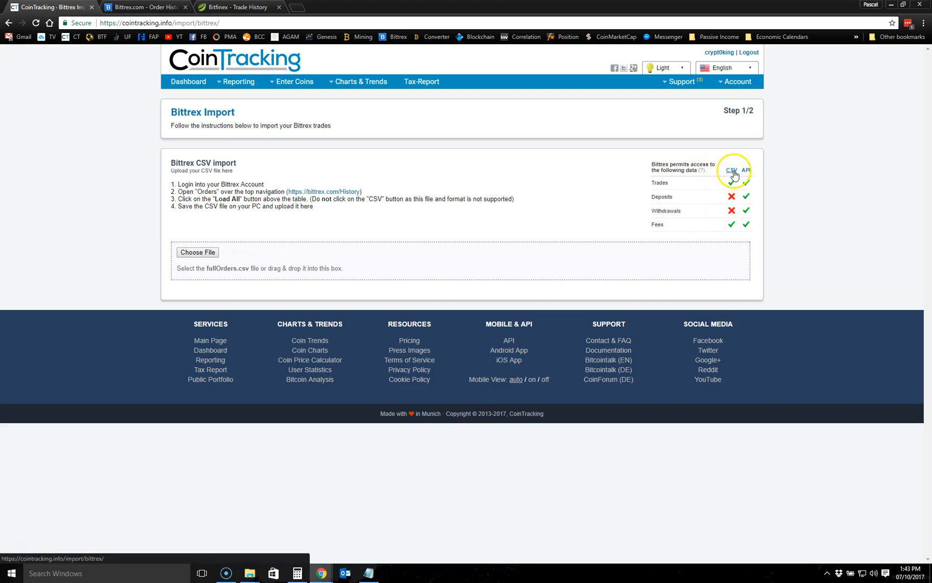
{"action": "left_click", "coordinate": [746, 170]}
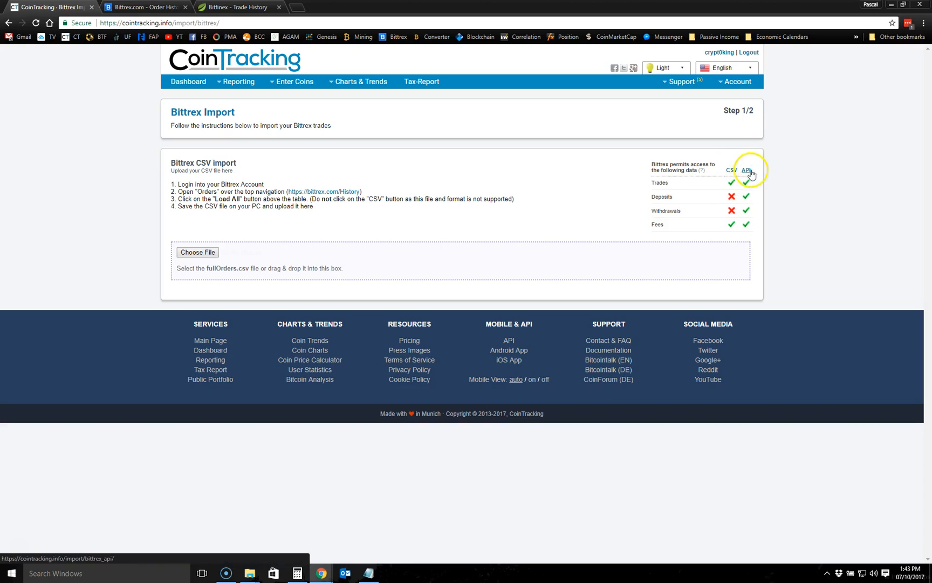
{"action": "mouse_move", "coordinate": [763, 224]}
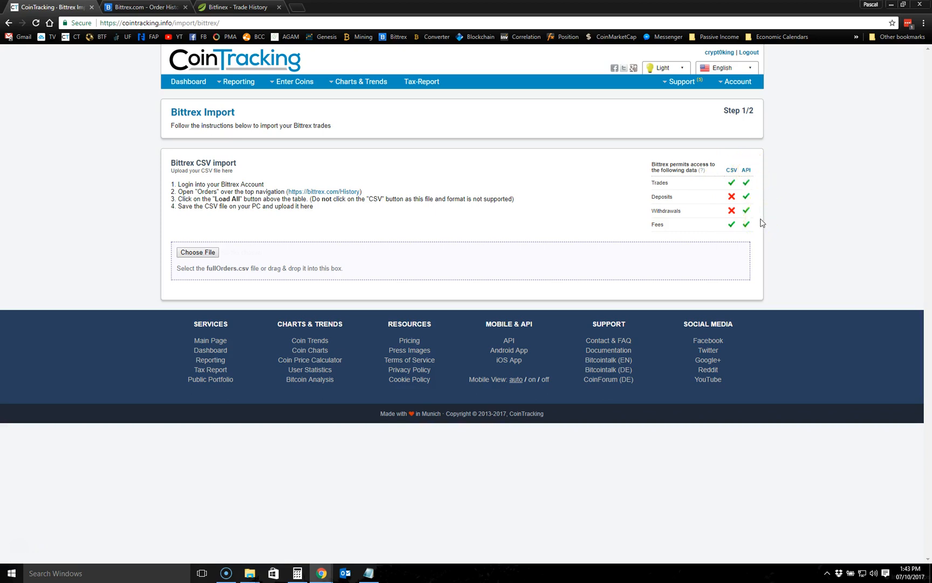
{"action": "mouse_move", "coordinate": [763, 219]}
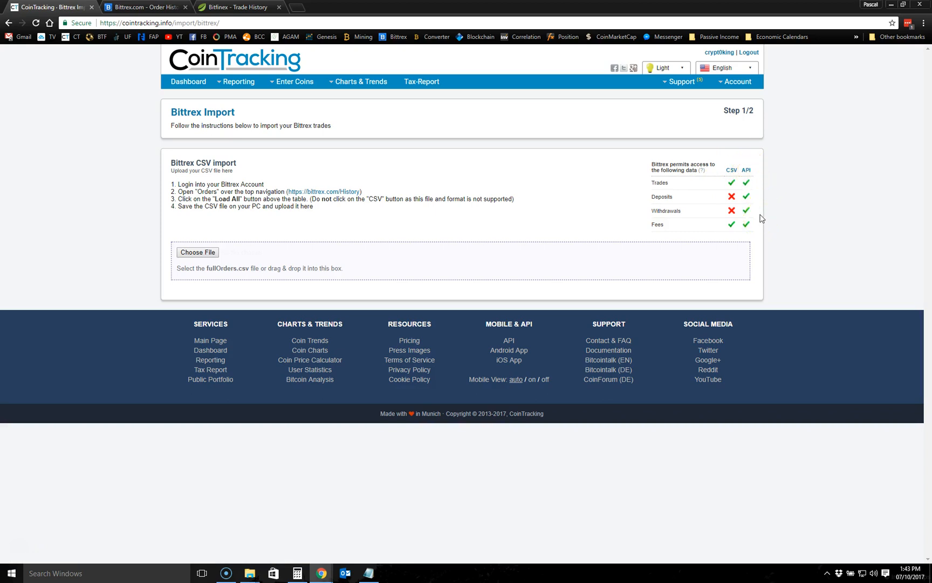
{"action": "mouse_move", "coordinate": [766, 205]}
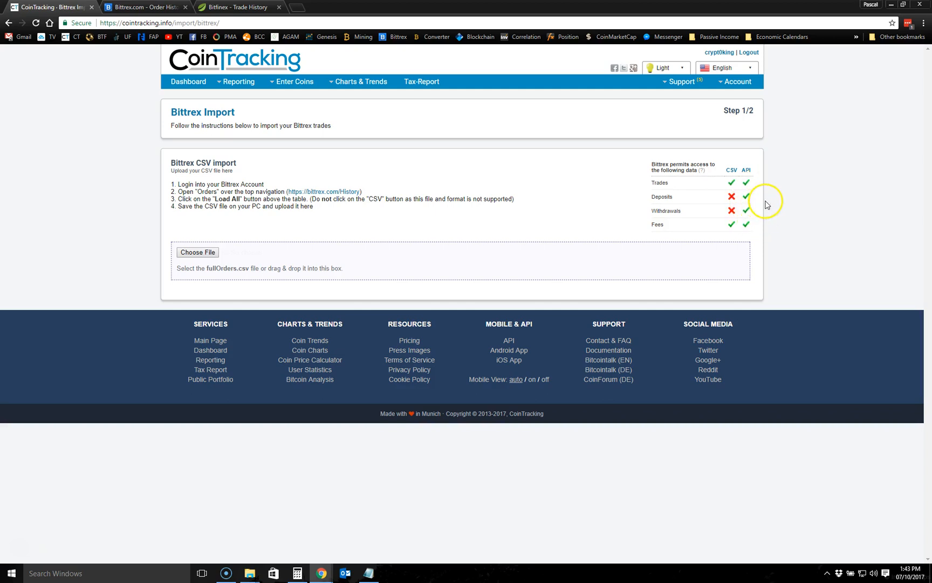
{"action": "mouse_move", "coordinate": [791, 203]}
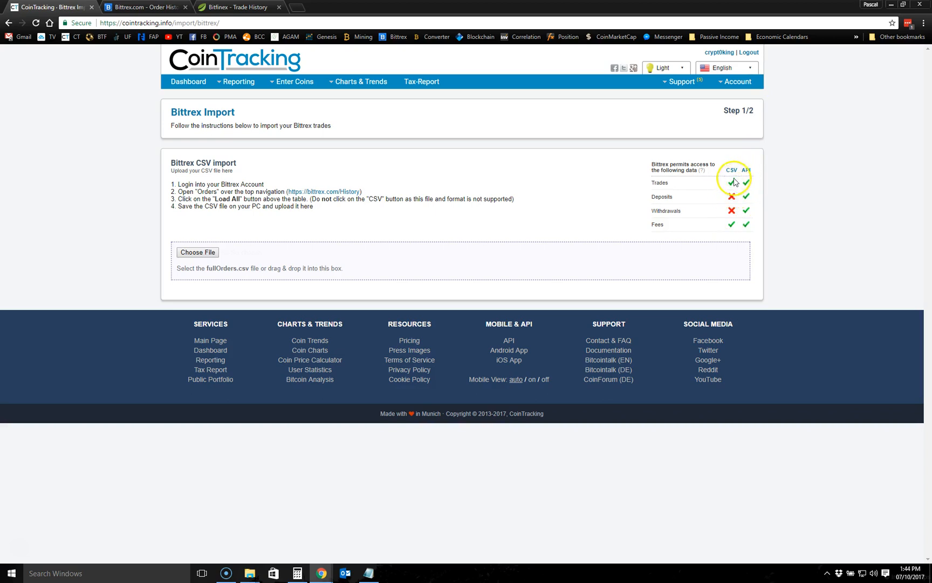
{"action": "mouse_move", "coordinate": [791, 127]}
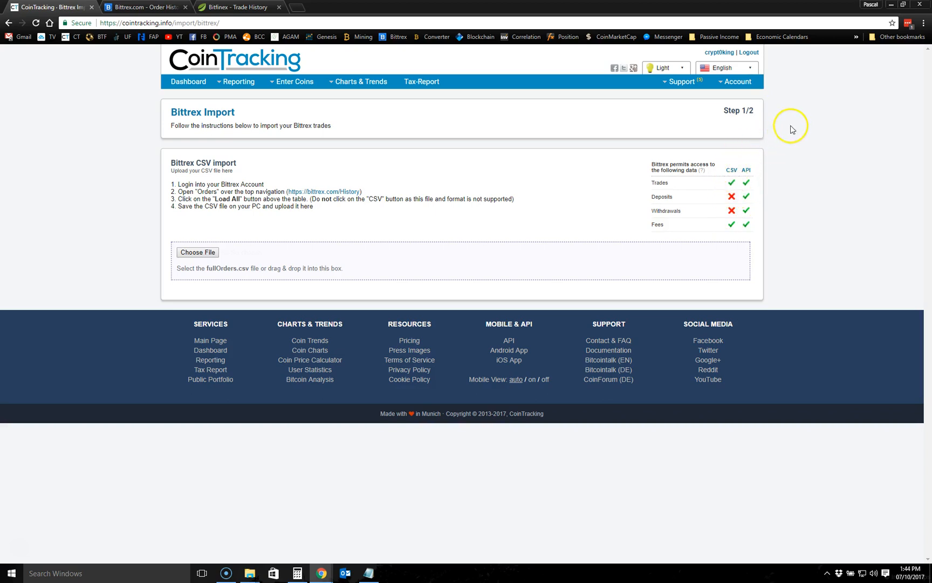
{"action": "mouse_move", "coordinate": [672, 190]}
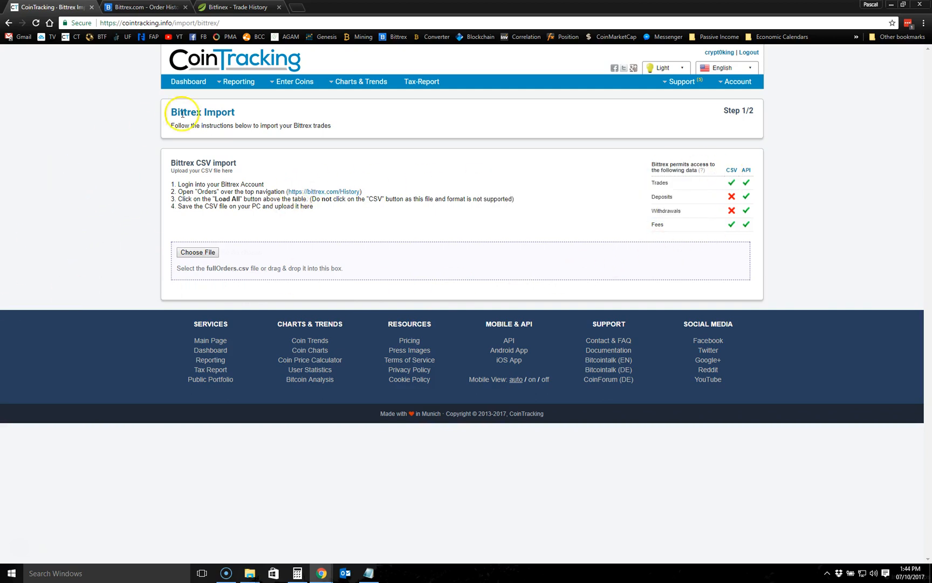
{"action": "left_click", "coordinate": [291, 81]}
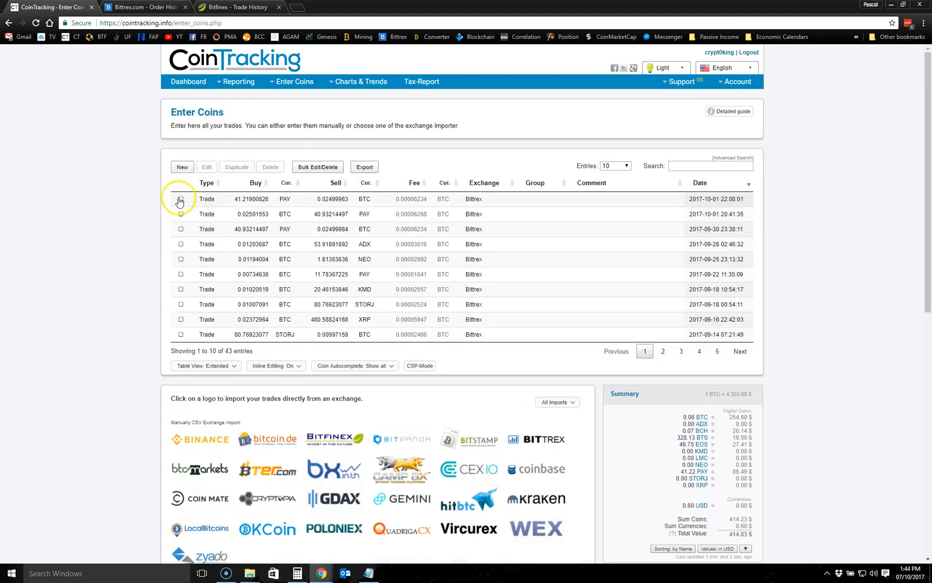
- Start a new manual transaction as a general deposit of 0.01 BTC
{"action": "left_click", "coordinate": [182, 167]}
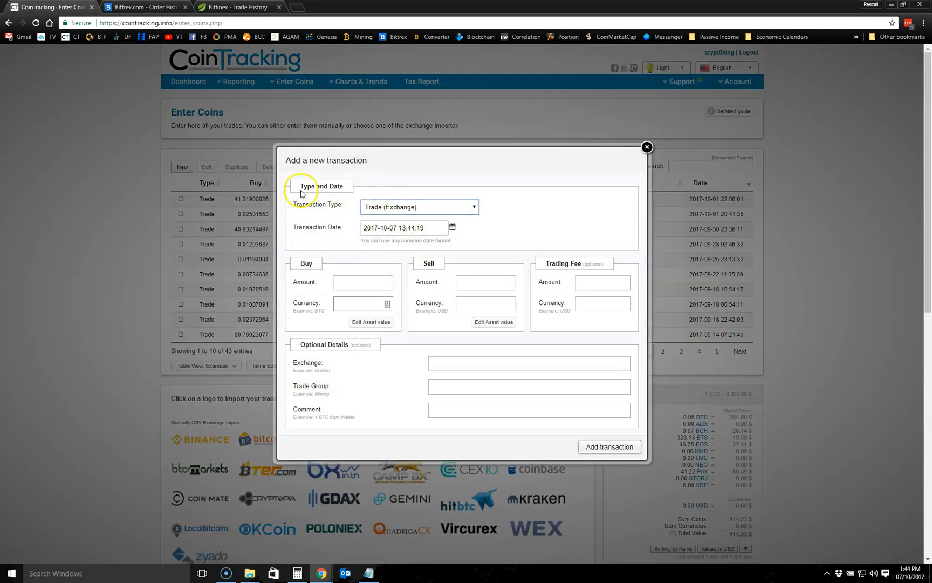
{"action": "left_click", "coordinate": [418, 207]}
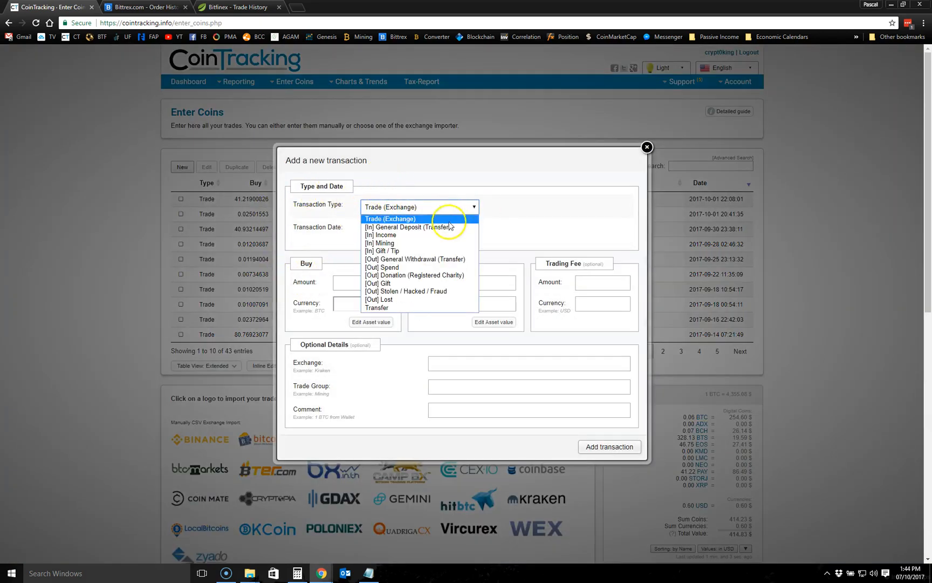
{"action": "left_click", "coordinate": [407, 226]}
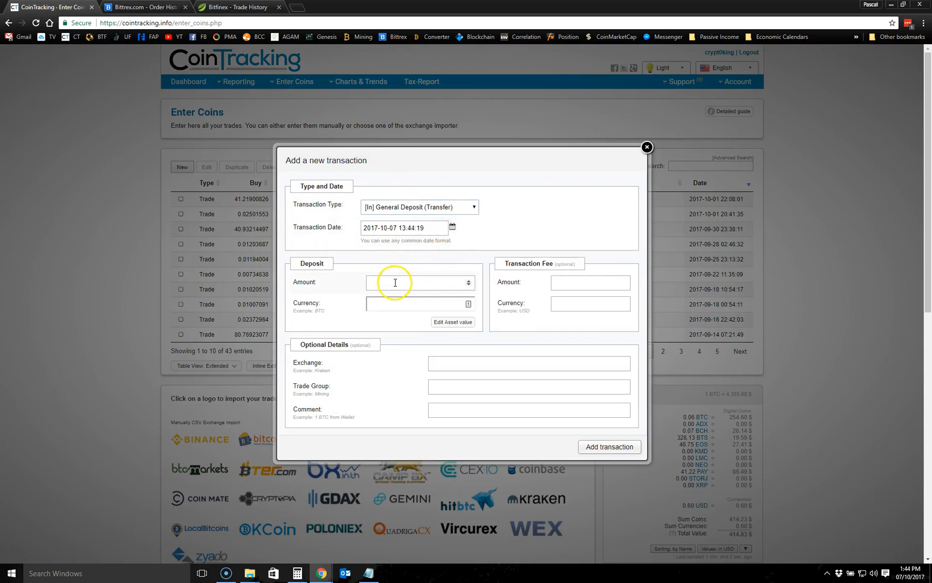
{"action": "left_click", "coordinate": [419, 282]}
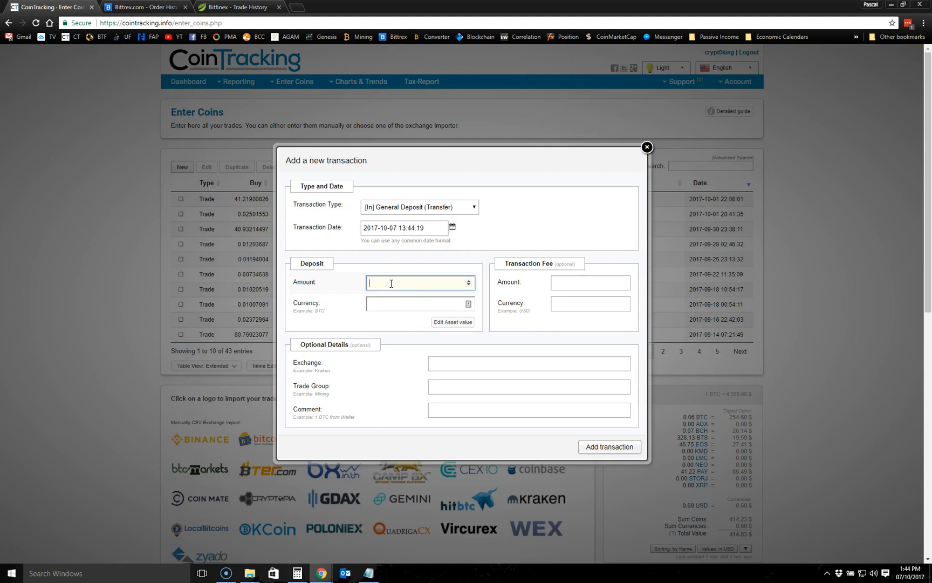
{"action": "type", "text": "0.01"}
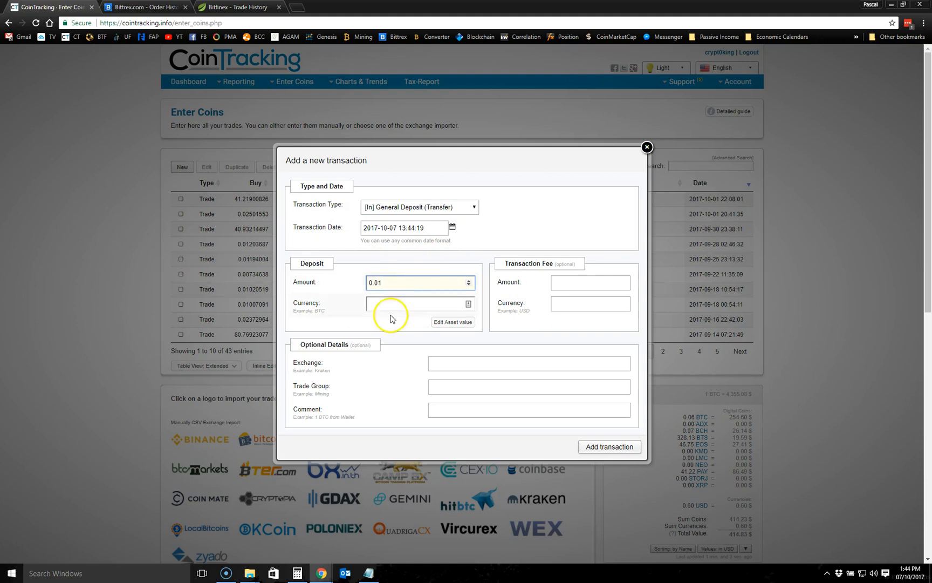
{"action": "left_click", "coordinate": [416, 304]}
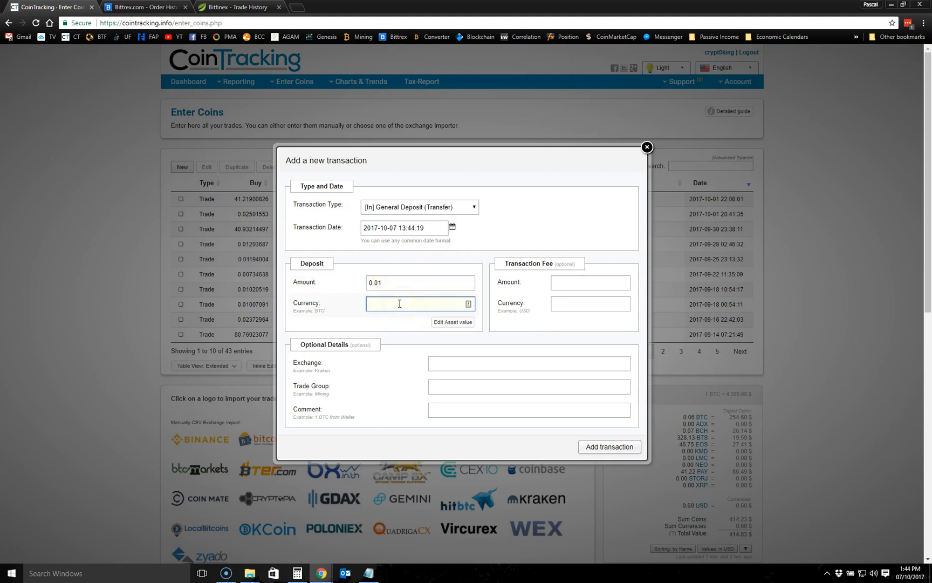
{"action": "type", "text": "BTC"}
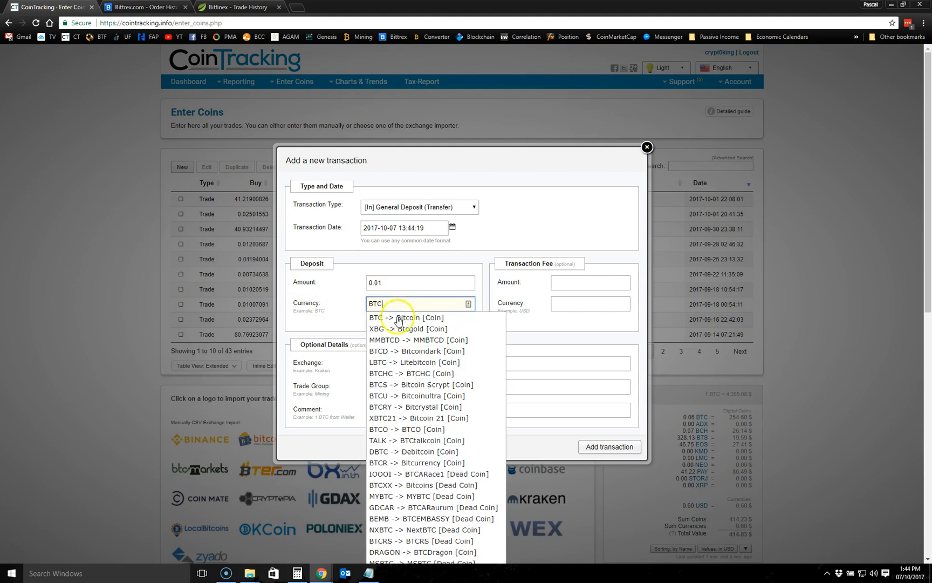
{"action": "left_click", "coordinate": [409, 317]}
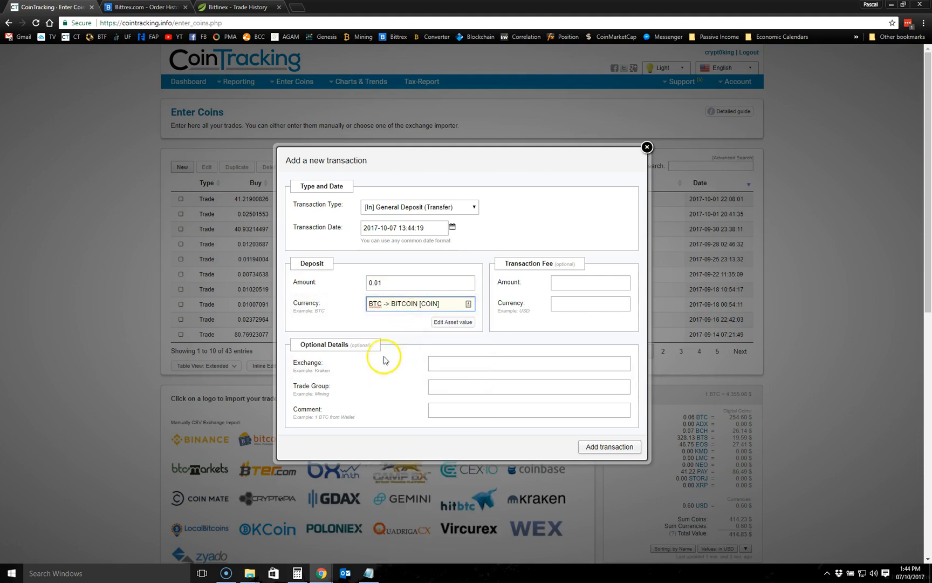
- Set the deposit's exchange to Bittrex and add the transaction
{"action": "left_click", "coordinate": [529, 364]}
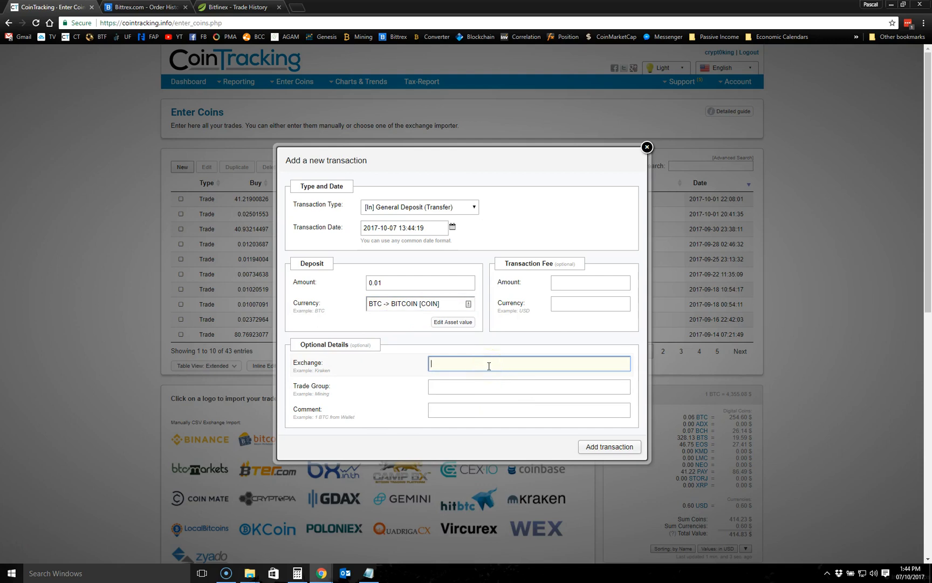
{"action": "type", "text": "Bittrex"}
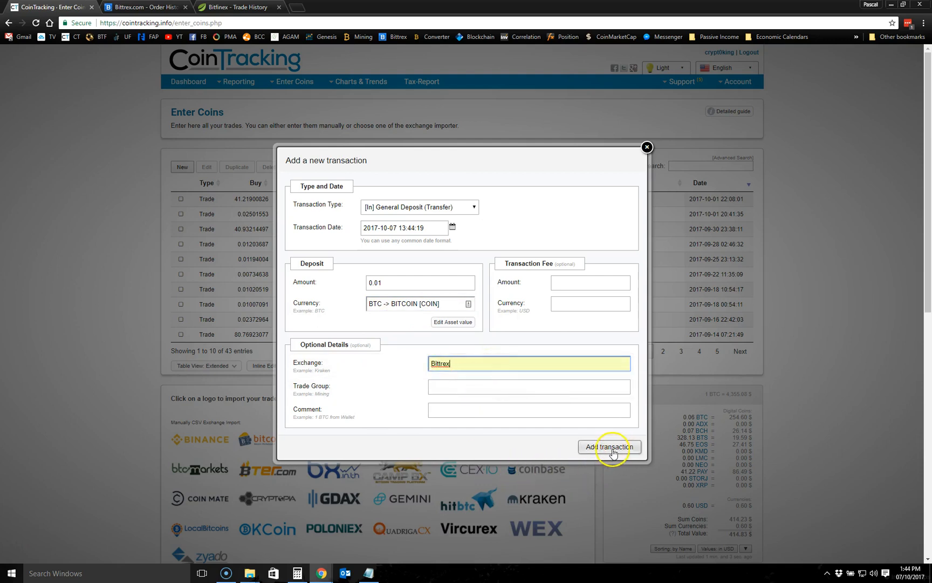
{"action": "left_click", "coordinate": [609, 447]}
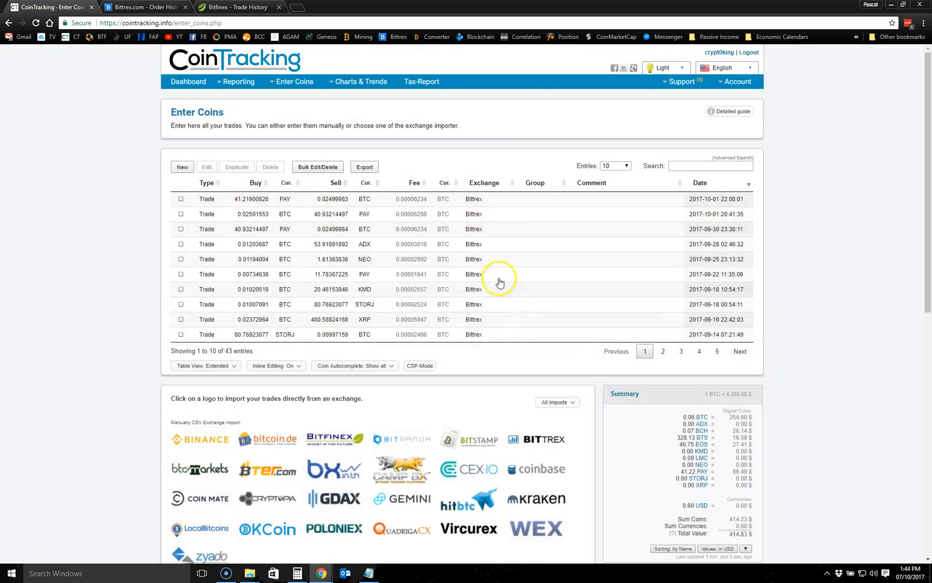
{"action": "mouse_move", "coordinate": [420, 315]}
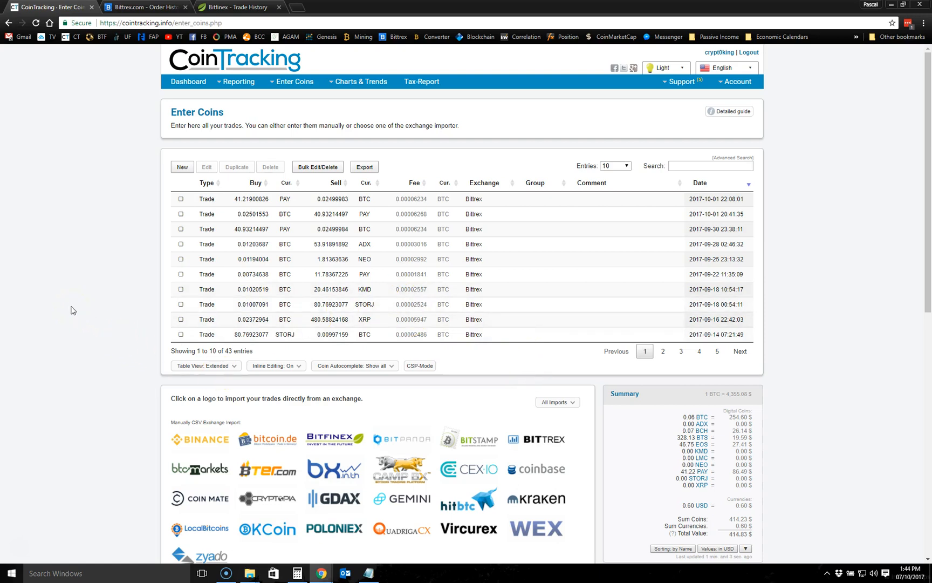
{"action": "mouse_move", "coordinate": [111, 304]}
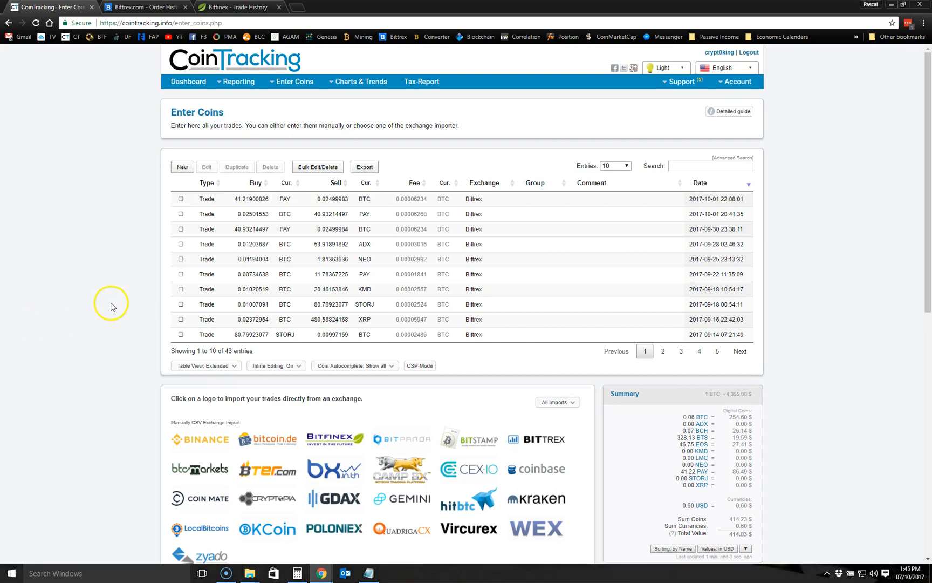
- Open the Bittrex CSV import instructions, then switch to the Bittrex order history tab
{"action": "left_click", "coordinate": [540, 439]}
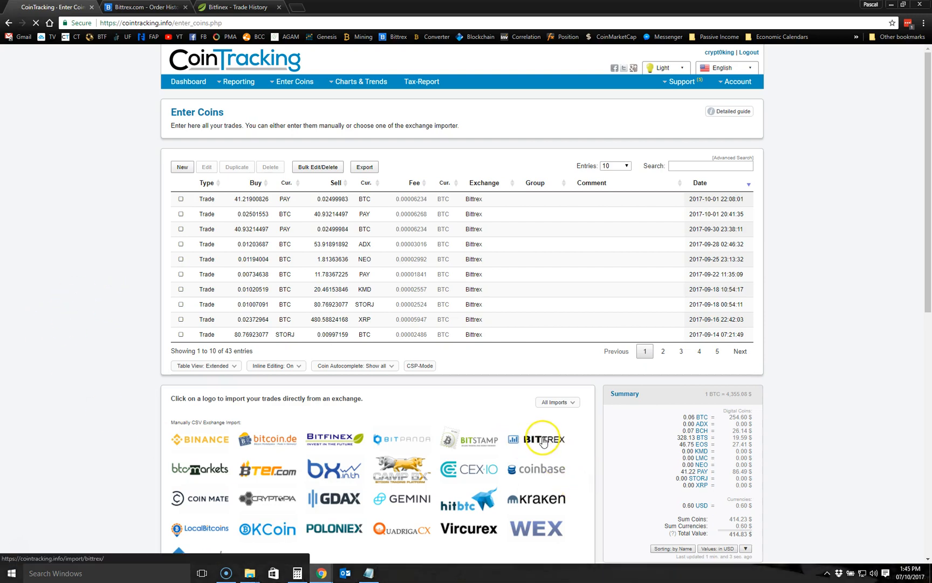
{"action": "left_click", "coordinate": [541, 440]}
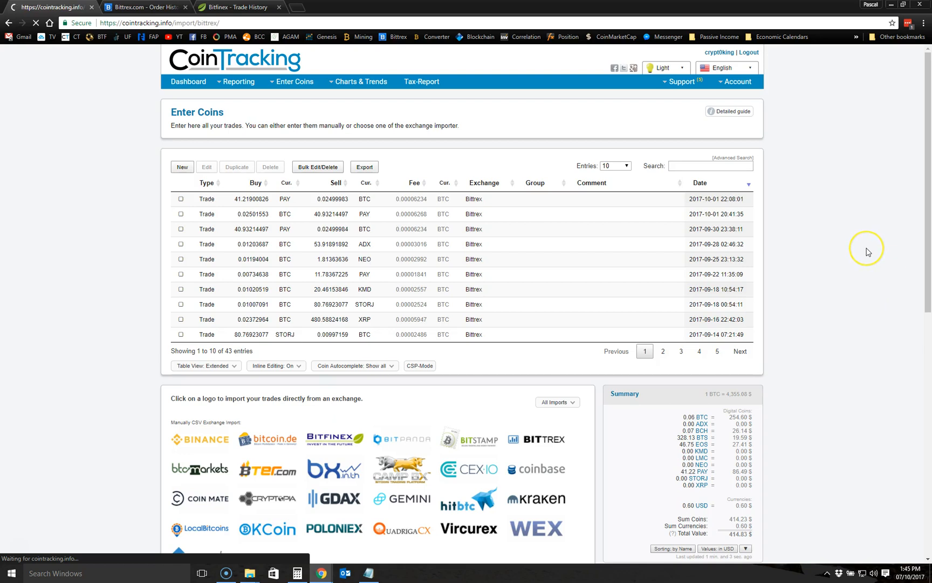
{"action": "left_click", "coordinate": [536, 439]}
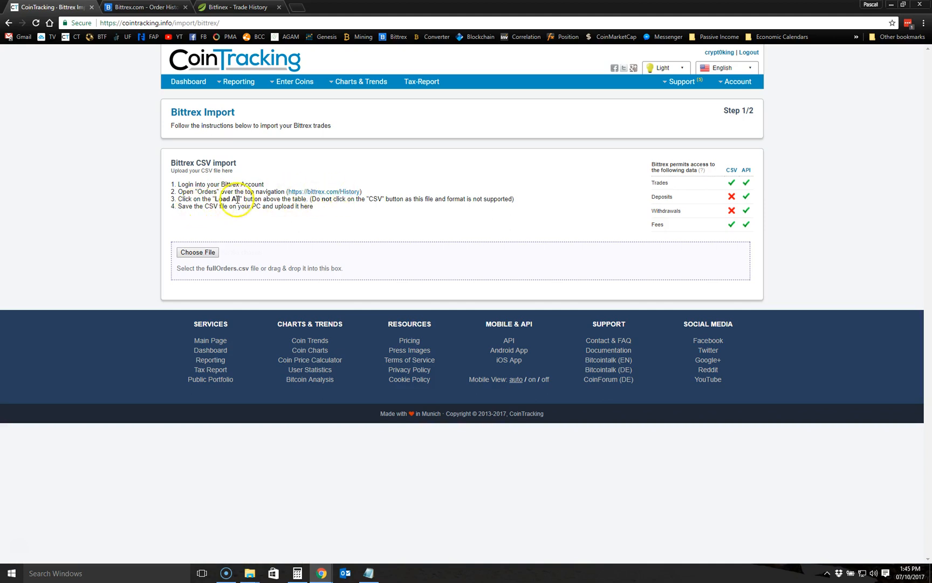
{"action": "left_click", "coordinate": [145, 7]}
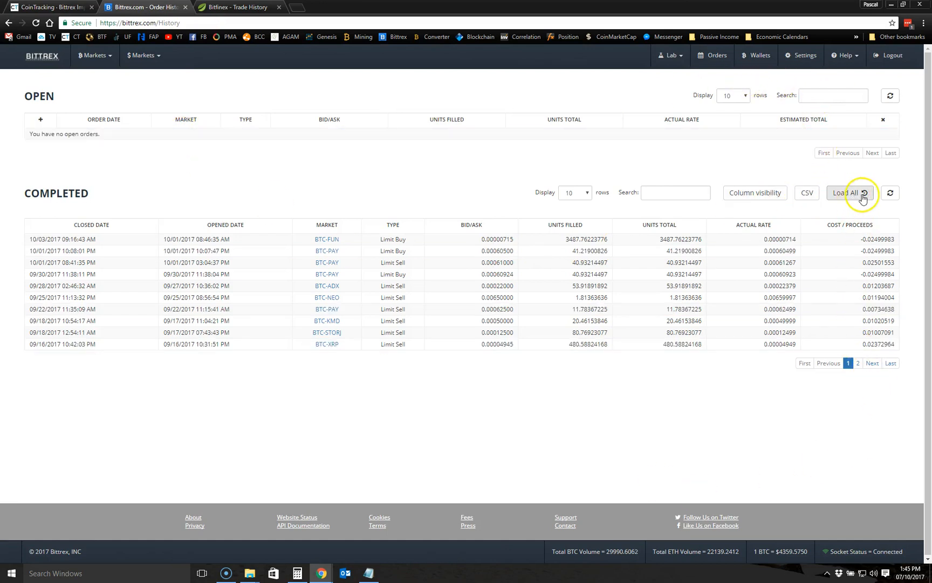
- Load All order history, pass the reCAPTCHA and submit to download the fullOrders CSV
{"action": "left_click", "coordinate": [845, 193]}
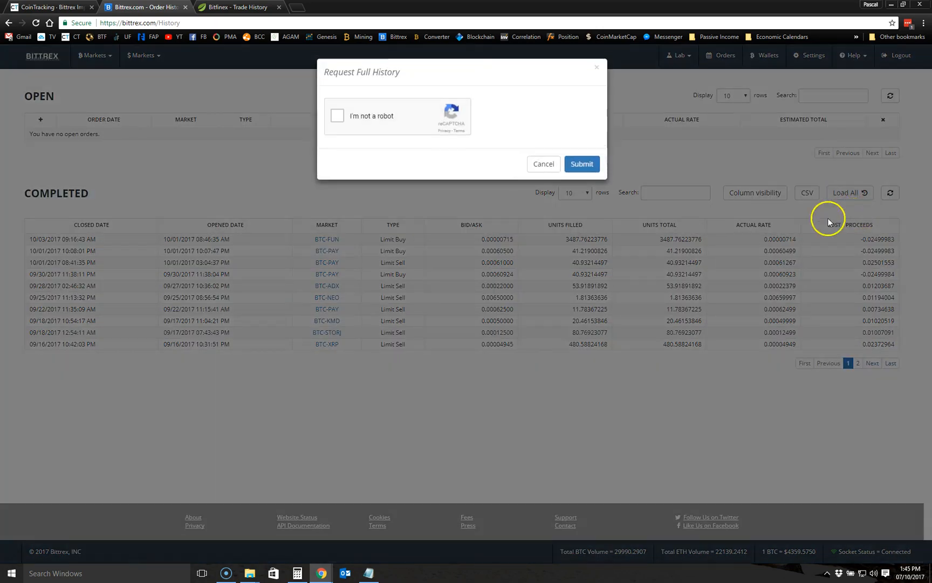
{"action": "left_click", "coordinate": [337, 116]}
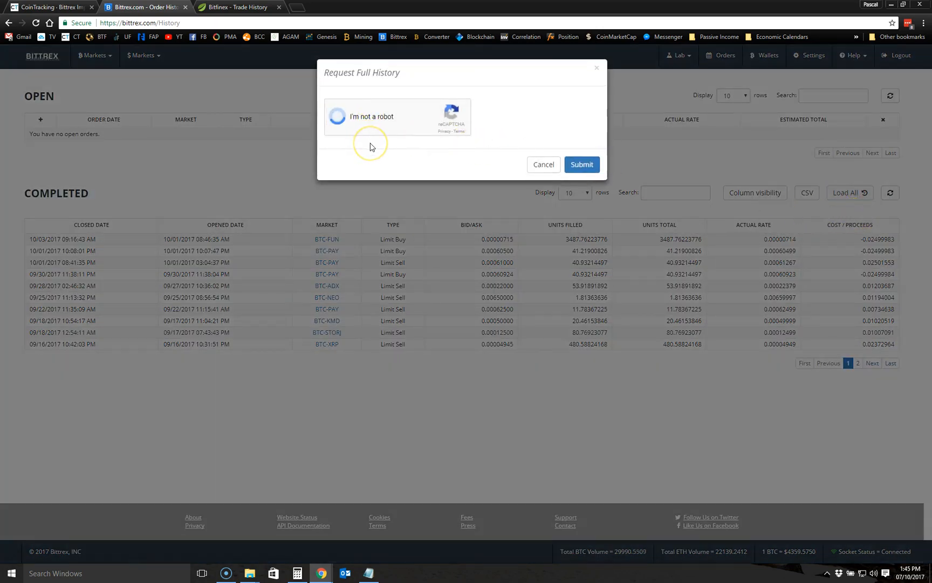
{"action": "left_click", "coordinate": [339, 115]}
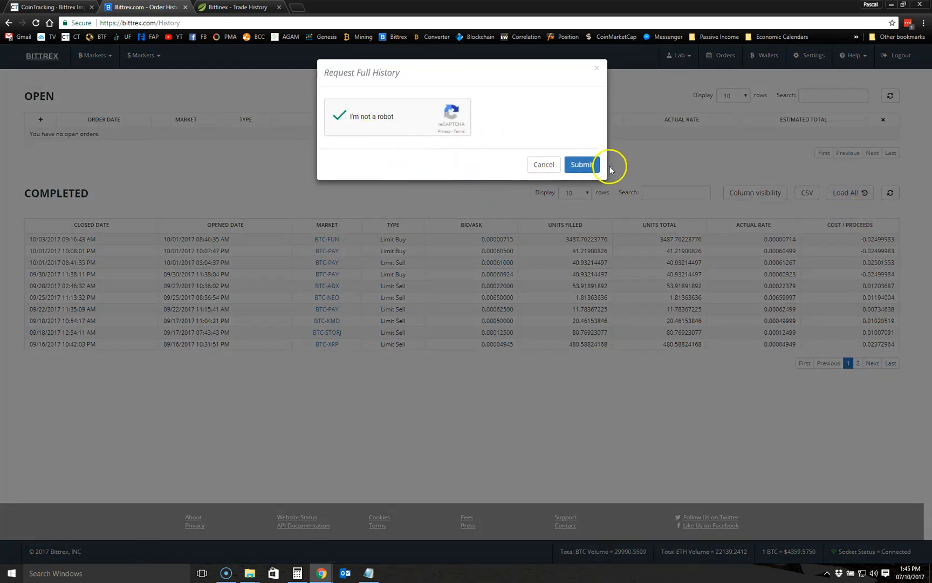
{"action": "left_click", "coordinate": [581, 165]}
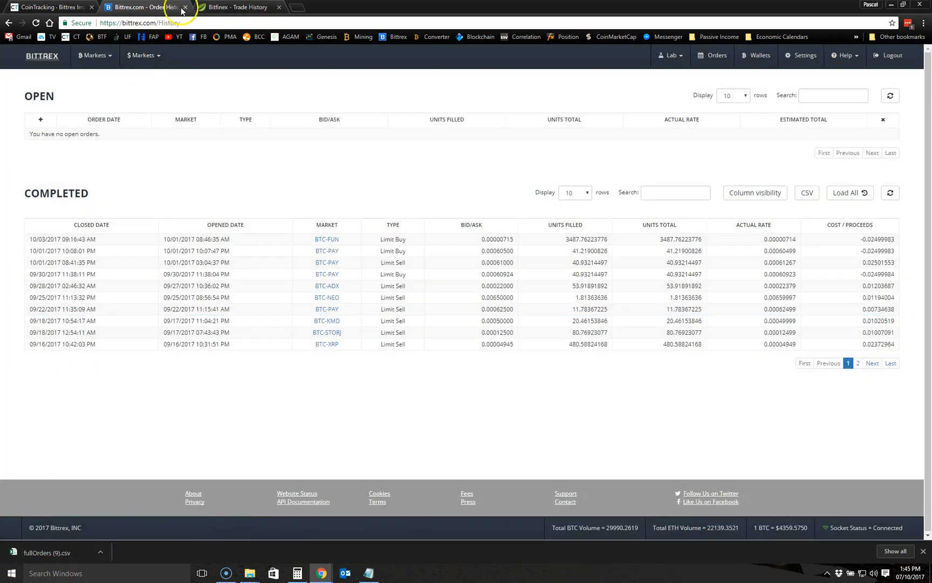
- Return to the CoinTracking Bittrex import and make a first attempt at choosing a CSV file
{"action": "left_click", "coordinate": [51, 8]}
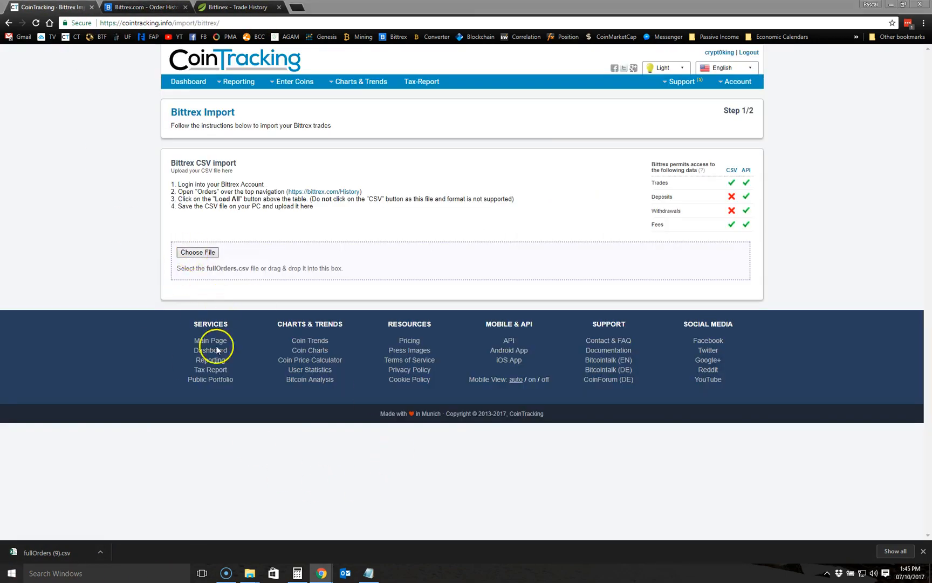
{"action": "left_click", "coordinate": [196, 251]}
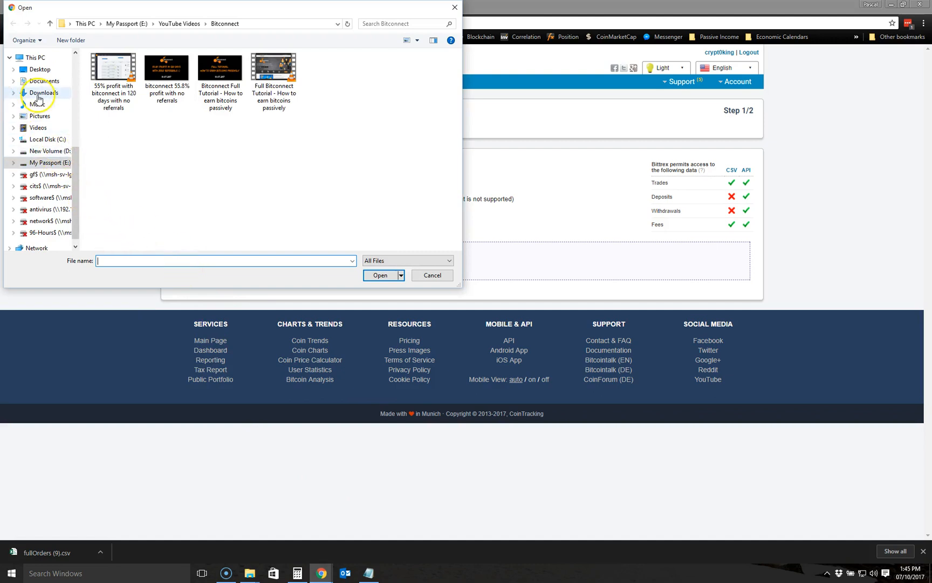
{"action": "left_click", "coordinate": [43, 93]}
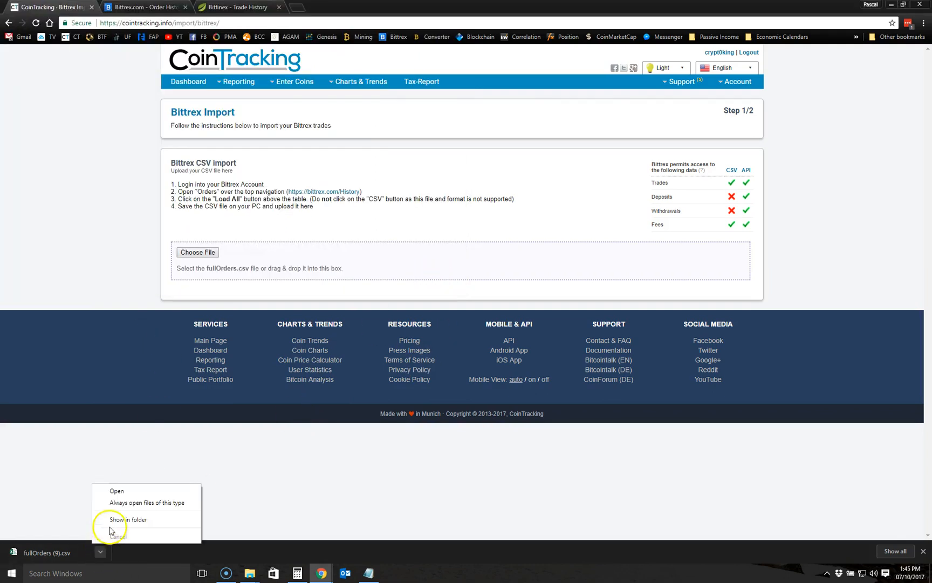
{"action": "left_click", "coordinate": [127, 519]}
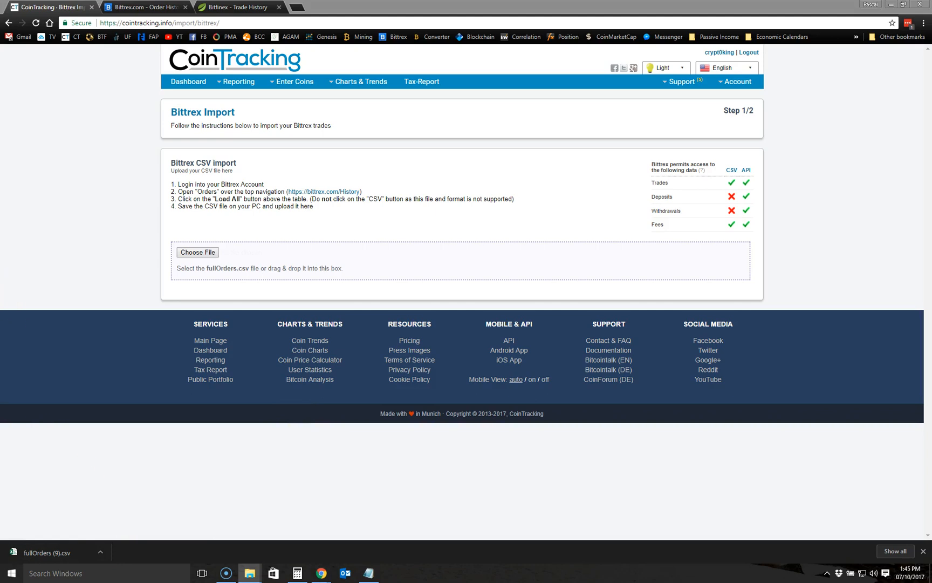
{"action": "mouse_move", "coordinate": [76, 317]}
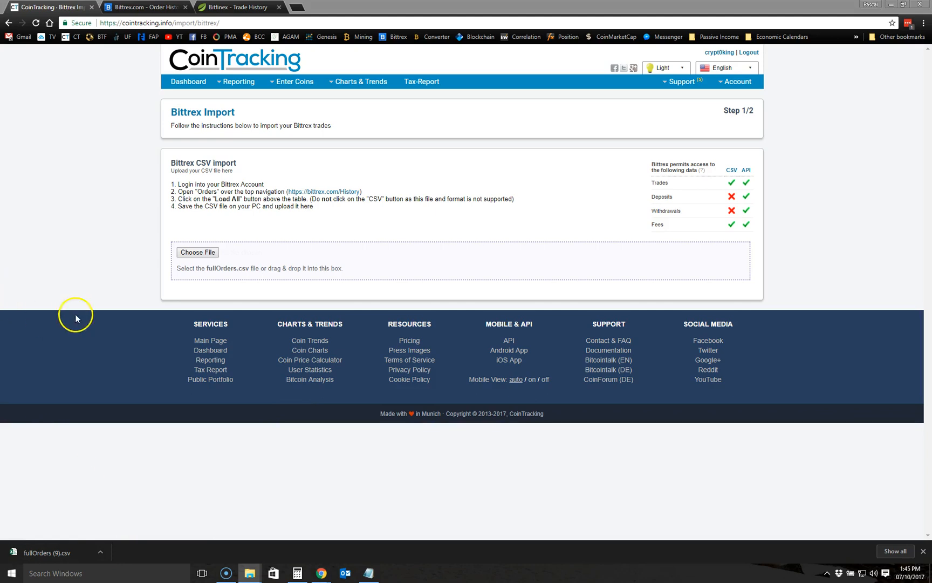
- Choose fullOrders (9).csv from Downloads so it uploads as a valid file
{"action": "left_click", "coordinate": [198, 252]}
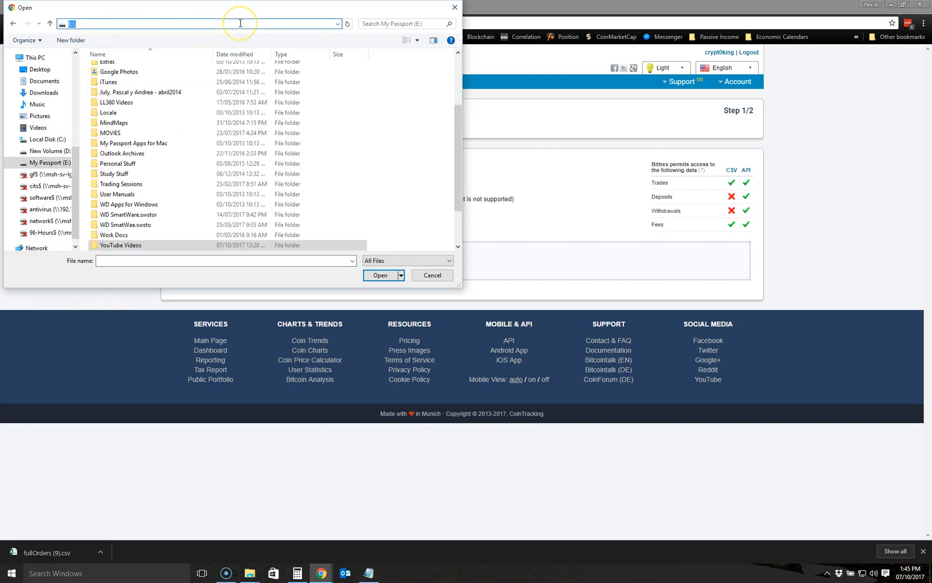
{"action": "left_click", "coordinate": [44, 91]}
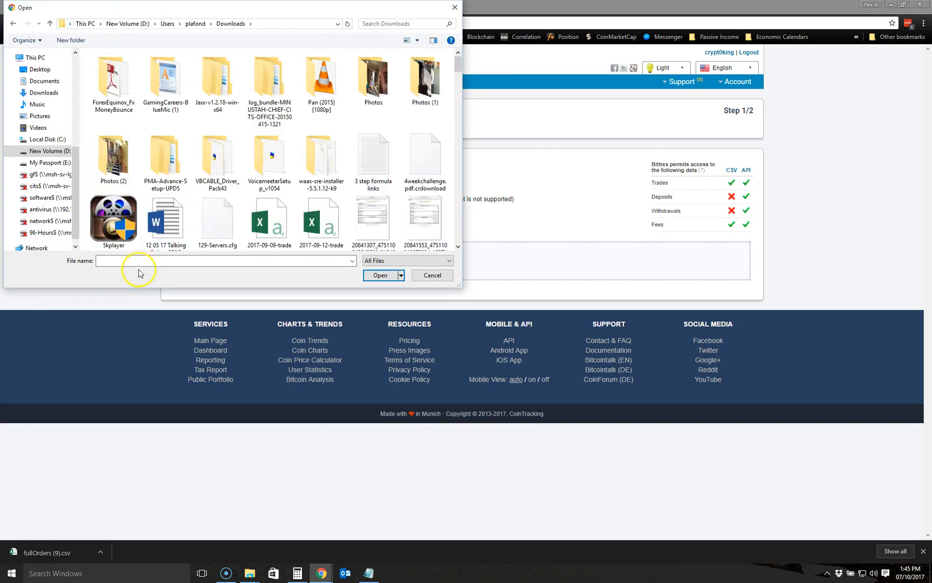
{"action": "type", "text": "full"}
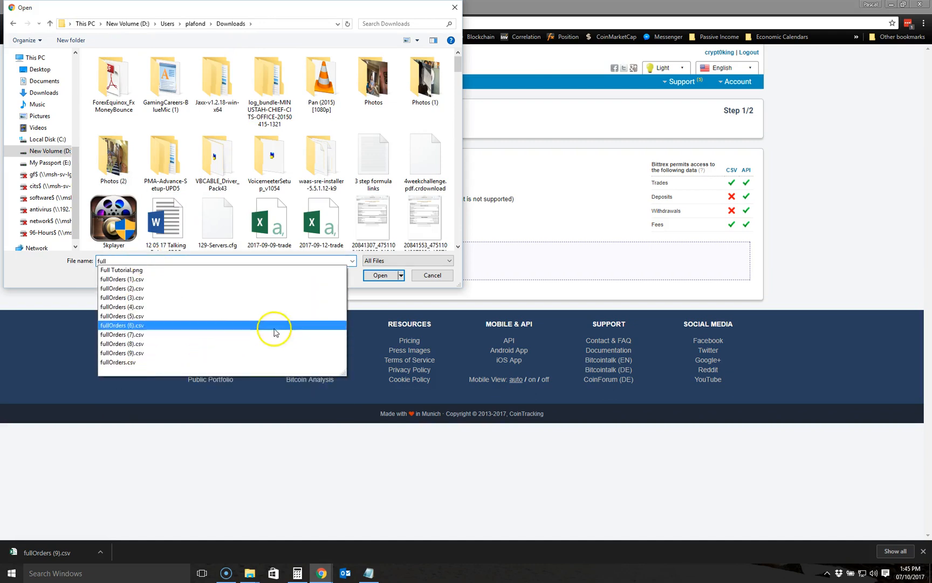
{"action": "left_click", "coordinate": [379, 275]}
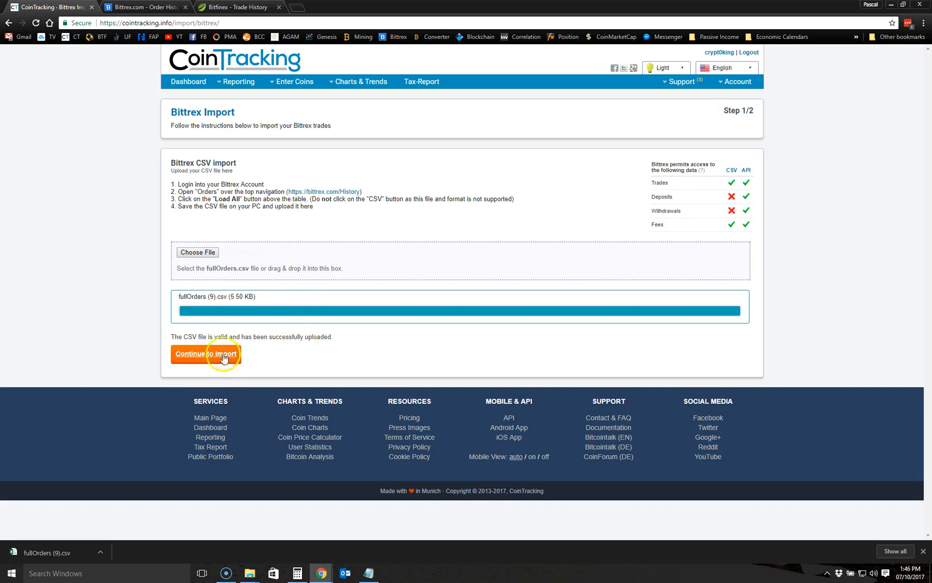
- Continue to the Step 2/2 preview and start the import: one new trade, 18 duplicates skipped
{"action": "left_click", "coordinate": [206, 352]}
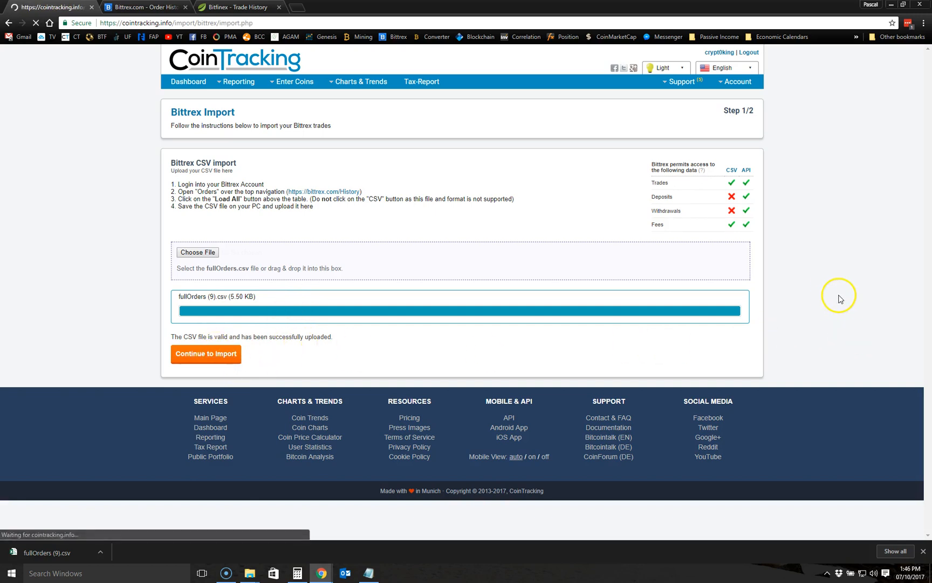
{"action": "left_click", "coordinate": [206, 353]}
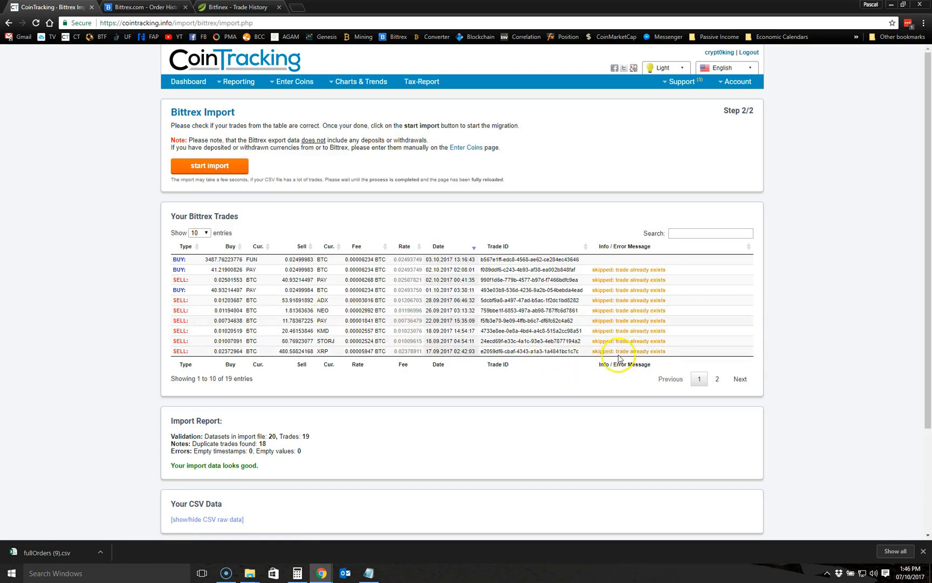
{"action": "mouse_move", "coordinate": [615, 279]}
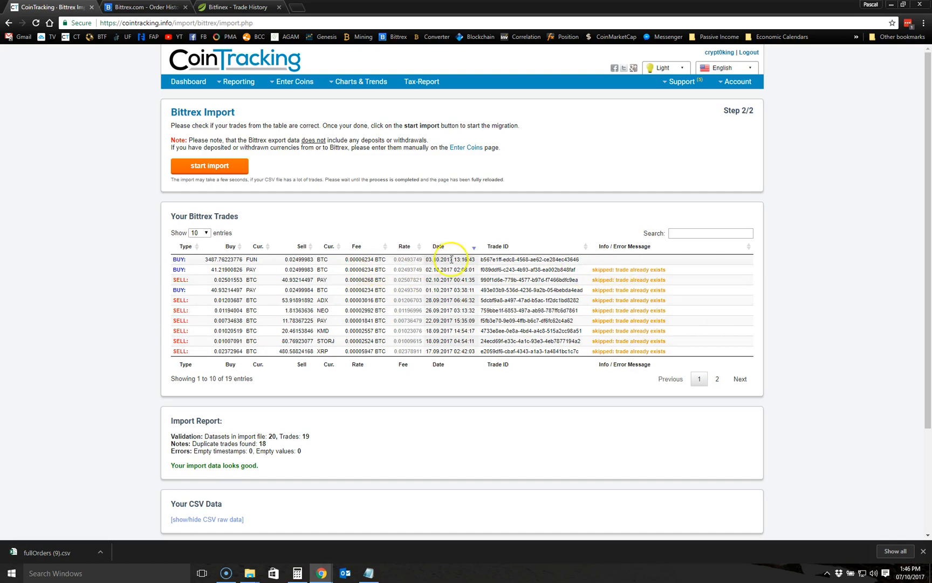
{"action": "mouse_move", "coordinate": [581, 260]}
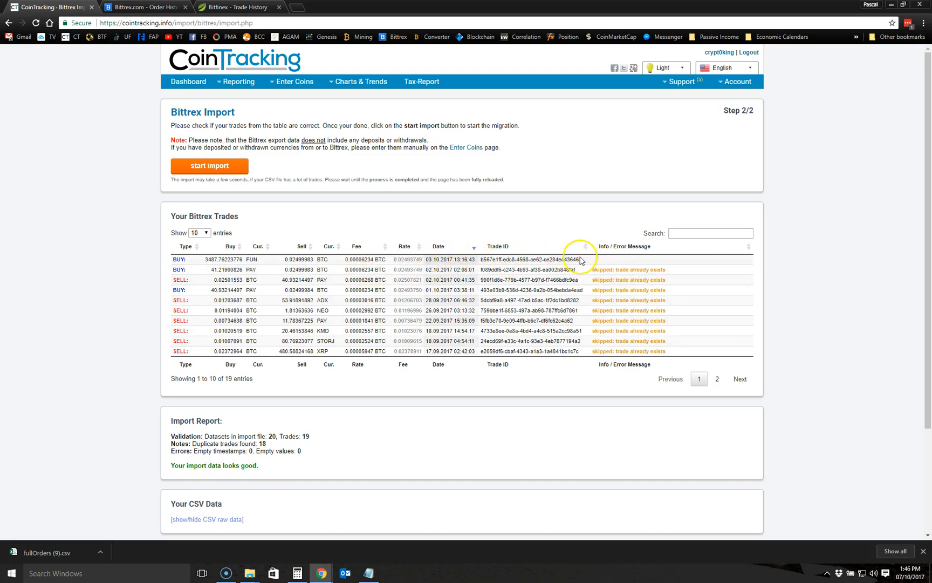
{"action": "mouse_move", "coordinate": [231, 468]}
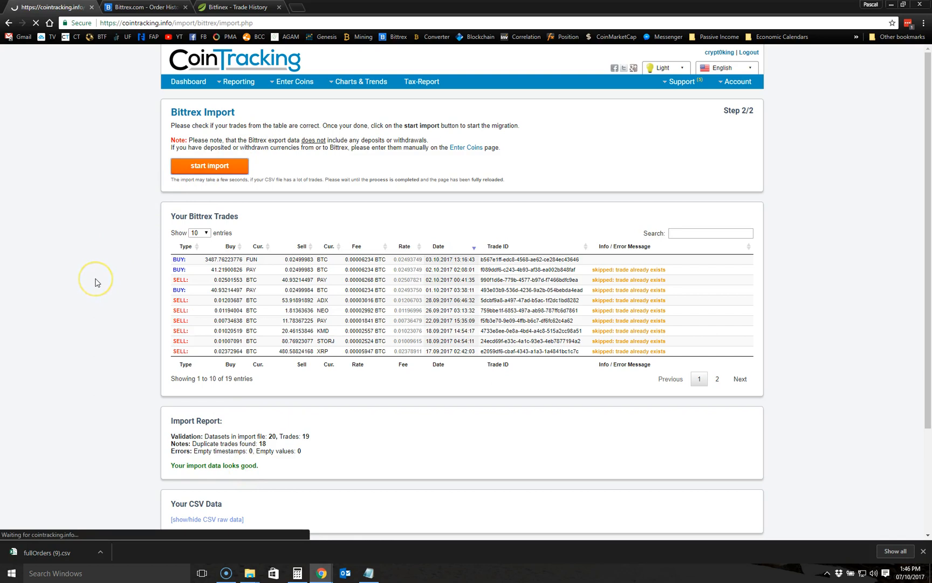
{"action": "left_click", "coordinate": [209, 165]}
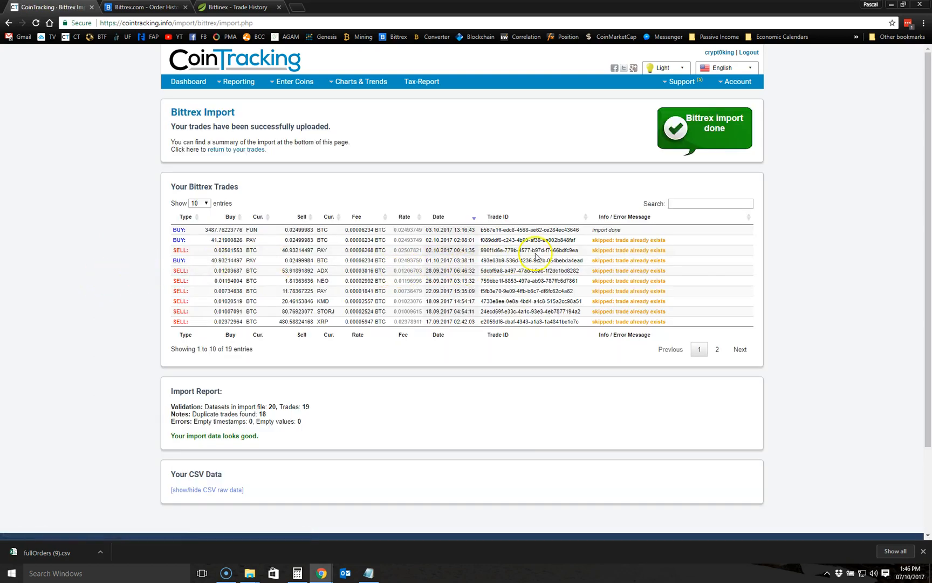
{"action": "mouse_move", "coordinate": [373, 135]}
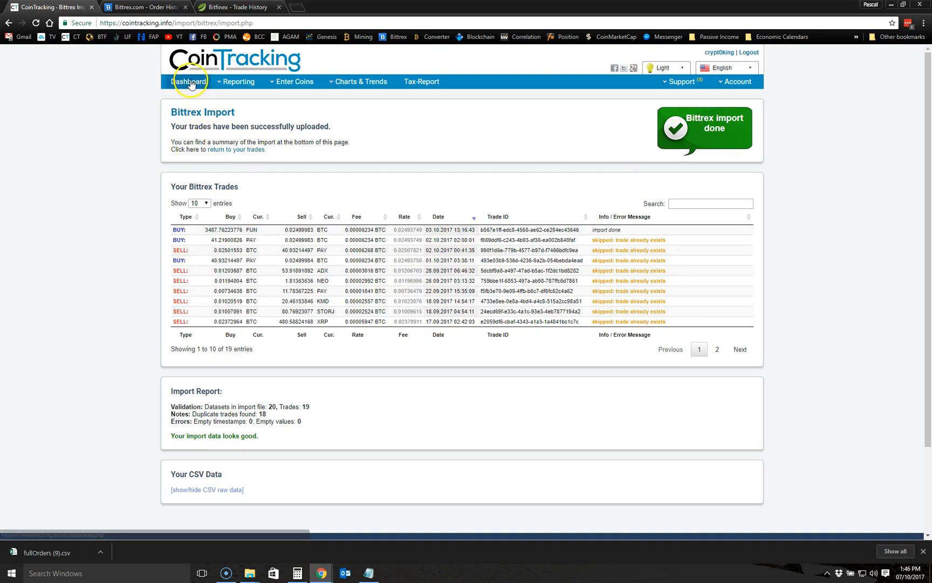
- Recalculate trades from the dashboard notification so it shows 44 trades across 12 coins ($396.20)
{"action": "left_click", "coordinate": [188, 81]}
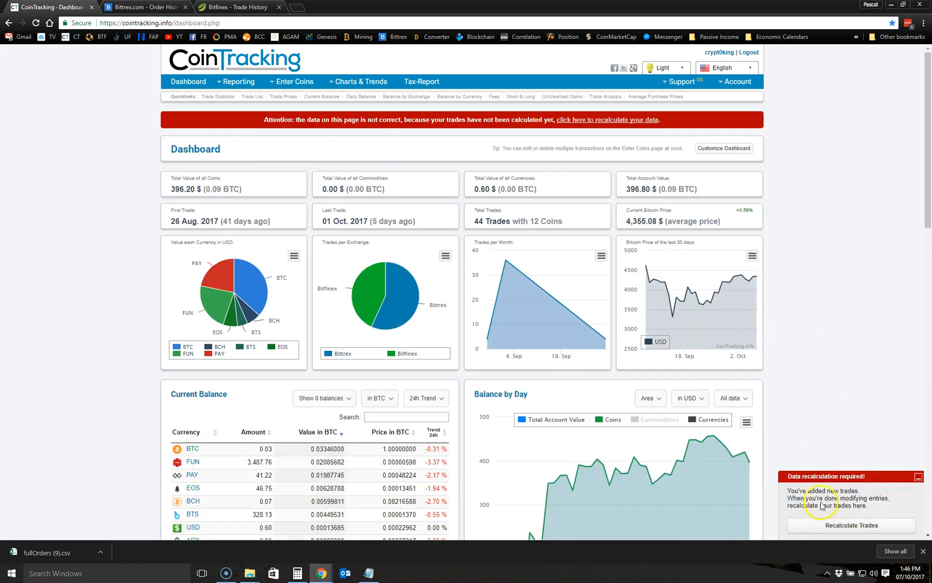
{"action": "mouse_move", "coordinate": [860, 414]}
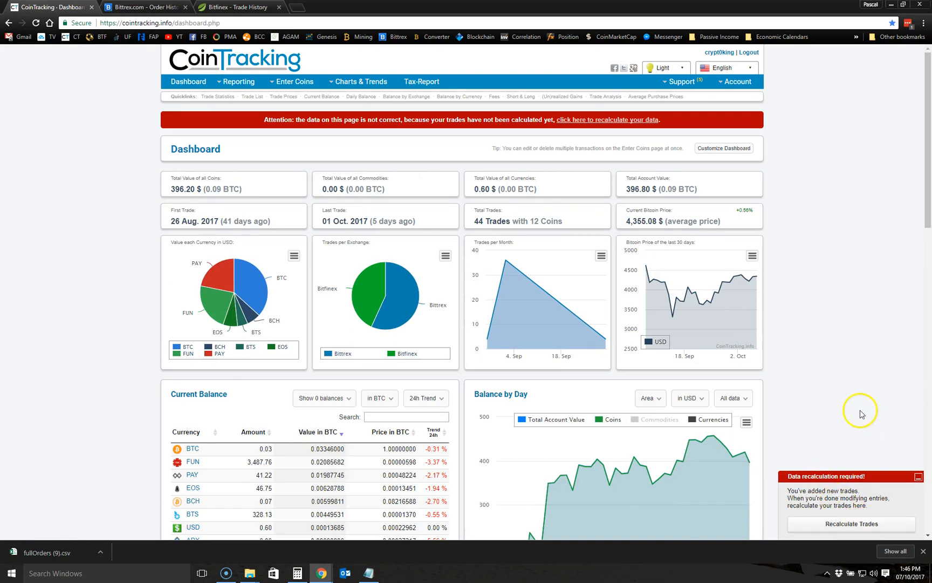
{"action": "left_click", "coordinate": [850, 523]}
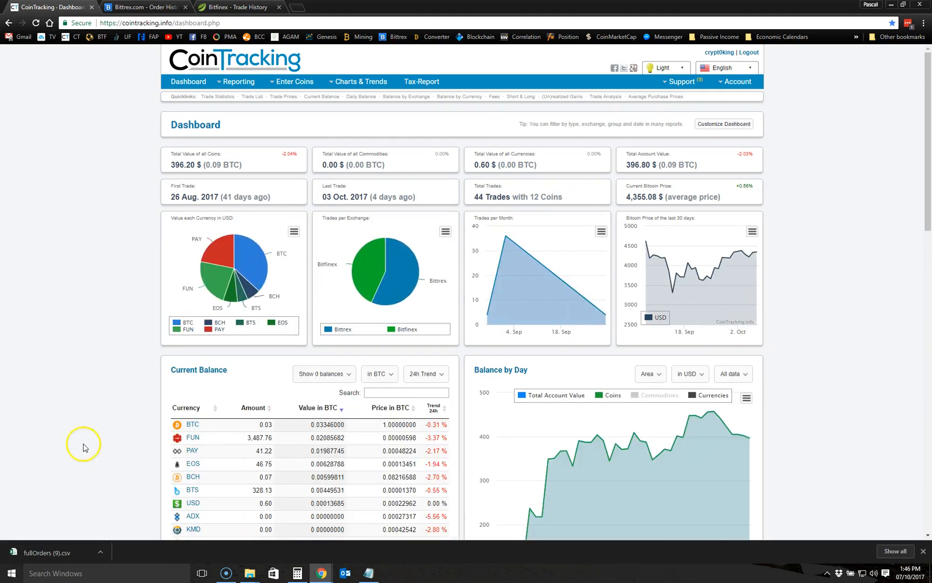
{"action": "scroll", "scroll_direction": "down", "scroll_amount": 3}
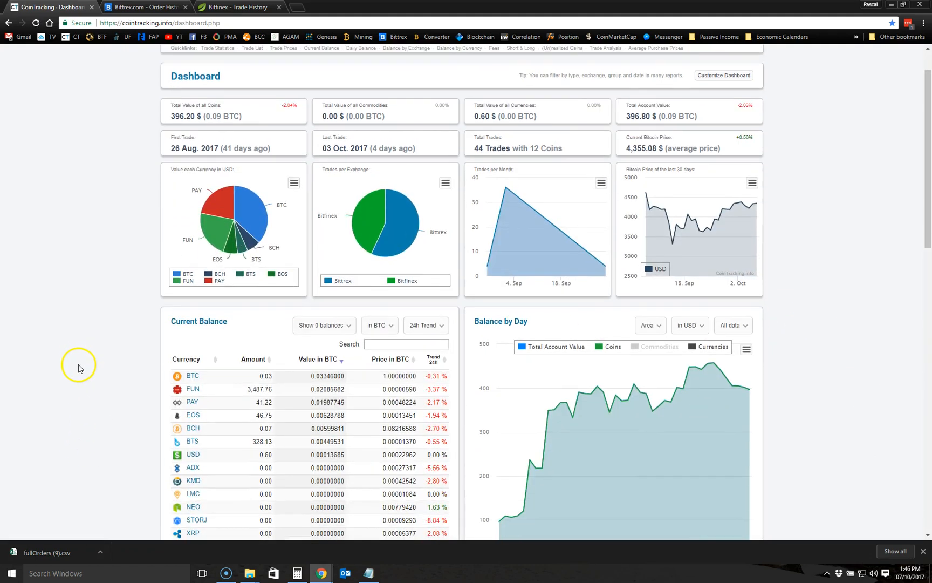
{"action": "mouse_move", "coordinate": [224, 228]}
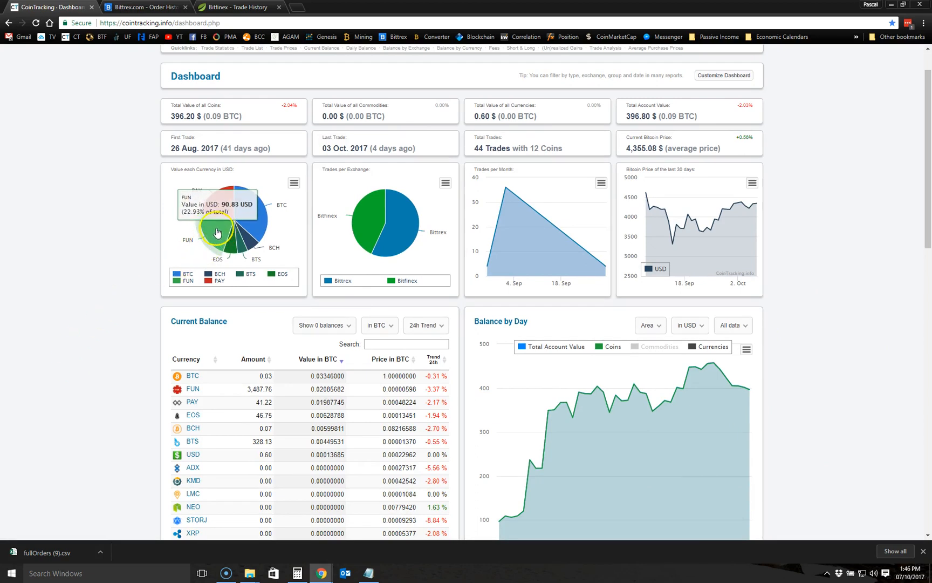
{"action": "scroll", "scroll_direction": "down", "scroll_amount": 3}
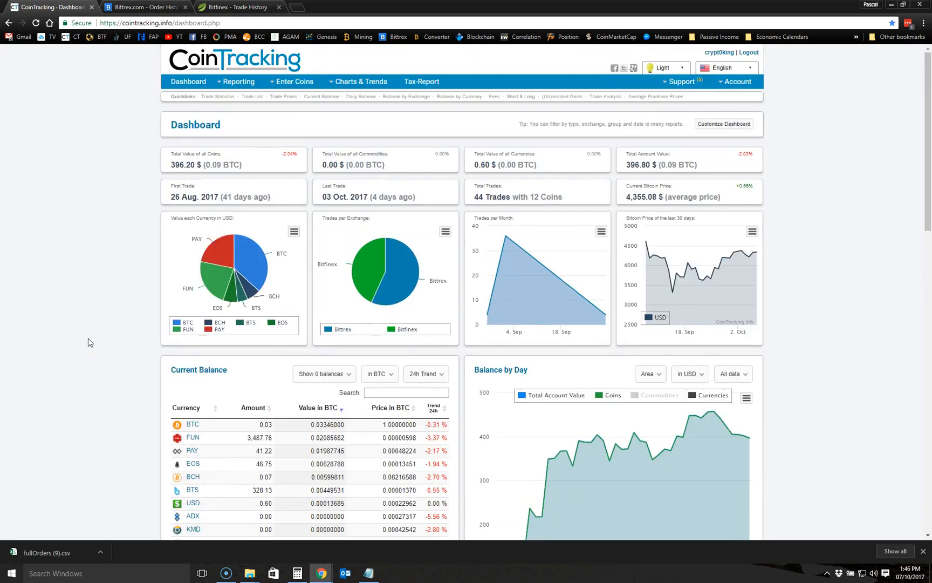
{"action": "mouse_move", "coordinate": [130, 137]}
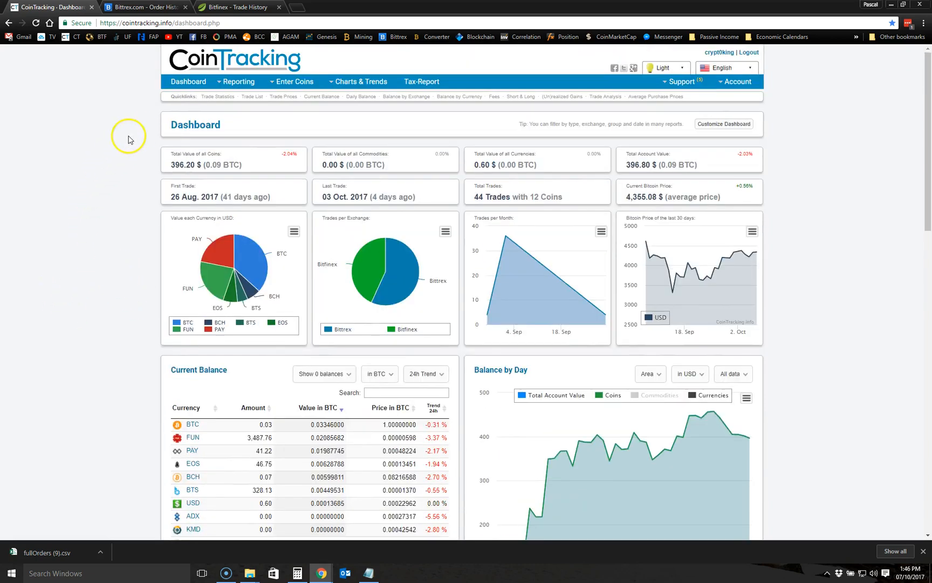
{"action": "mouse_move", "coordinate": [103, 139]}
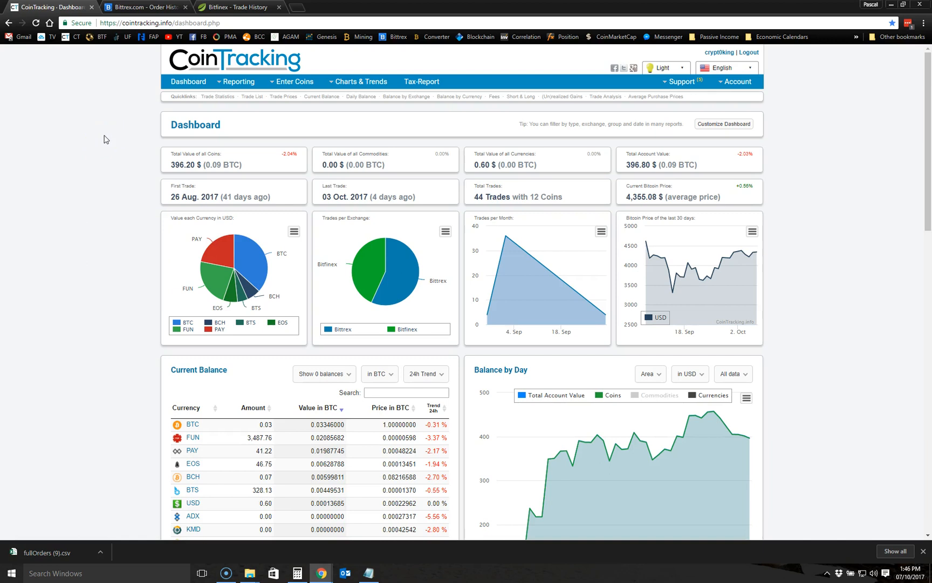
{"action": "mouse_move", "coordinate": [106, 238]}
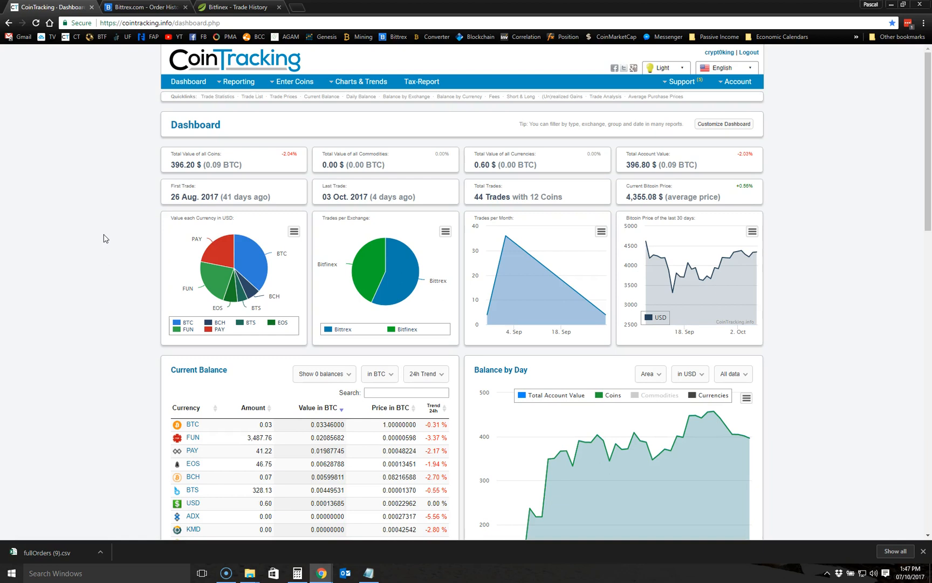
{"action": "mouse_move", "coordinate": [50, 212]}
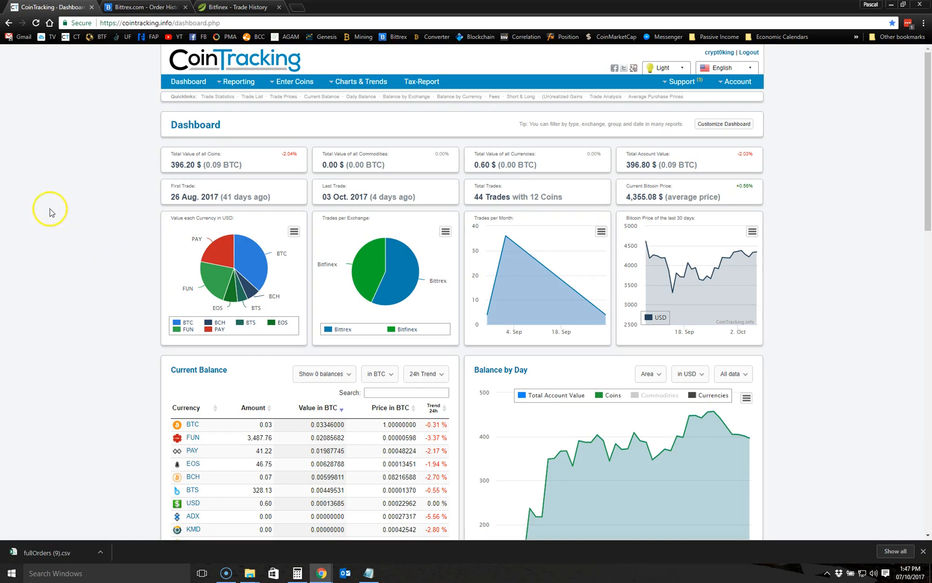
{"action": "mouse_move", "coordinate": [191, 126]}
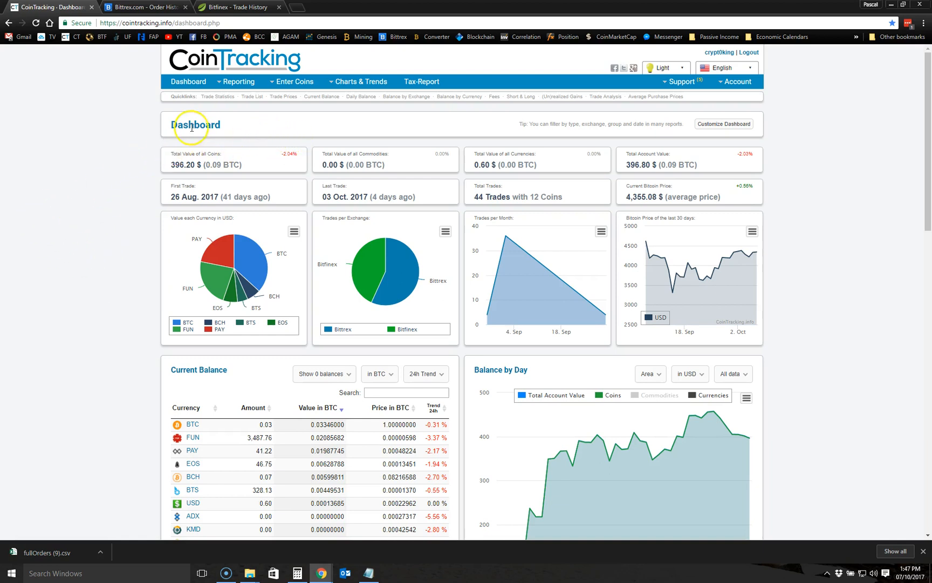
- Go to Enter Coins > Overview & Manual Import to list all entered trades
{"action": "left_click", "coordinate": [235, 81]}
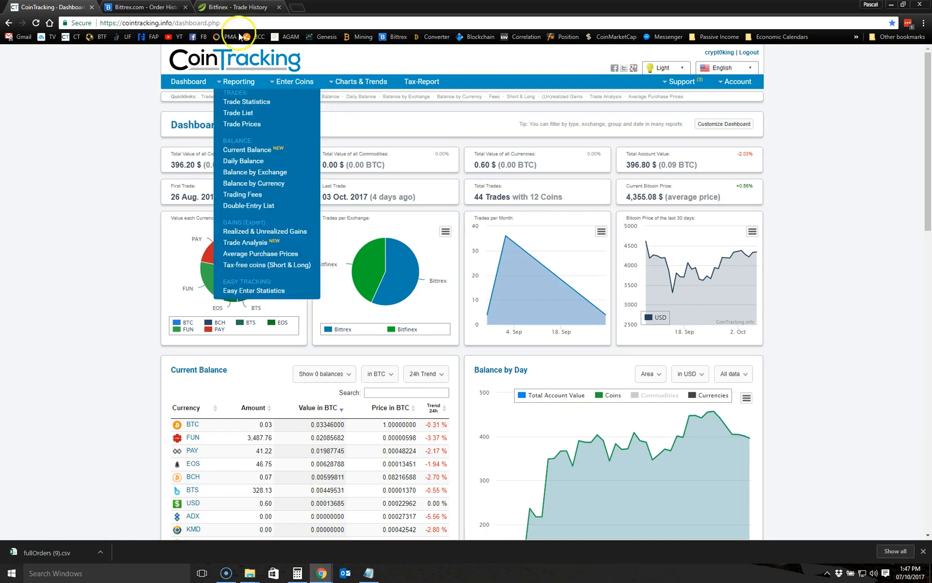
{"action": "left_click", "coordinate": [294, 81]}
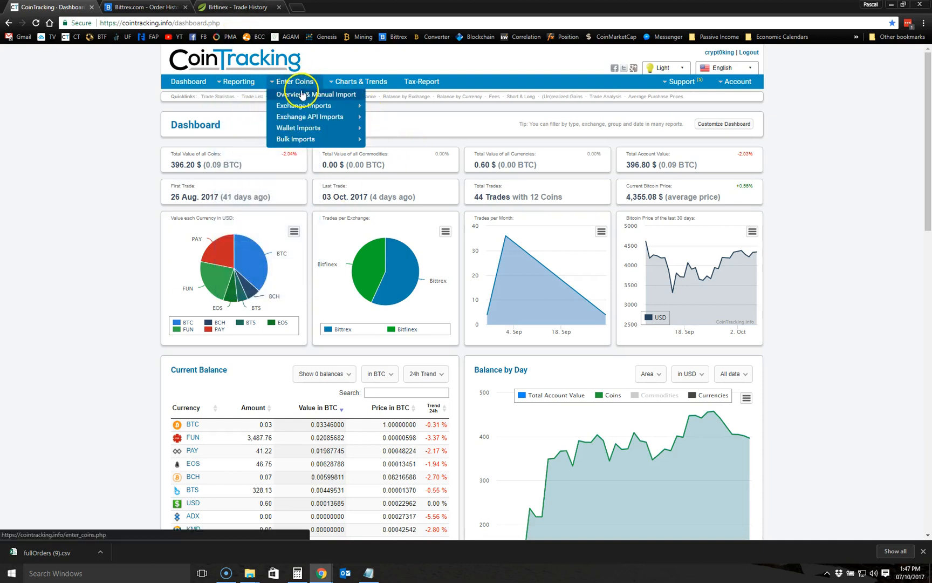
{"action": "left_click", "coordinate": [315, 93]}
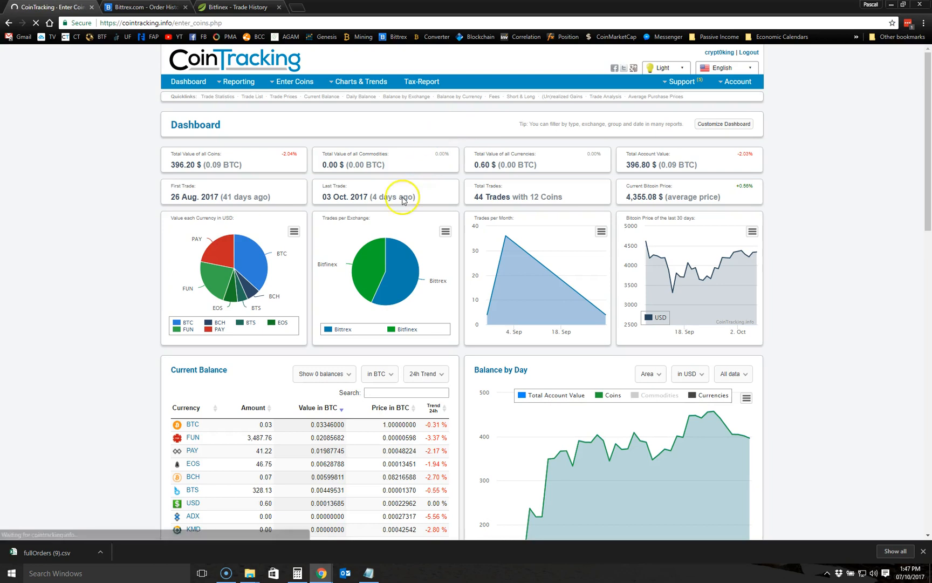
- Select the Bitfinex logo to reach its CSV import instructions and upload area
{"action": "left_click", "coordinate": [291, 81]}
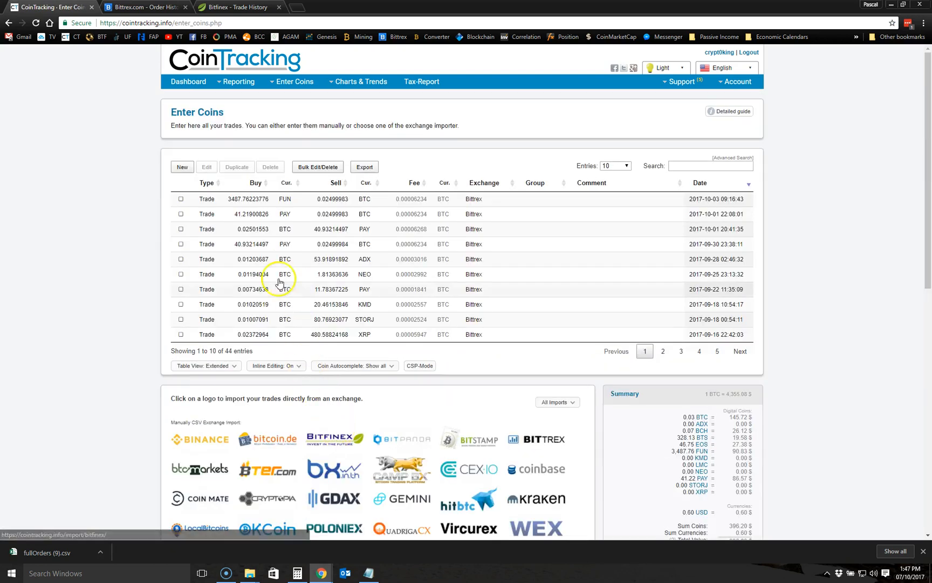
{"action": "scroll", "scroll_direction": "down", "scroll_amount": 3}
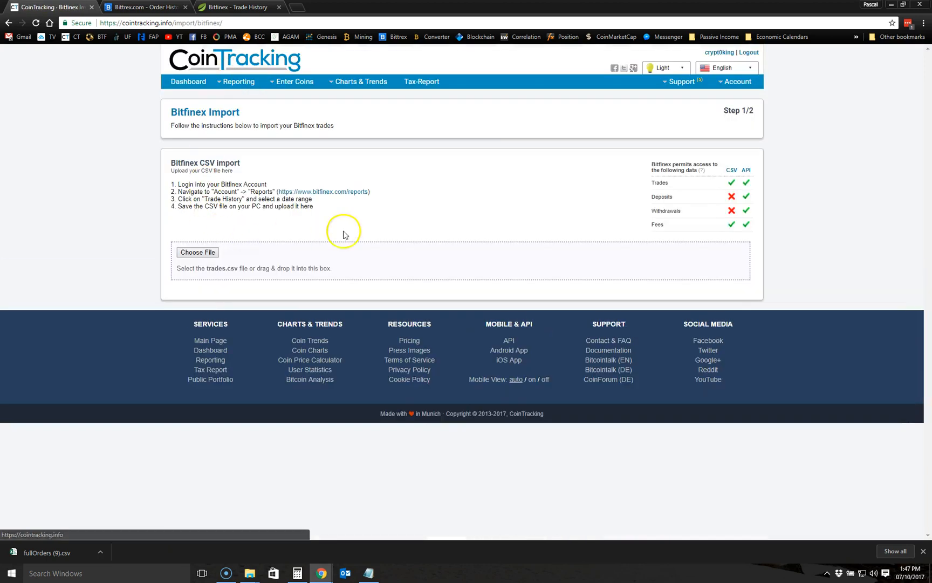
{"action": "mouse_move", "coordinate": [241, 7]}
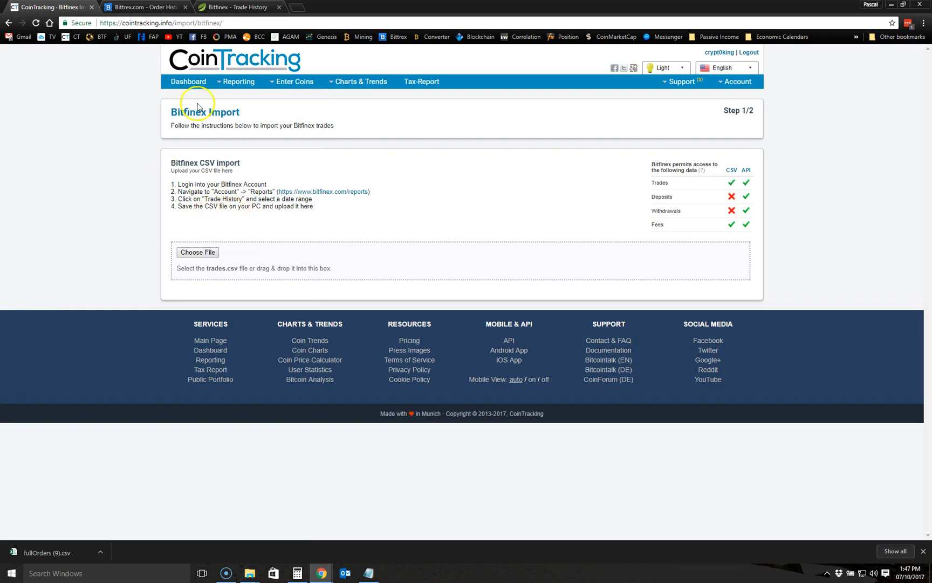
- Switch to the Bitfinex tab and bring up Reports > Trade History date-range options
{"action": "left_click", "coordinate": [237, 6]}
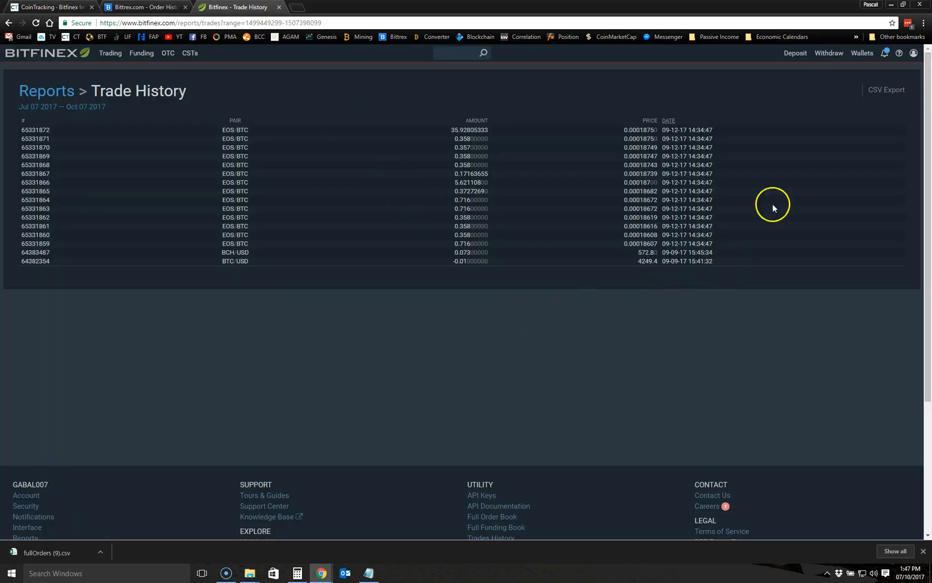
{"action": "mouse_move", "coordinate": [125, 121]}
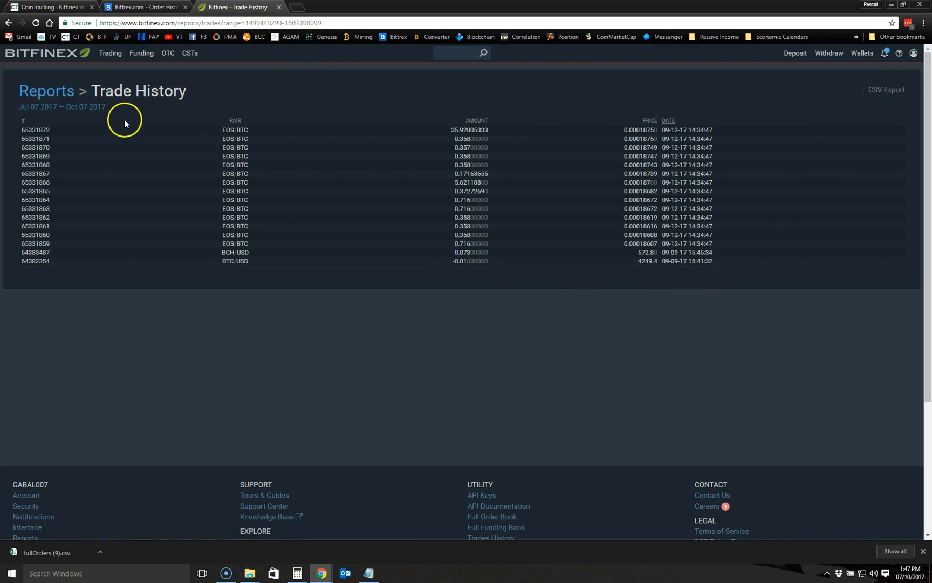
{"action": "left_click", "coordinate": [45, 91]}
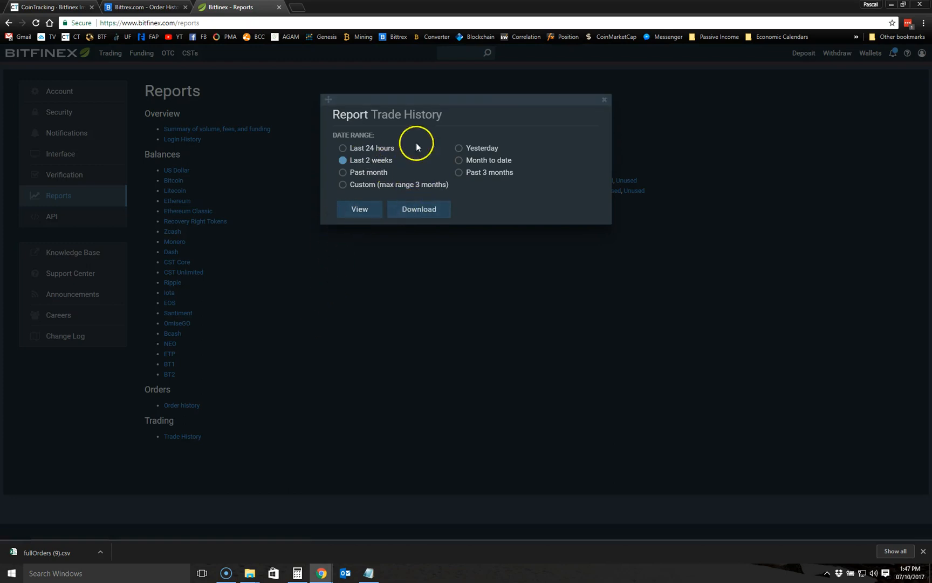
{"action": "mouse_move", "coordinate": [453, 177]}
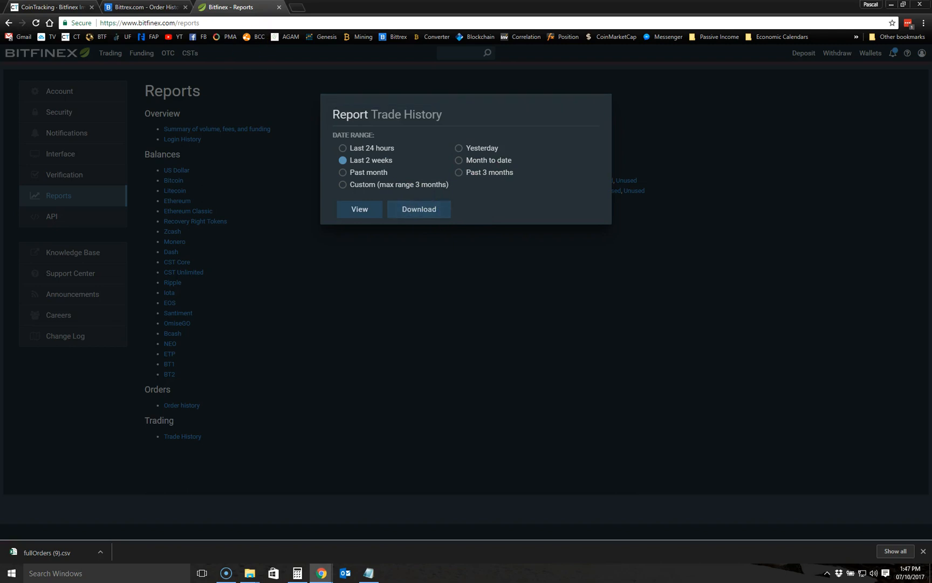
- Back in CoinTracking, cancel the Bitfinex file chooser without a file and return to the Dashboard
{"action": "left_click", "coordinate": [51, 7]}
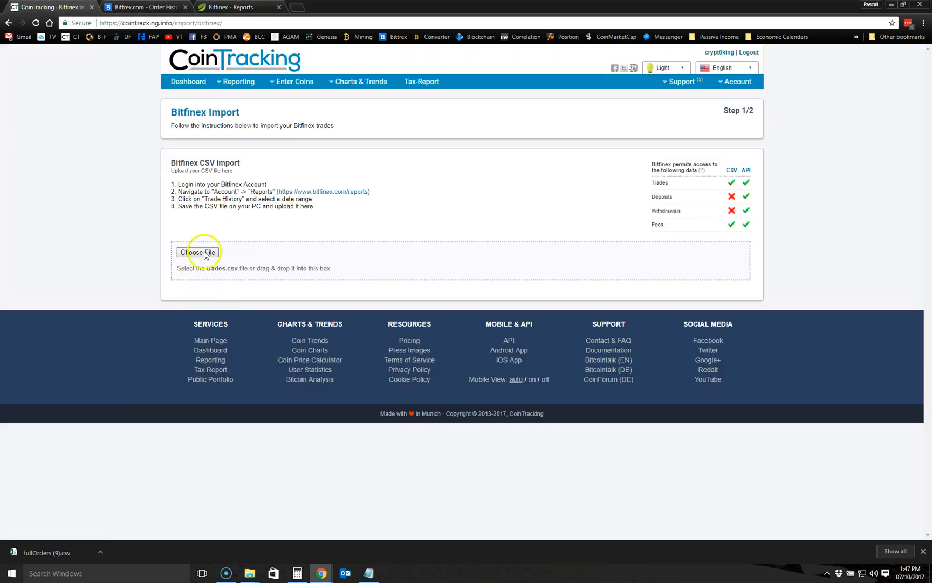
{"action": "left_click", "coordinate": [199, 252]}
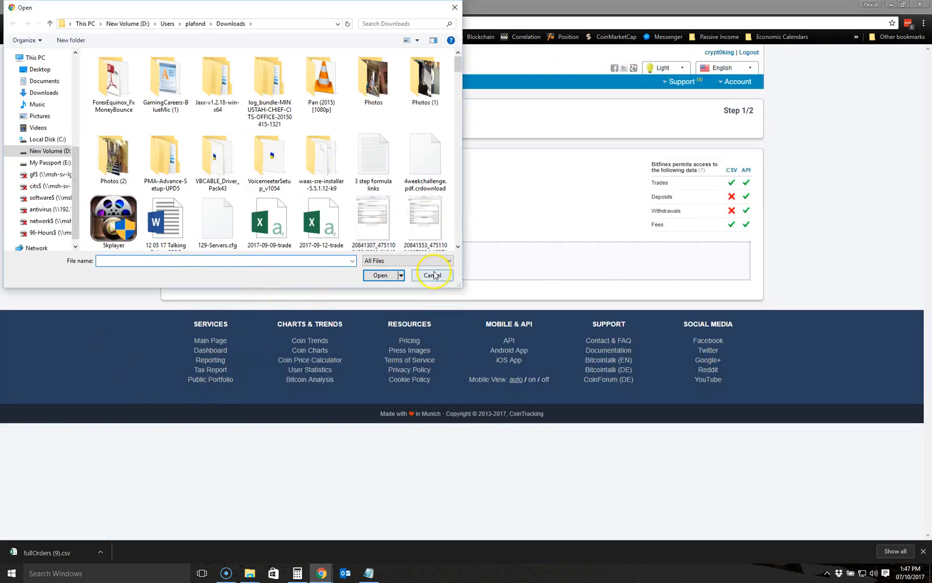
{"action": "left_click", "coordinate": [433, 275]}
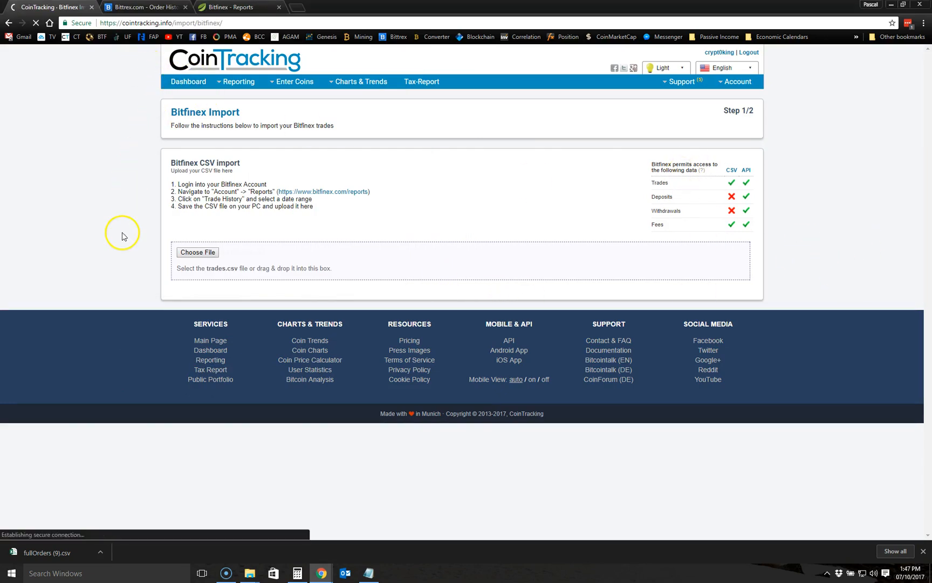
{"action": "left_click", "coordinate": [188, 81]}
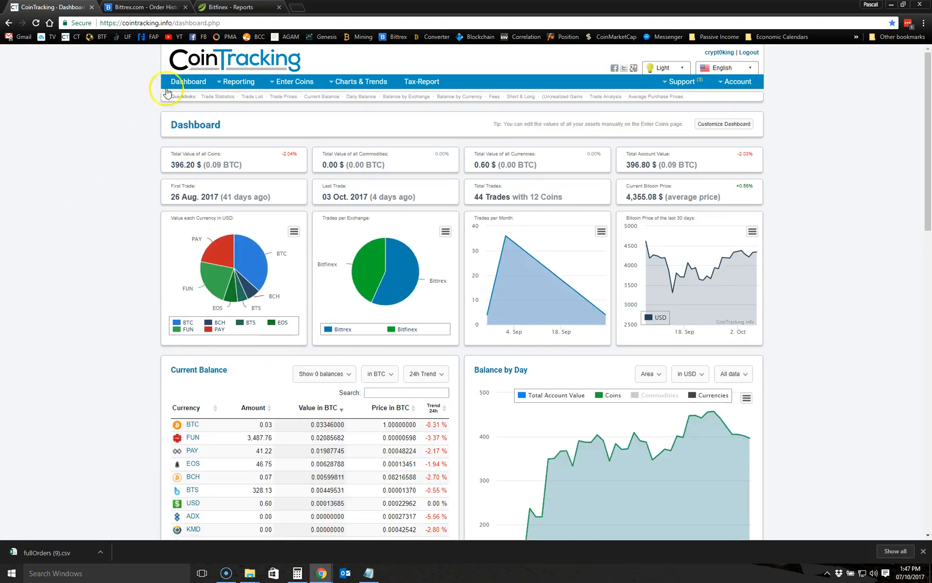
- Choose Reporting > Realized & Unrealized Gains from the top navigation bar
{"action": "left_click", "coordinate": [235, 81]}
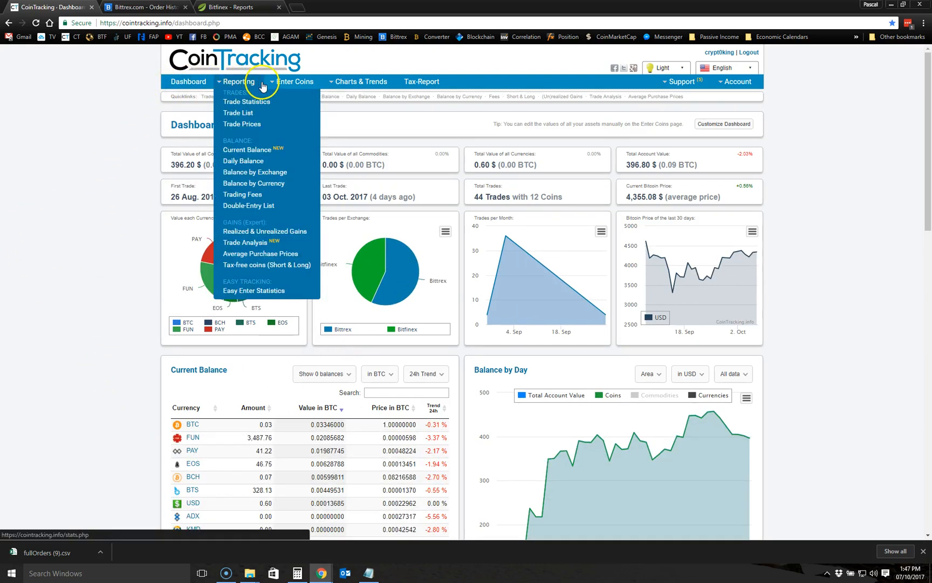
{"action": "left_click", "coordinate": [357, 80]}
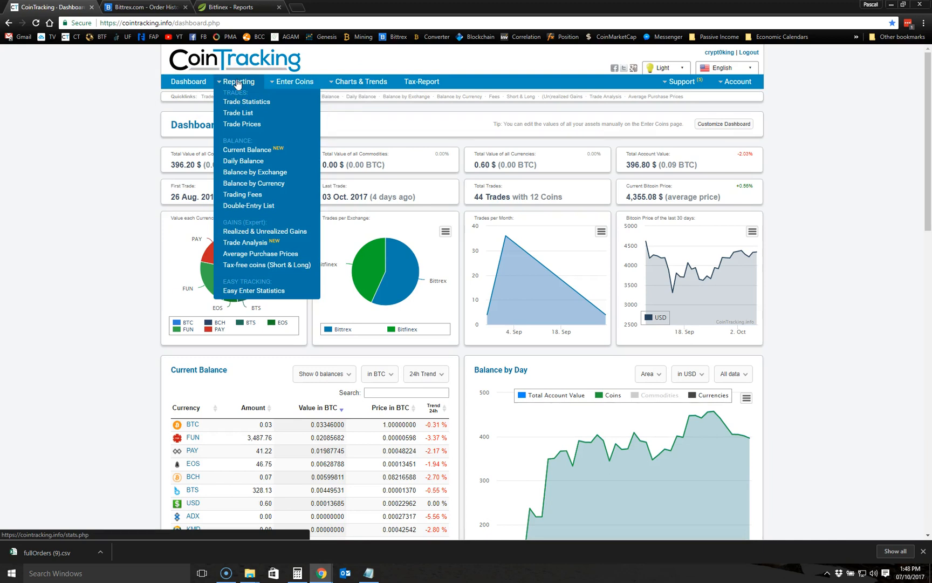
{"action": "mouse_move", "coordinate": [265, 231]}
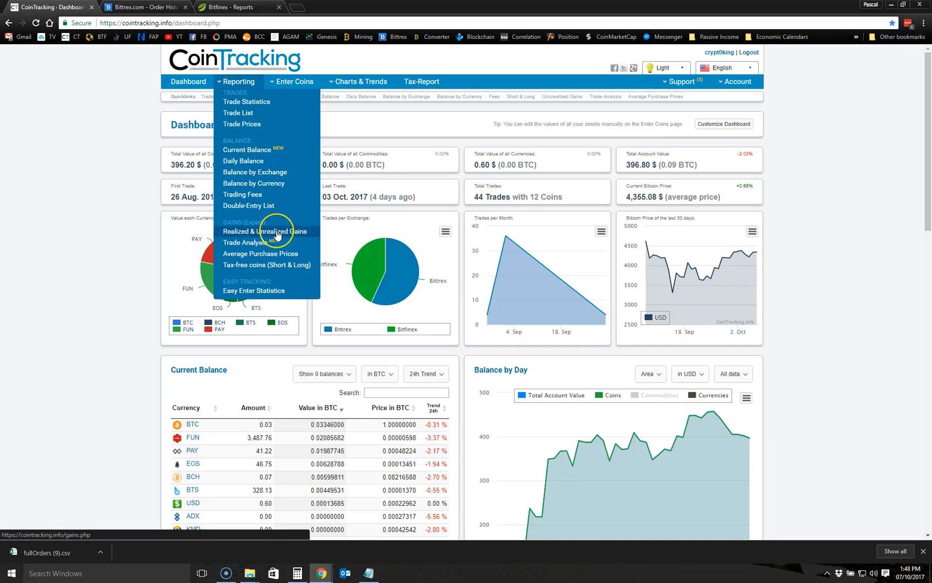
{"action": "left_click", "coordinate": [266, 231]}
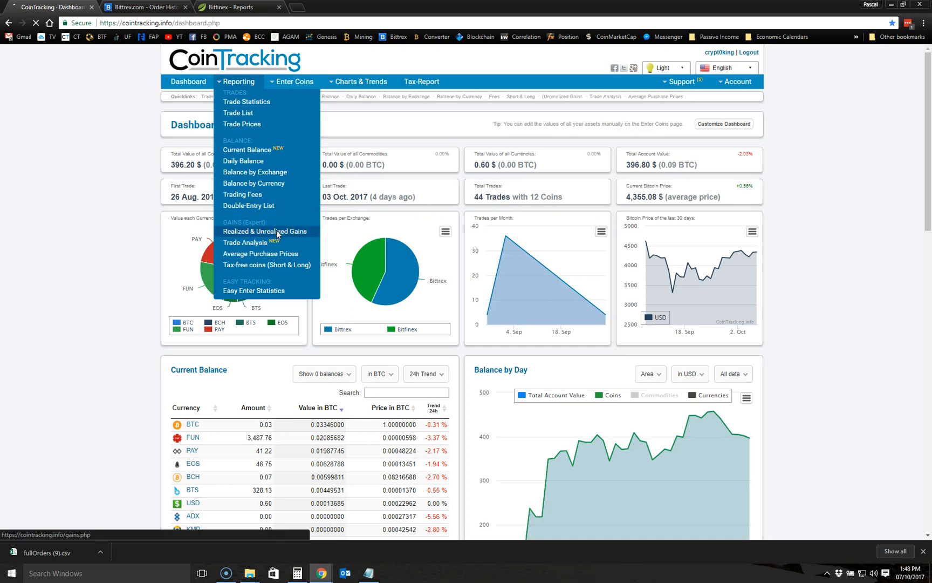
{"action": "left_click", "coordinate": [266, 230]}
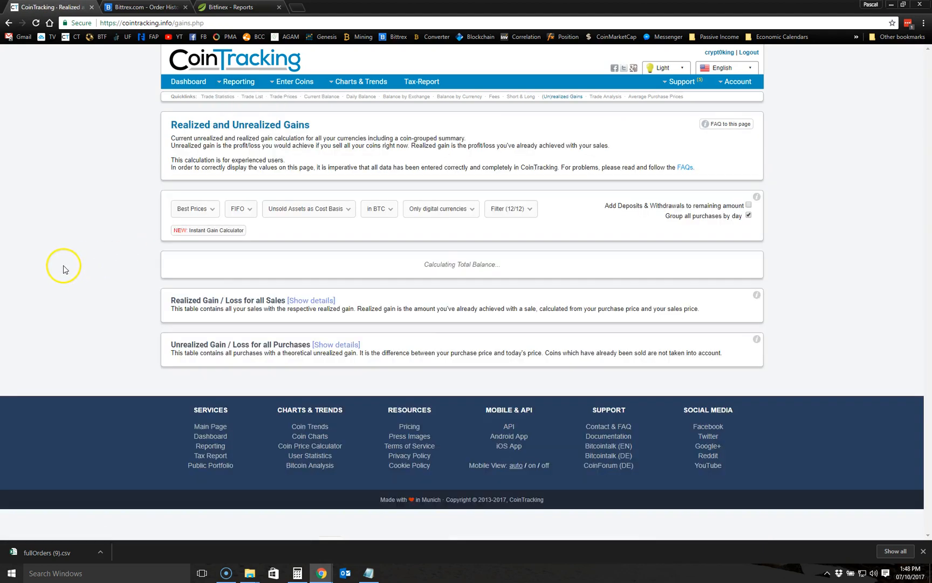
- Scroll to the 'Total unrealized and realized Gain / Loss each Currency' table after calculation finishes
{"action": "scroll", "scroll_direction": "down", "scroll_amount": 3}
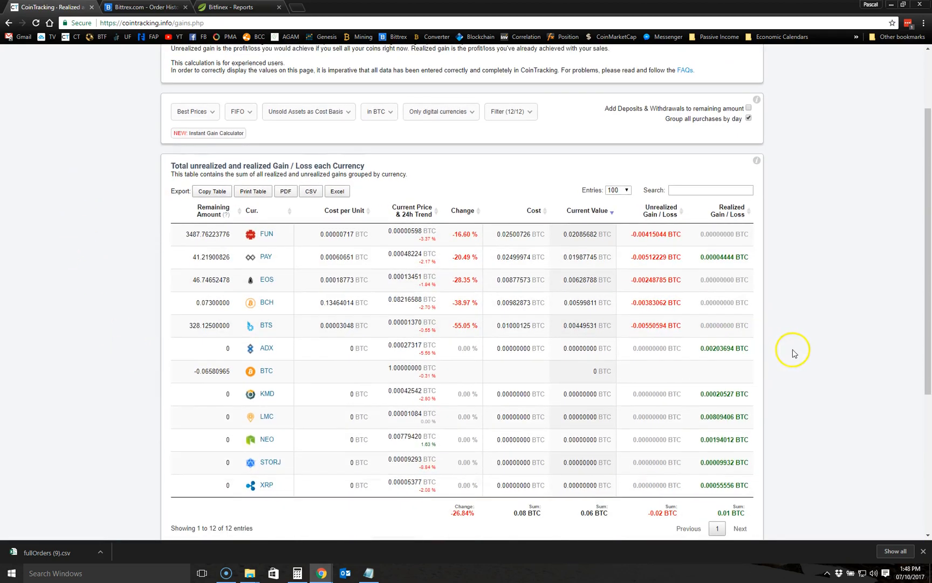
{"action": "scroll", "scroll_direction": "down", "scroll_amount": 3}
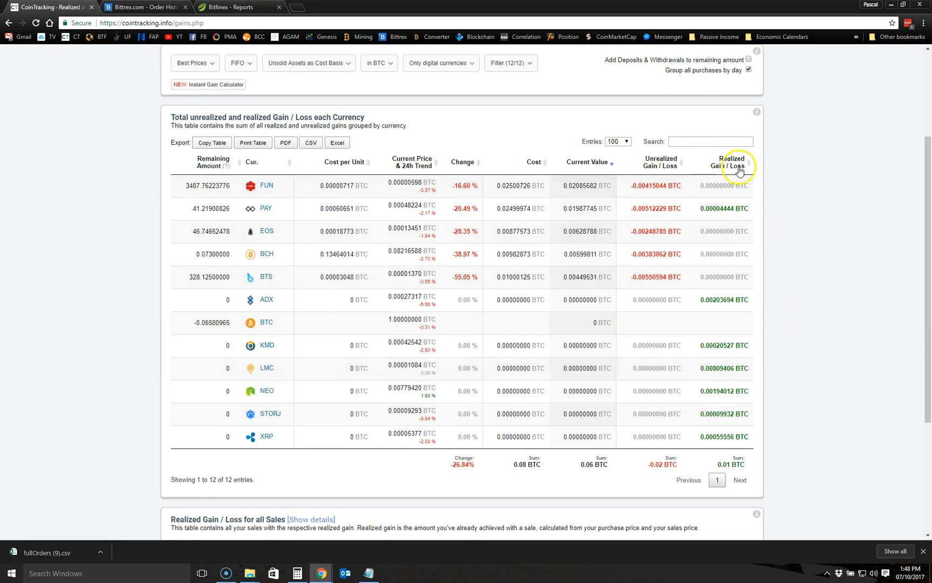
{"action": "mouse_move", "coordinate": [139, 345]}
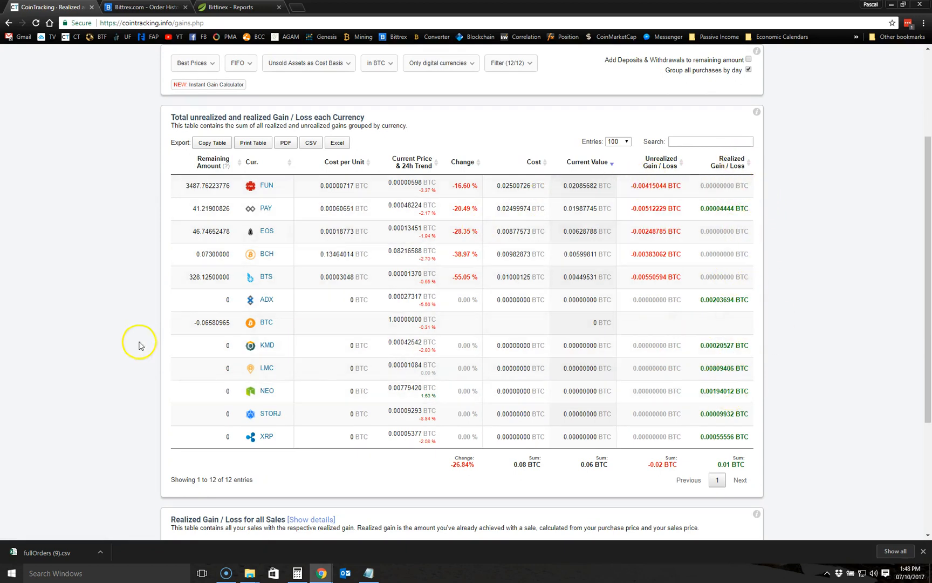
{"action": "scroll", "scroll_direction": "down", "scroll_amount": 3}
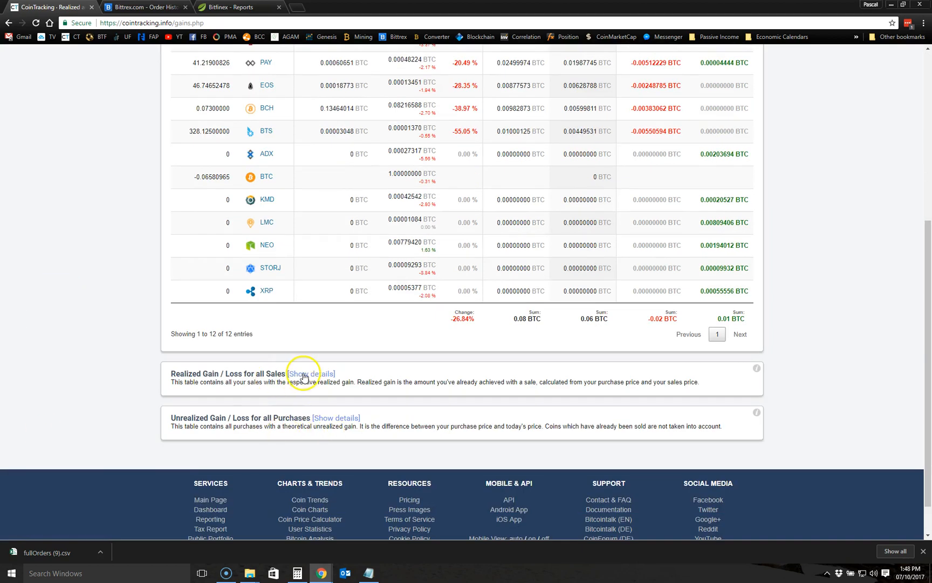
- Show details for Realized Gain / Loss for all Sales with 50 entries per page and review the 39 sales
{"action": "left_click", "coordinate": [311, 373]}
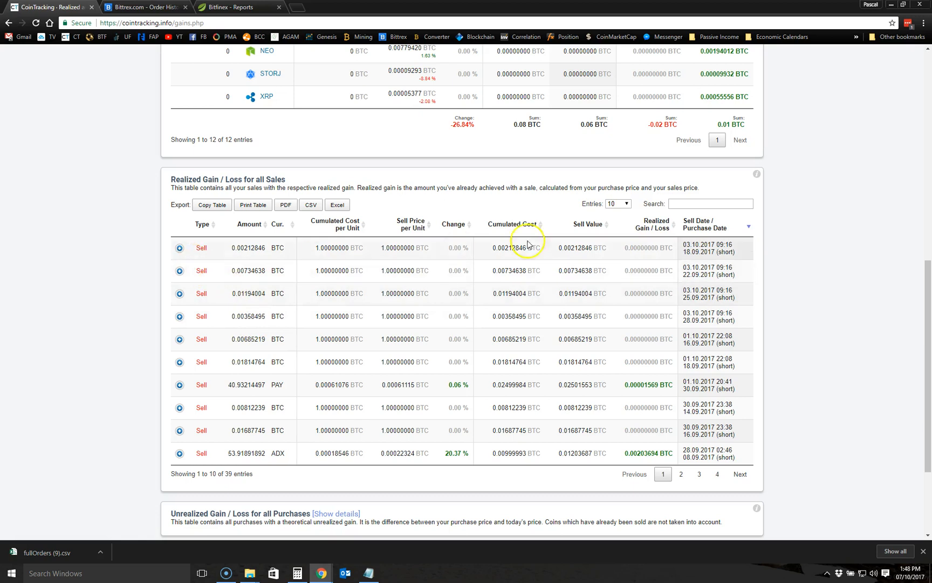
{"action": "left_click", "coordinate": [618, 202]}
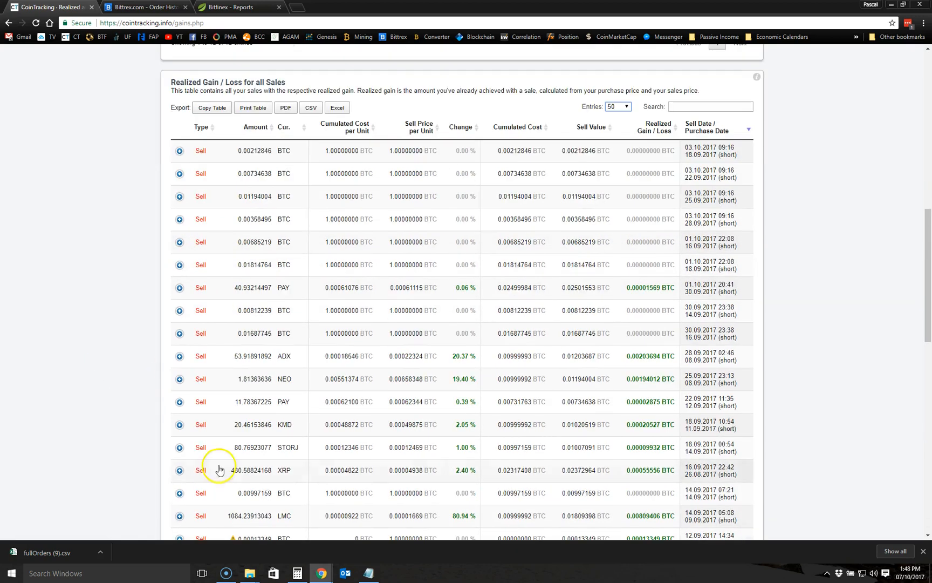
{"action": "scroll", "scroll_direction": "down", "scroll_amount": 3}
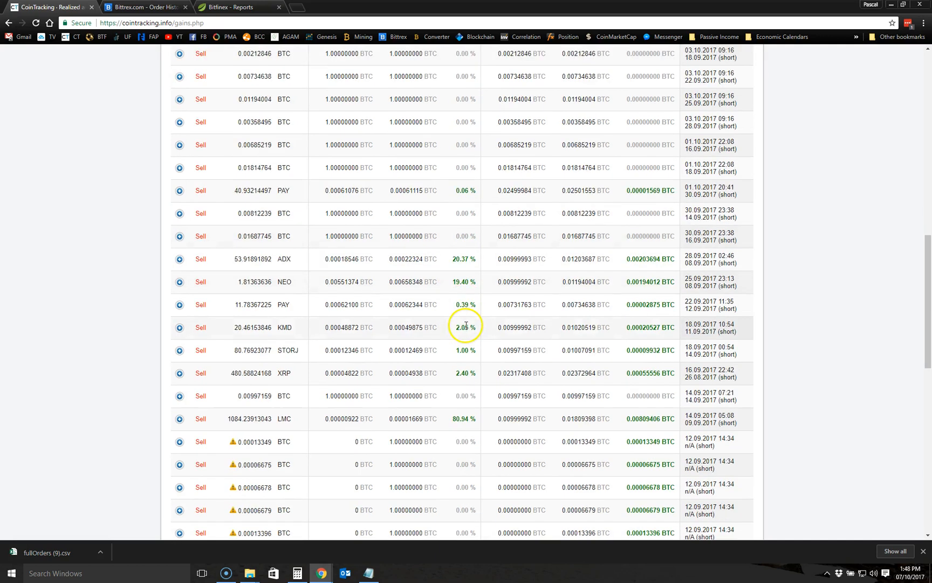
{"action": "scroll", "scroll_direction": "down", "scroll_amount": 3}
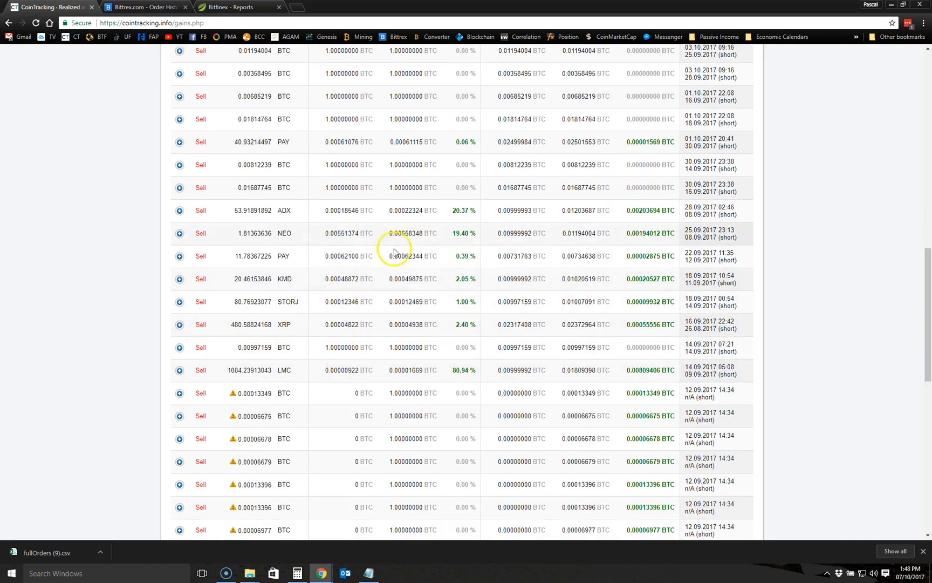
{"action": "mouse_move", "coordinate": [465, 376]}
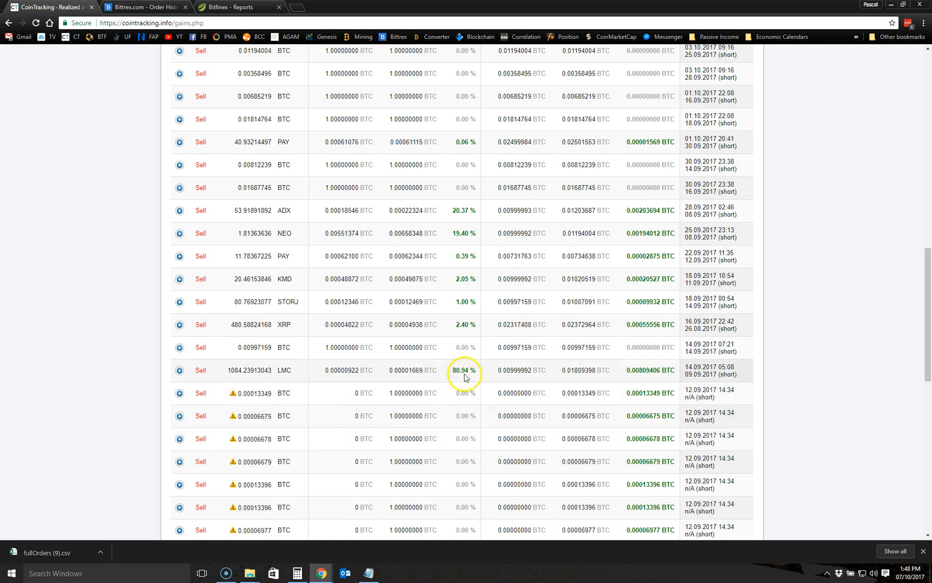
{"action": "mouse_move", "coordinate": [457, 244]}
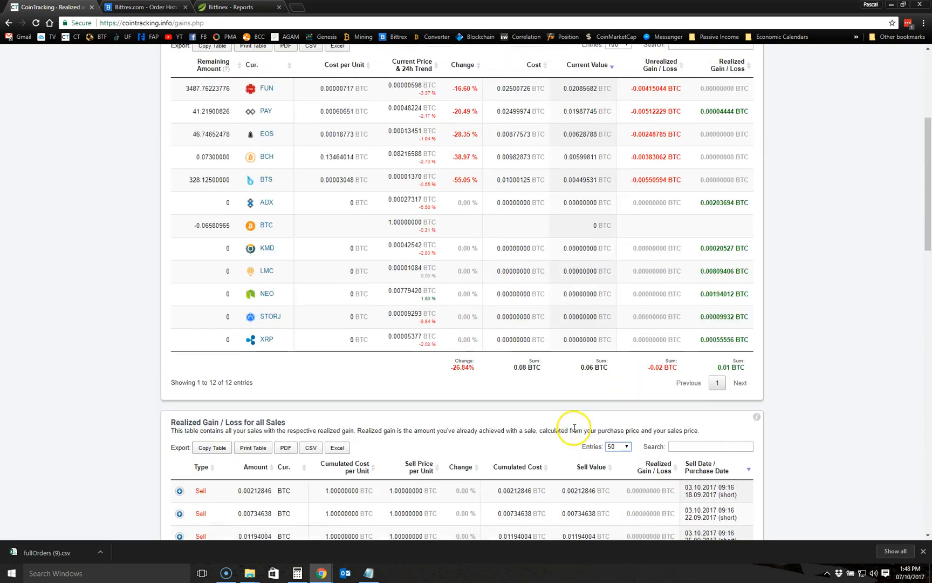
{"action": "scroll", "scroll_direction": "down", "scroll_amount": 3}
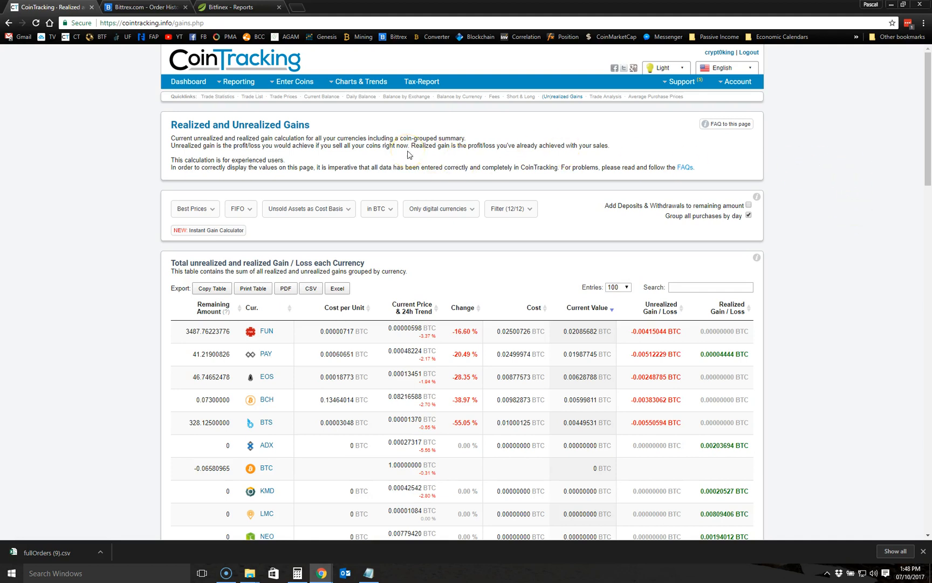
- Go to the Tax-Report page showing 0 trades for tax year 2016 and scroll through it
{"action": "left_click", "coordinate": [357, 81]}
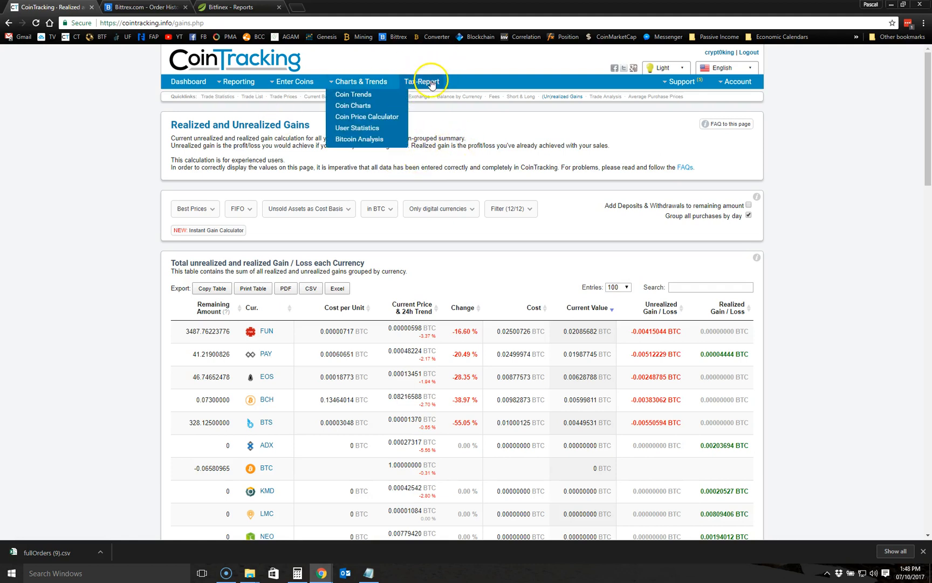
{"action": "left_click", "coordinate": [422, 81]}
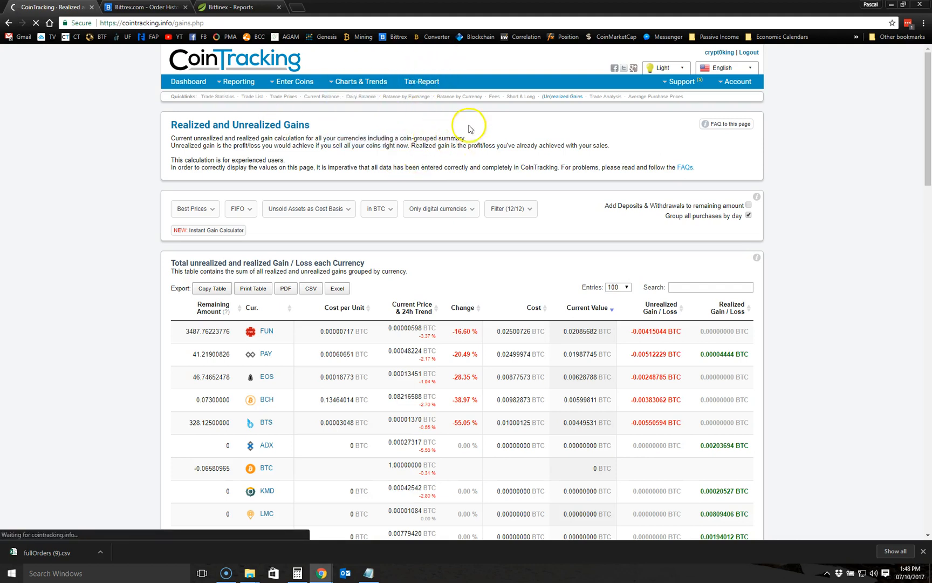
{"action": "left_click", "coordinate": [422, 81]}
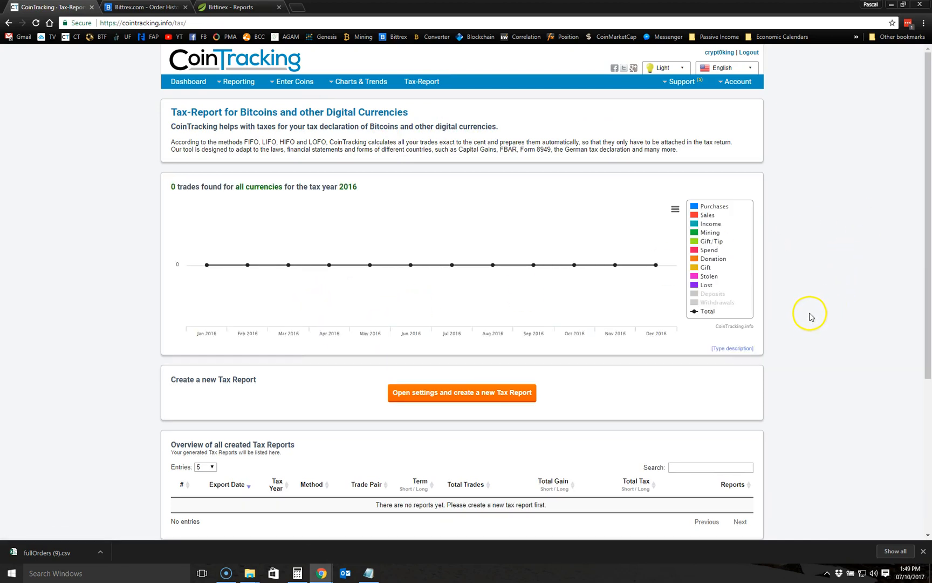
{"action": "scroll", "scroll_direction": "down", "scroll_amount": 3}
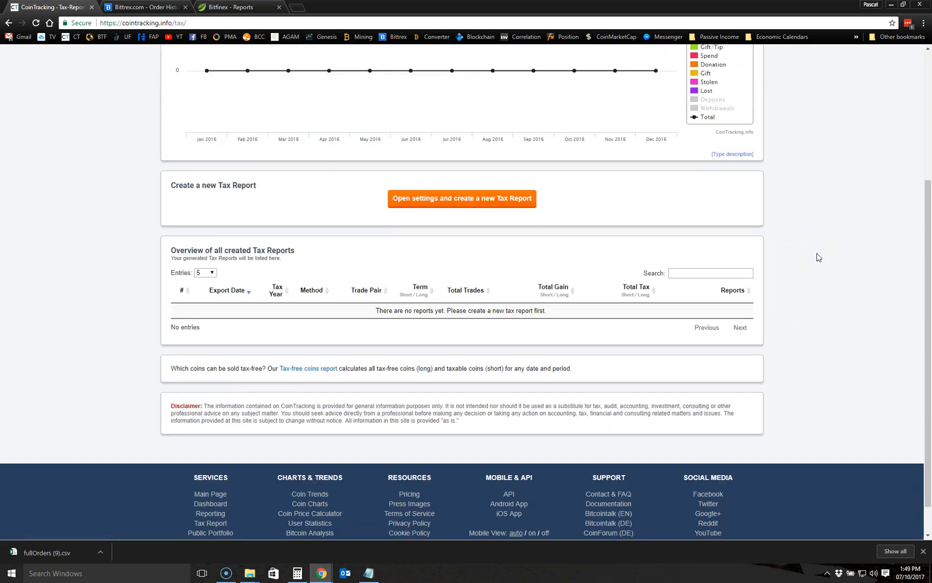
{"action": "scroll", "scroll_direction": "up", "scroll_amount": 3}
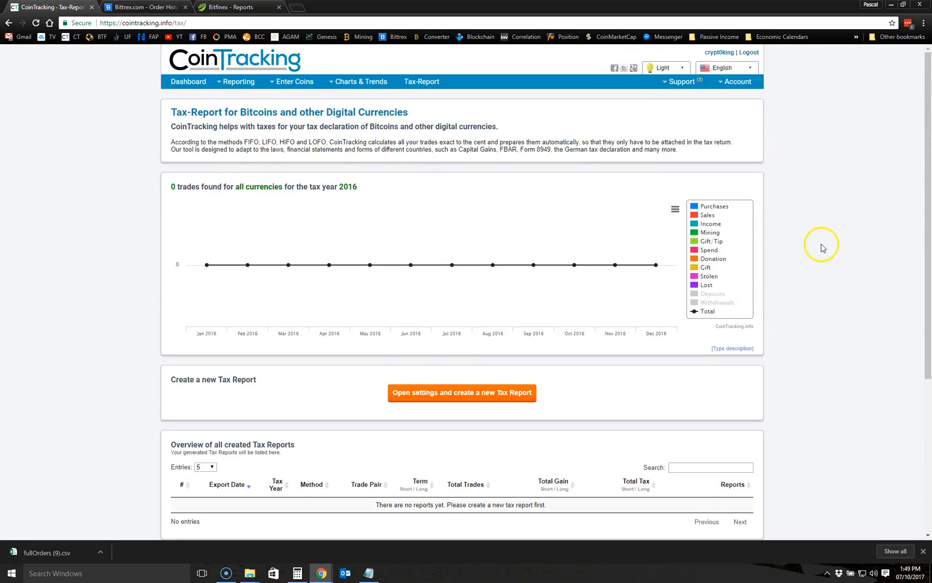
{"action": "mouse_move", "coordinate": [138, 120]}
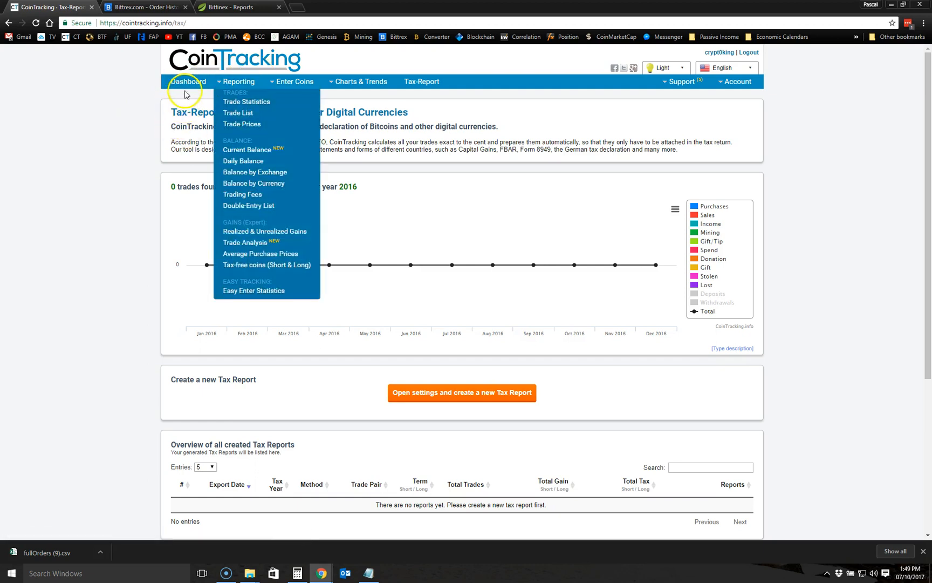
- Return to the Dashboard showing $396.20 total value across 44 trades in 12 coins
{"action": "left_click", "coordinate": [188, 81]}
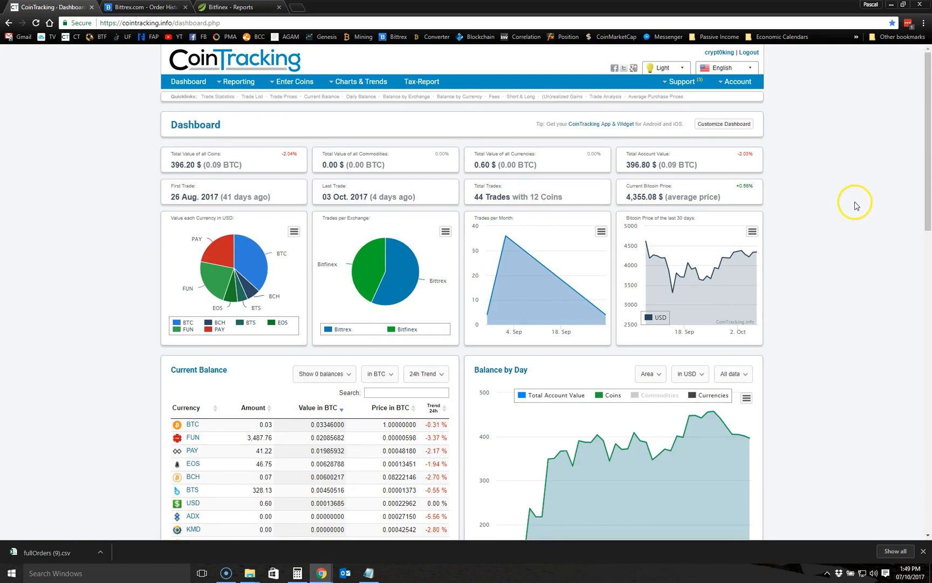
{"action": "mouse_move", "coordinate": [855, 238]}
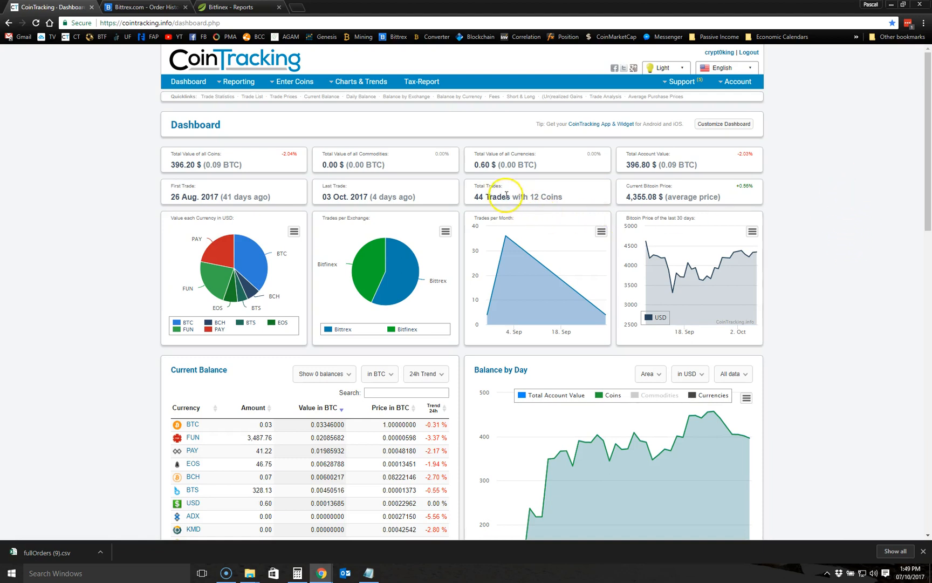
{"action": "mouse_move", "coordinate": [475, 221]}
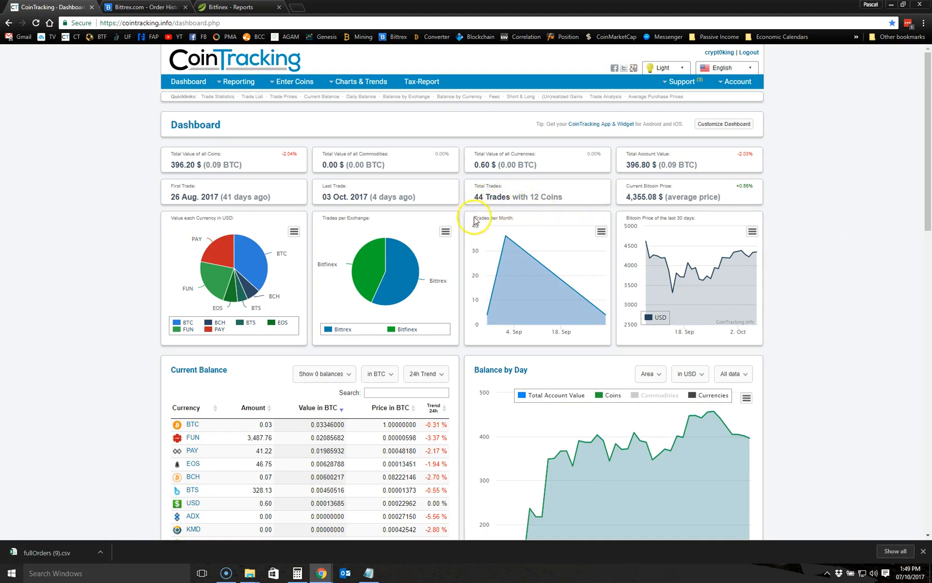
{"action": "mouse_move", "coordinate": [488, 205]}
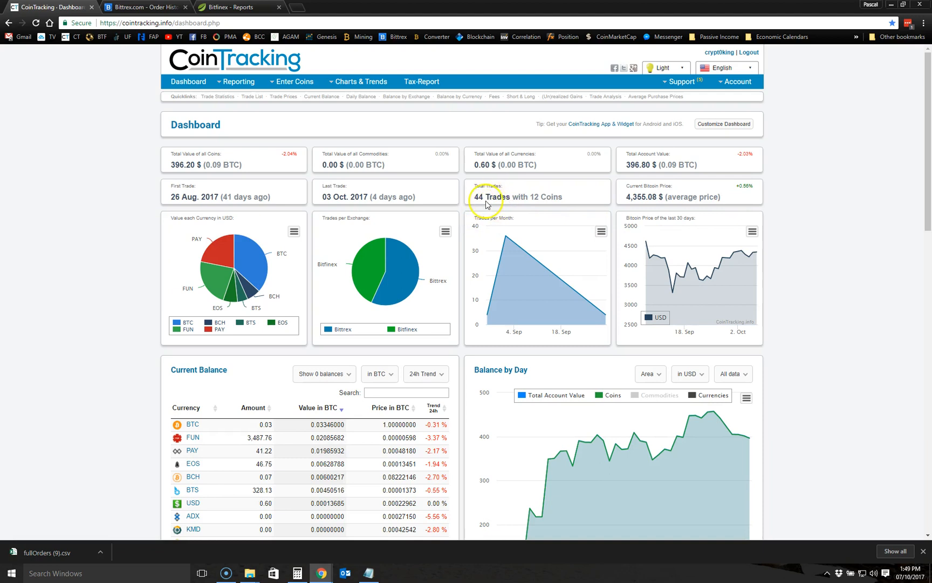
{"action": "mouse_move", "coordinate": [890, 184]}
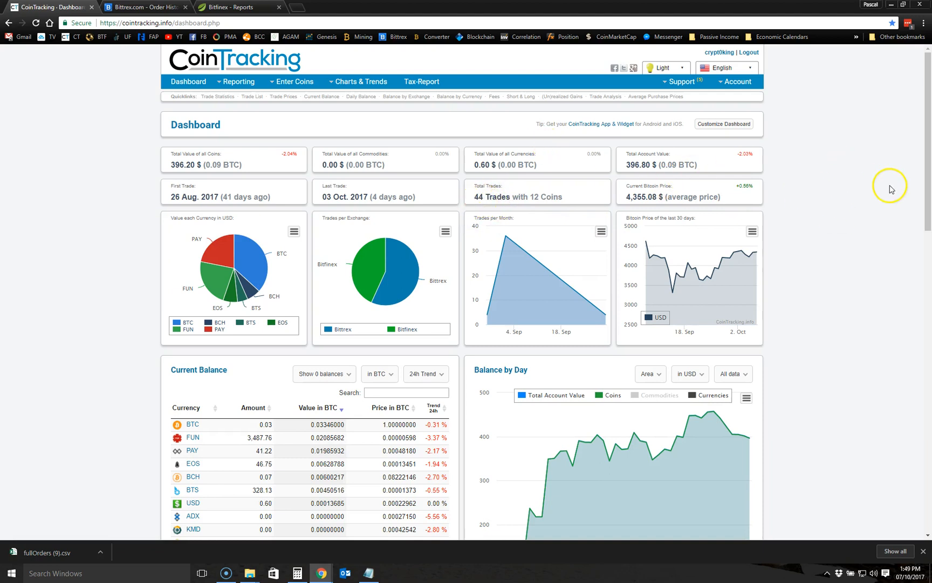
{"action": "left_click", "coordinate": [736, 81]}
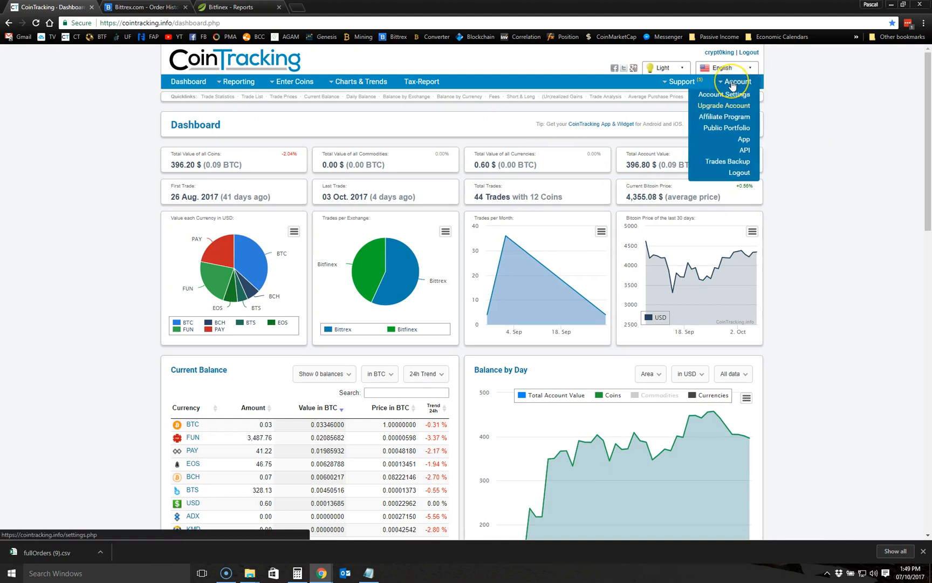
{"action": "mouse_move", "coordinate": [724, 106]}
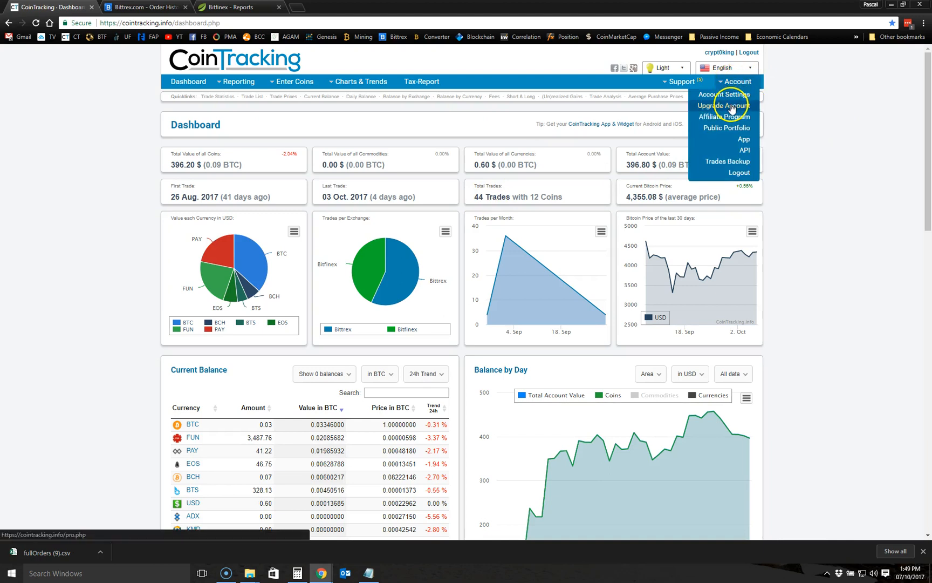
{"action": "left_click", "coordinate": [723, 106]}
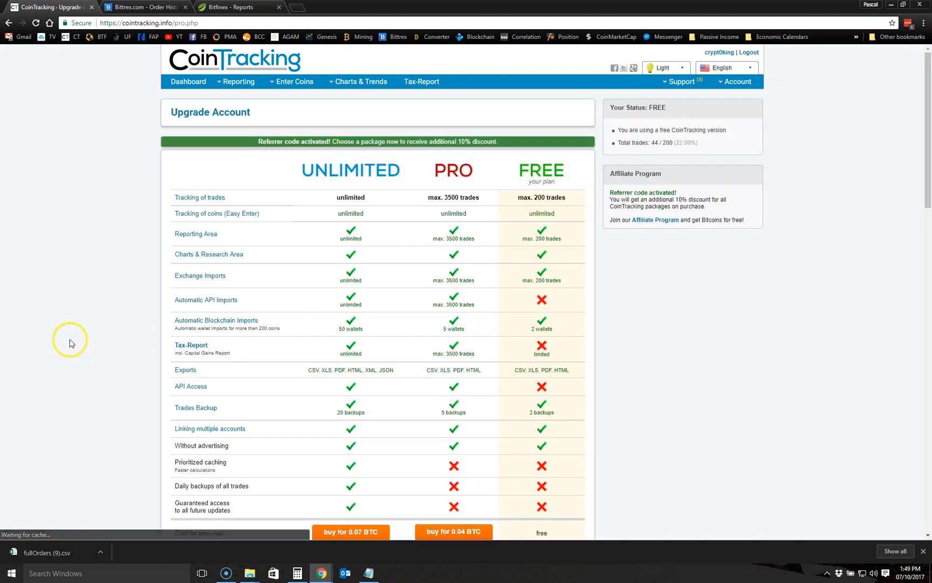
{"action": "mouse_move", "coordinate": [844, 246]}
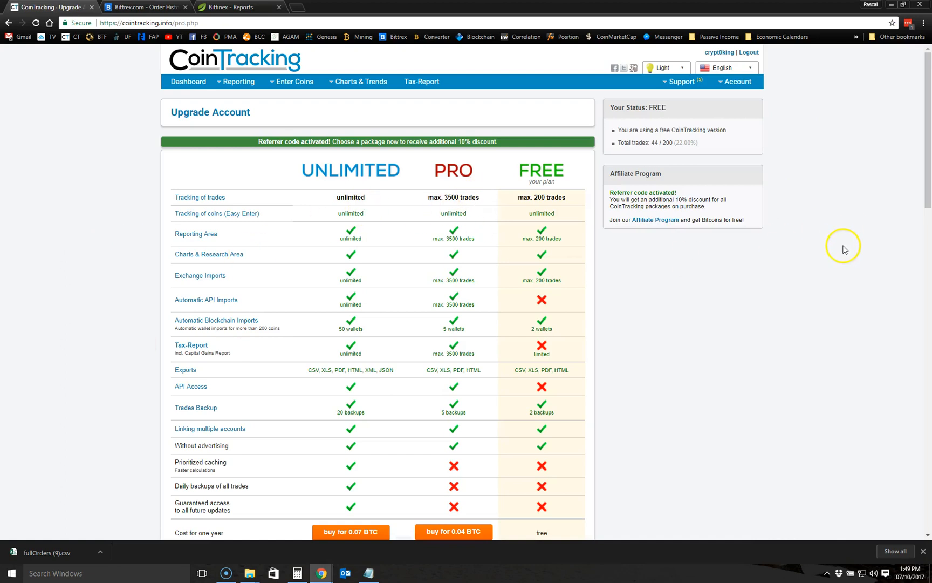
{"action": "mouse_move", "coordinate": [820, 300]}
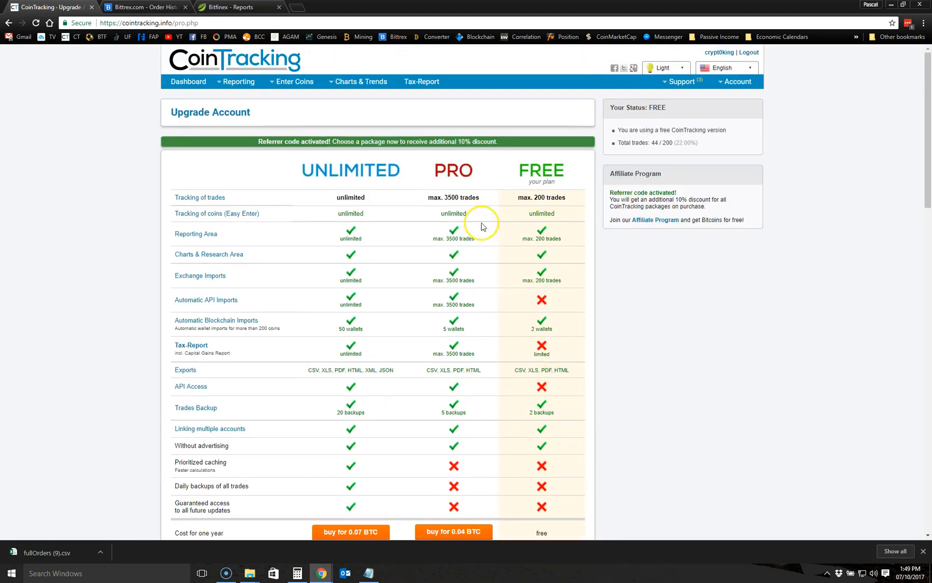
{"action": "scroll", "scroll_direction": "down", "scroll_amount": 3}
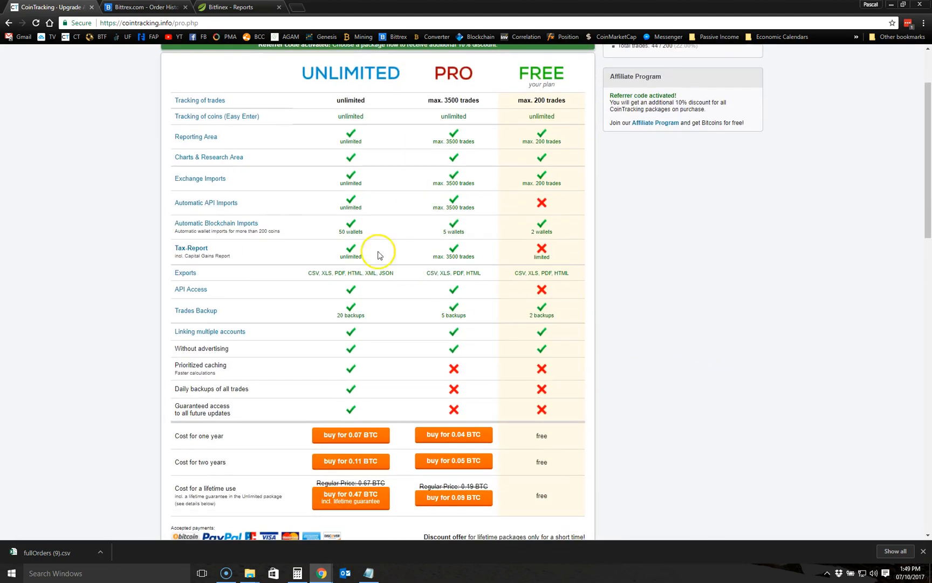
{"action": "mouse_move", "coordinate": [706, 350]}
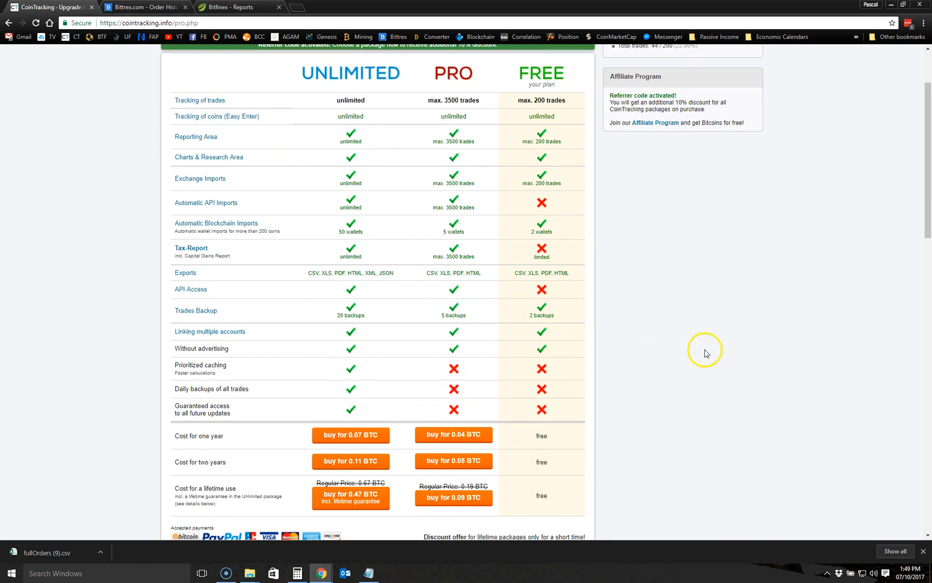
{"action": "scroll", "scroll_direction": "down", "scroll_amount": 3}
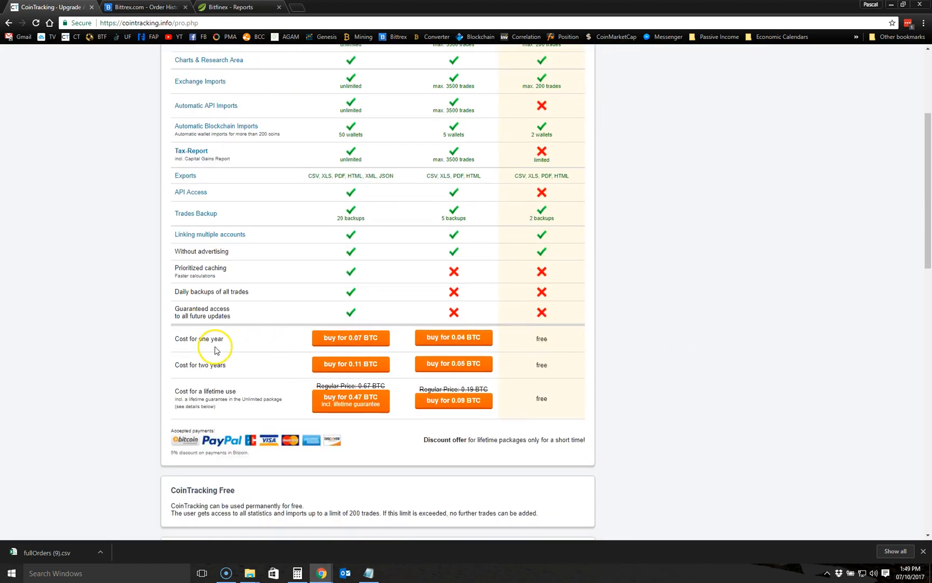
{"action": "mouse_move", "coordinate": [217, 387]}
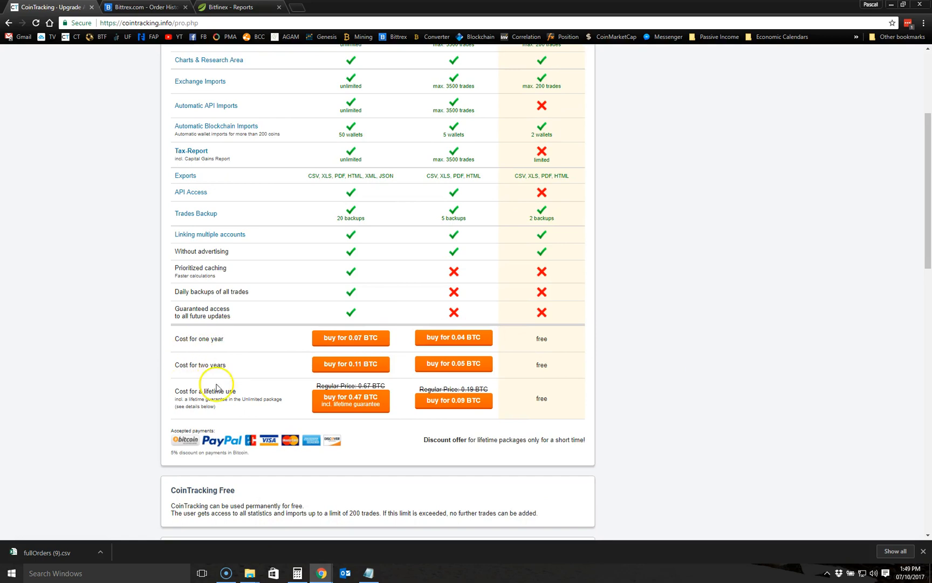
{"action": "mouse_move", "coordinate": [87, 359]}
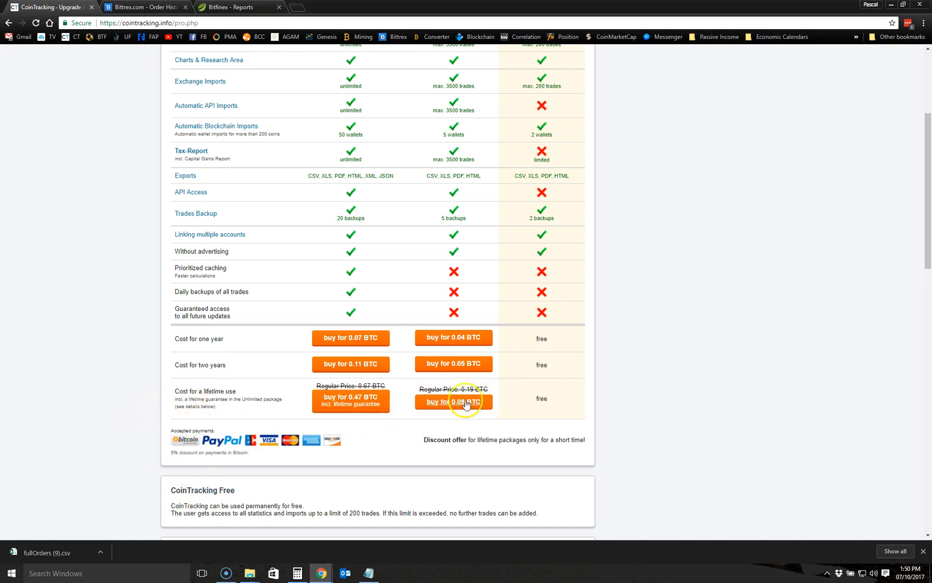
{"action": "scroll", "scroll_direction": "down", "scroll_amount": 3}
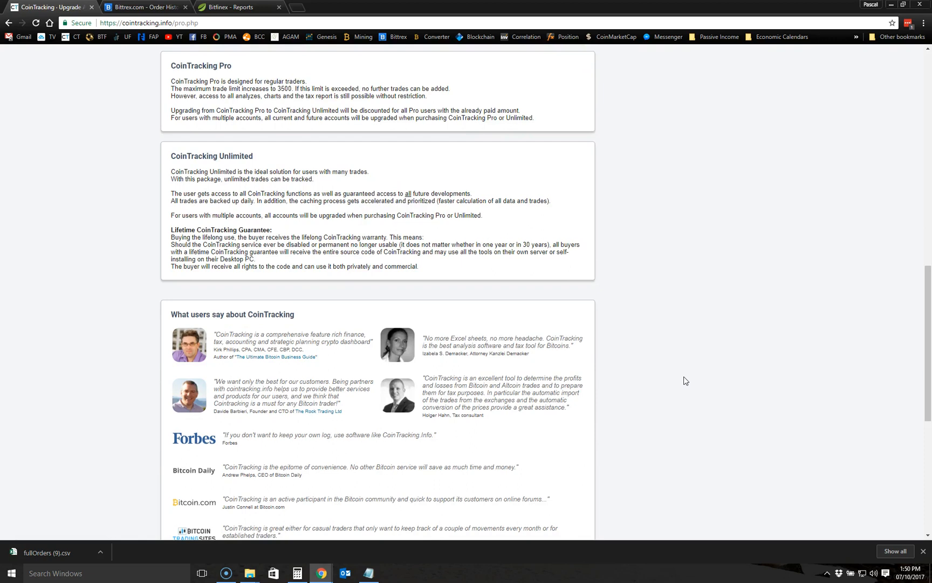
{"action": "scroll", "scroll_direction": "up", "scroll_amount": 3}
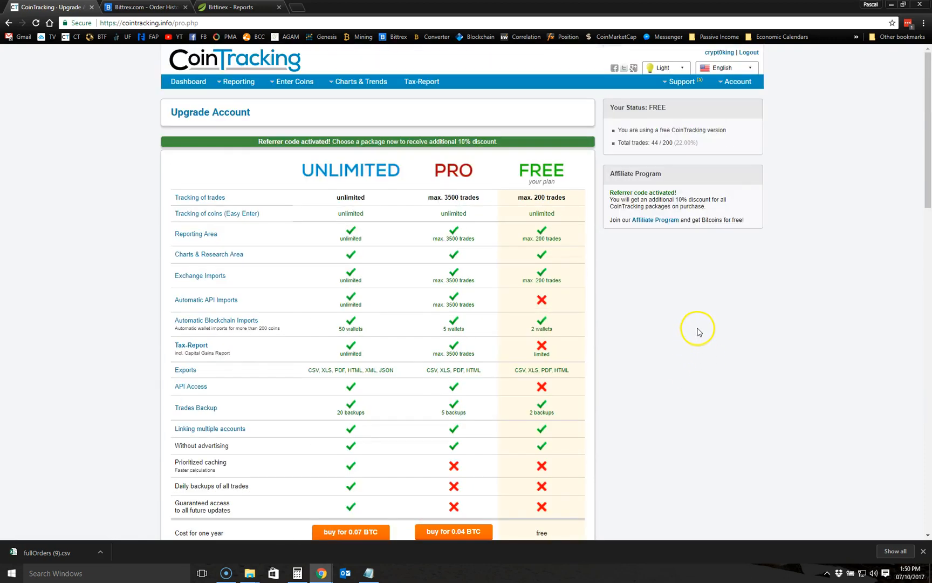
{"action": "mouse_move", "coordinate": [720, 315]}
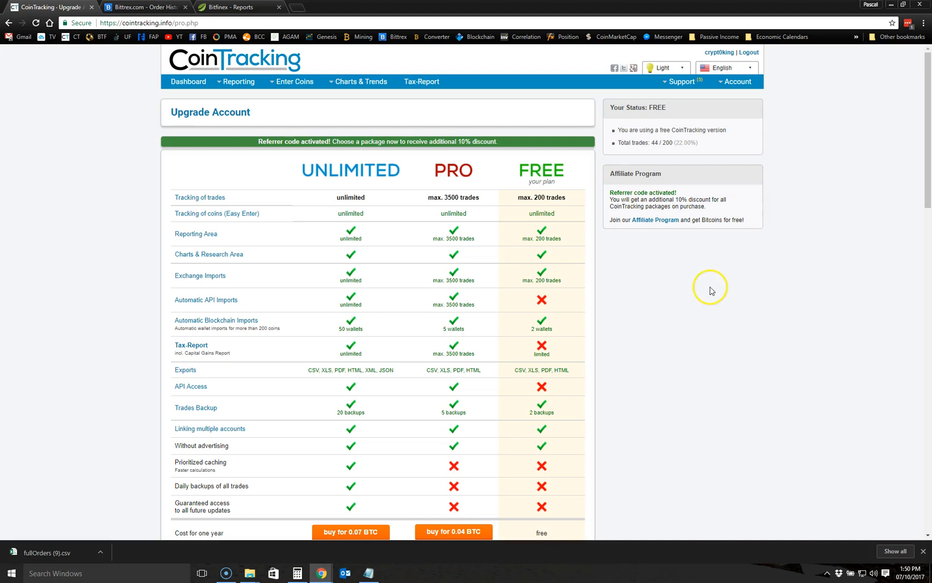
{"action": "mouse_move", "coordinate": [682, 106]}
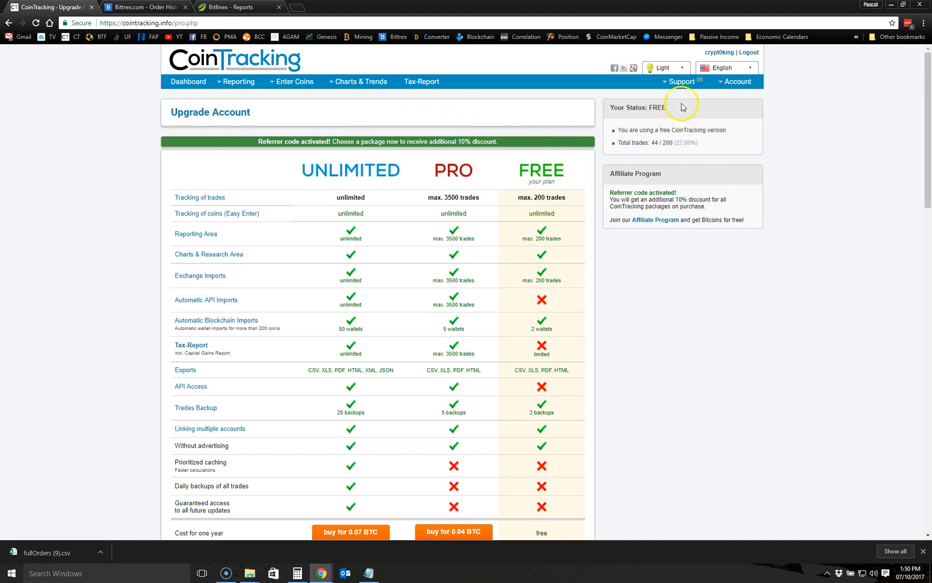
- Return to the Dashboard showing $396.20 total value across 44 trades in 12 coins
{"action": "left_click", "coordinate": [737, 81]}
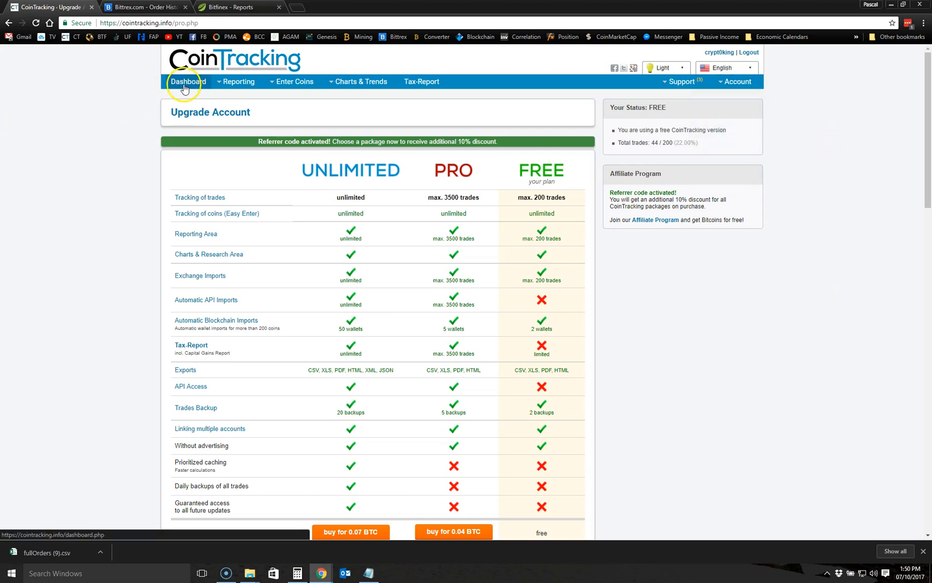
{"action": "left_click", "coordinate": [188, 81]}
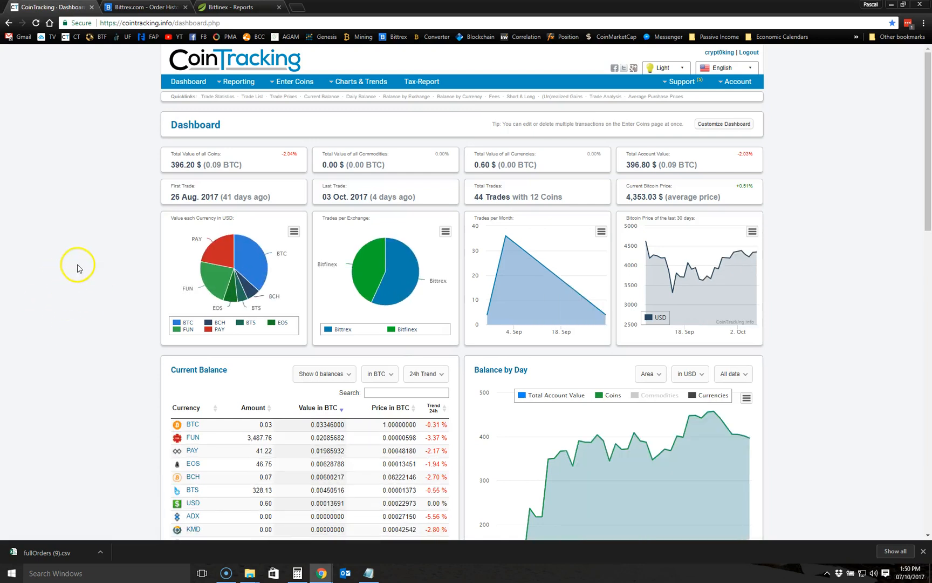
{"action": "mouse_move", "coordinate": [80, 267]}
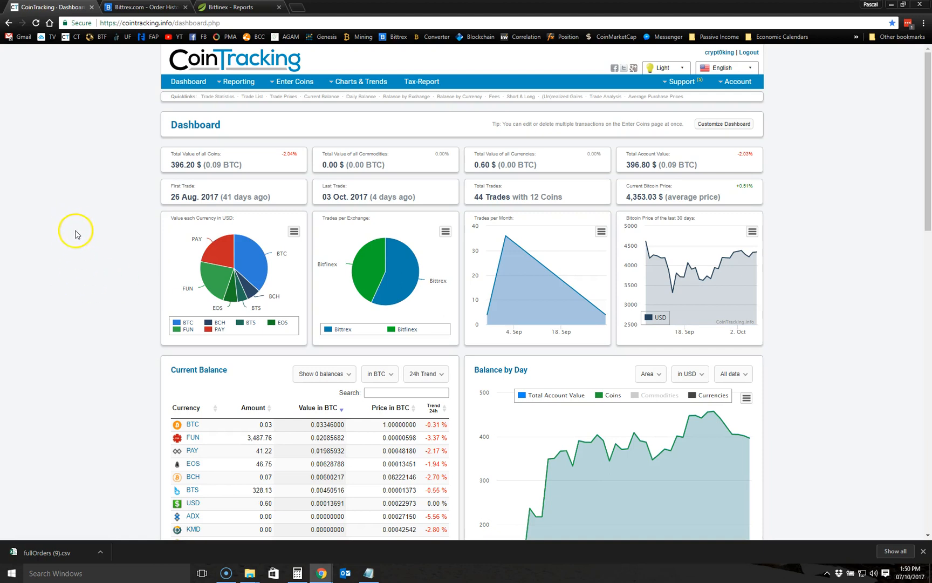
{"action": "mouse_move", "coordinate": [120, 230]}
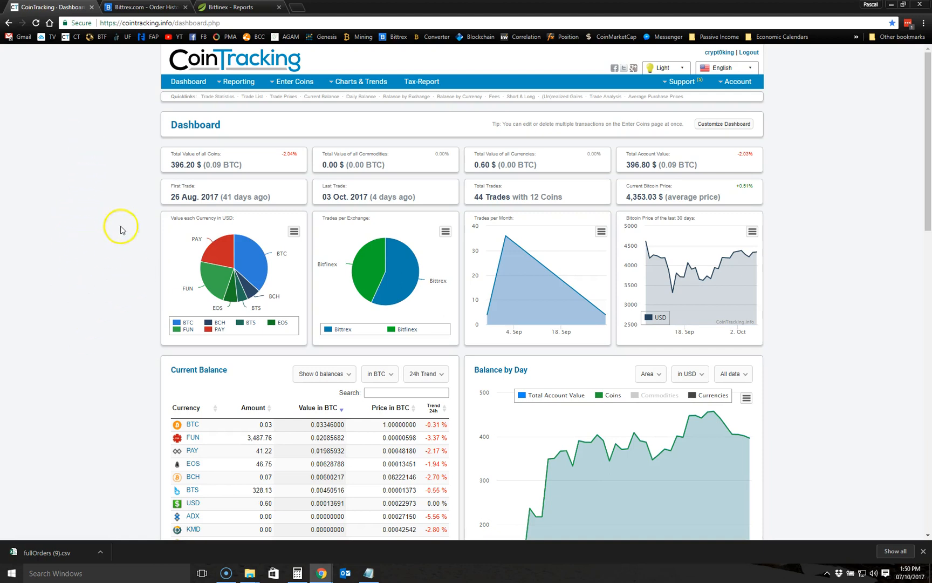
{"action": "mouse_move", "coordinate": [119, 231]}
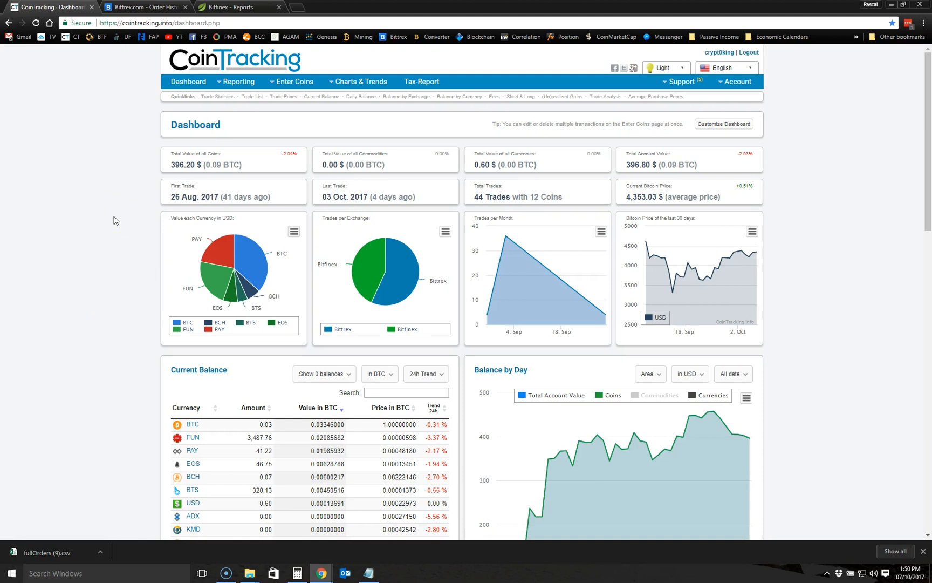
{"action": "mouse_move", "coordinate": [866, 255]}
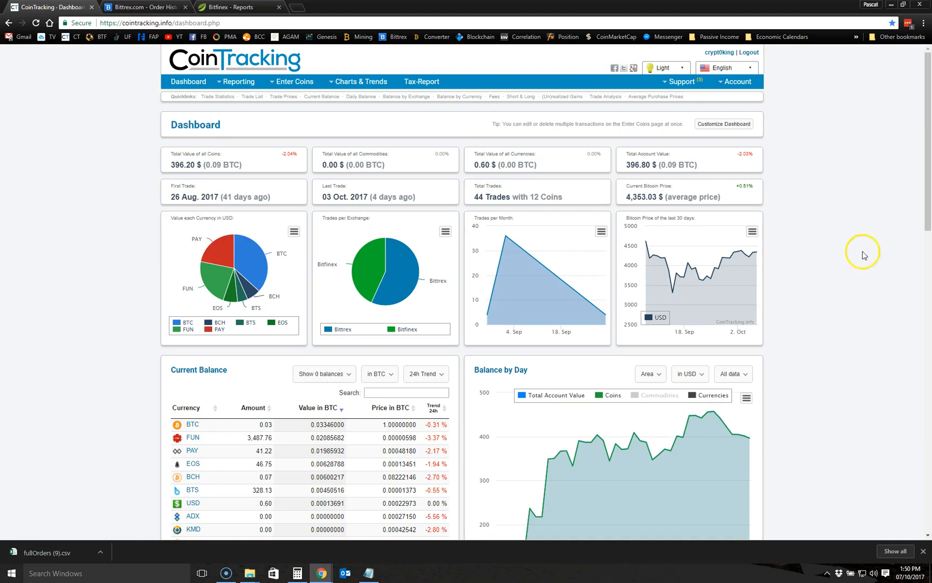
{"action": "mouse_move", "coordinate": [855, 282]}
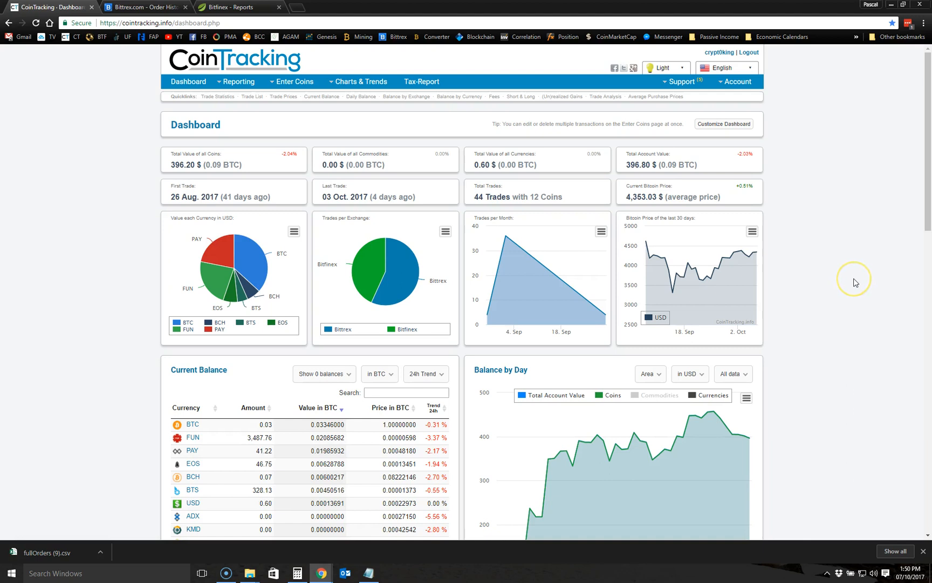
{"action": "mouse_move", "coordinate": [497, 197]}
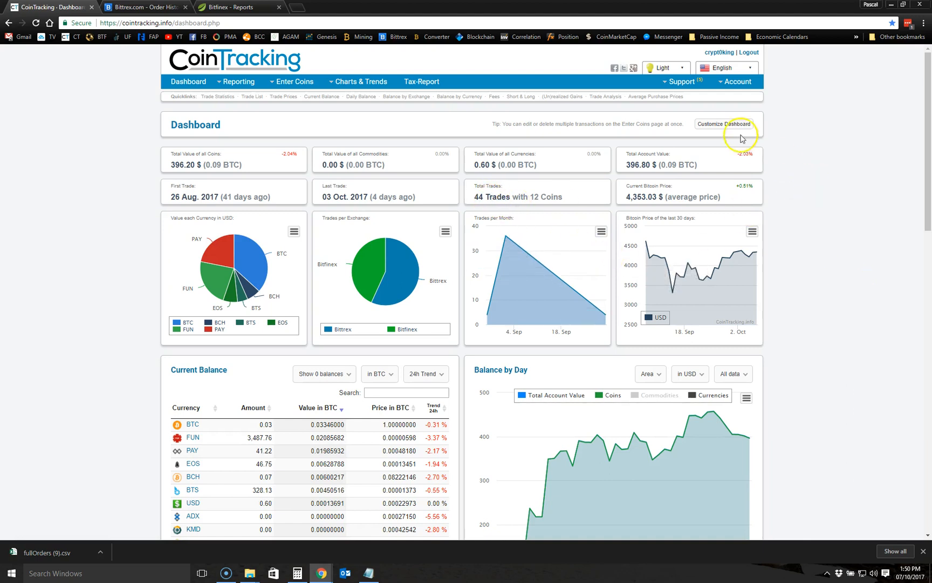
- Go to Account > Upgrade Account and review the Unlimited, Pro and Free plan comparison with BTC prices
{"action": "left_click", "coordinate": [735, 81]}
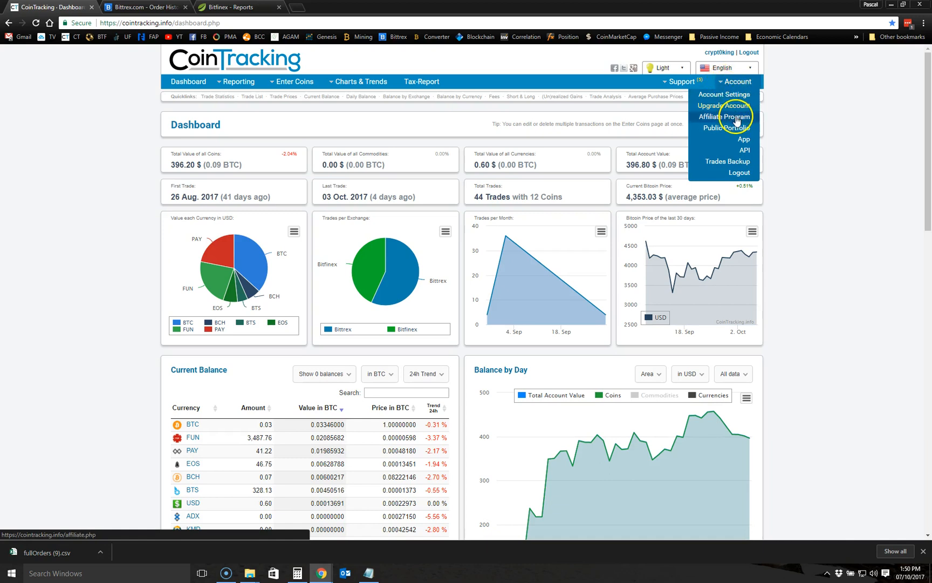
{"action": "left_click", "coordinate": [724, 116]}
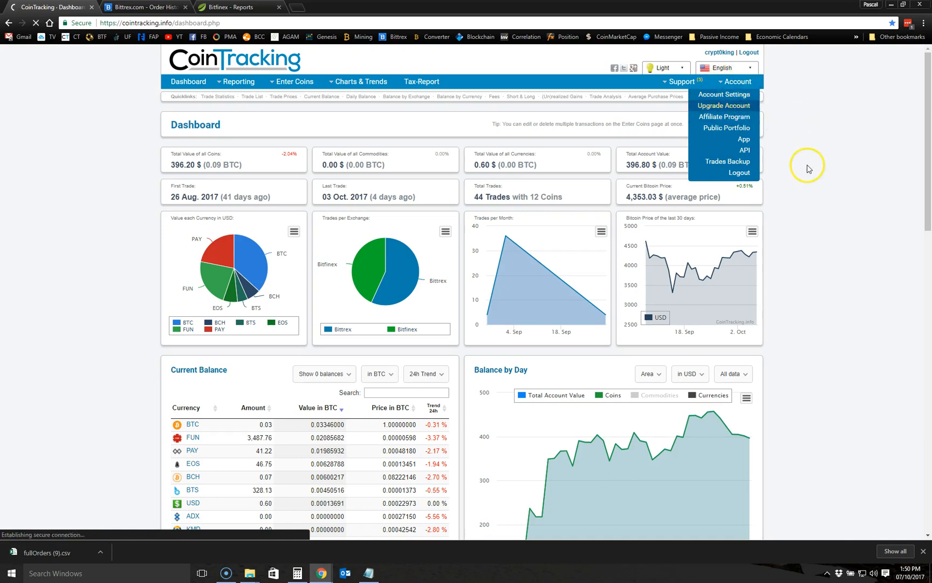
{"action": "left_click", "coordinate": [724, 106]}
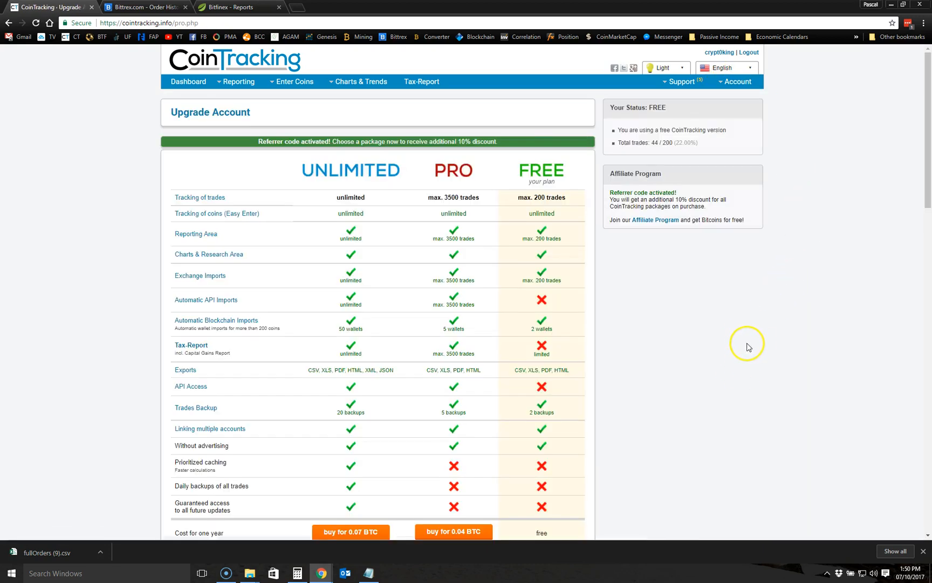
{"action": "scroll", "scroll_direction": "down", "scroll_amount": 3}
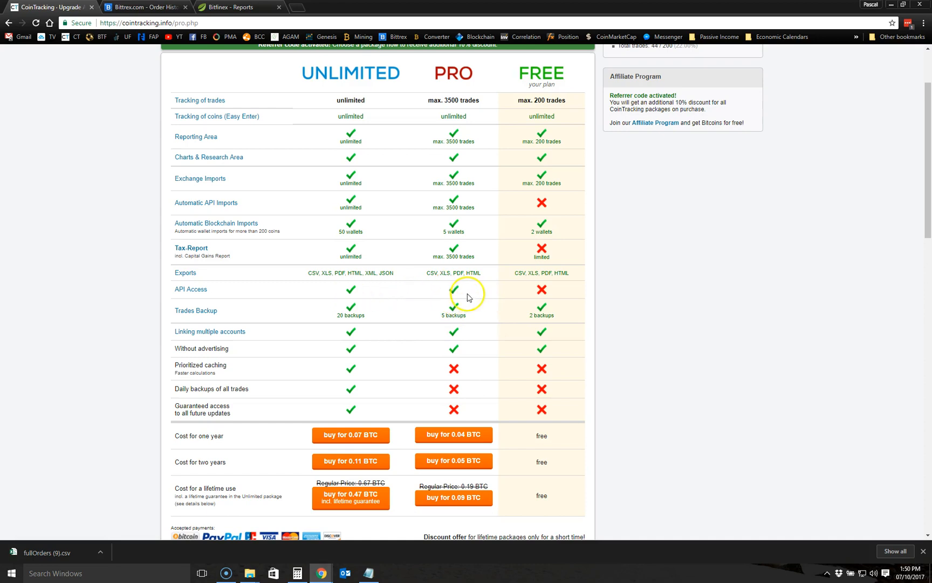
{"action": "scroll", "scroll_direction": "down", "scroll_amount": 3}
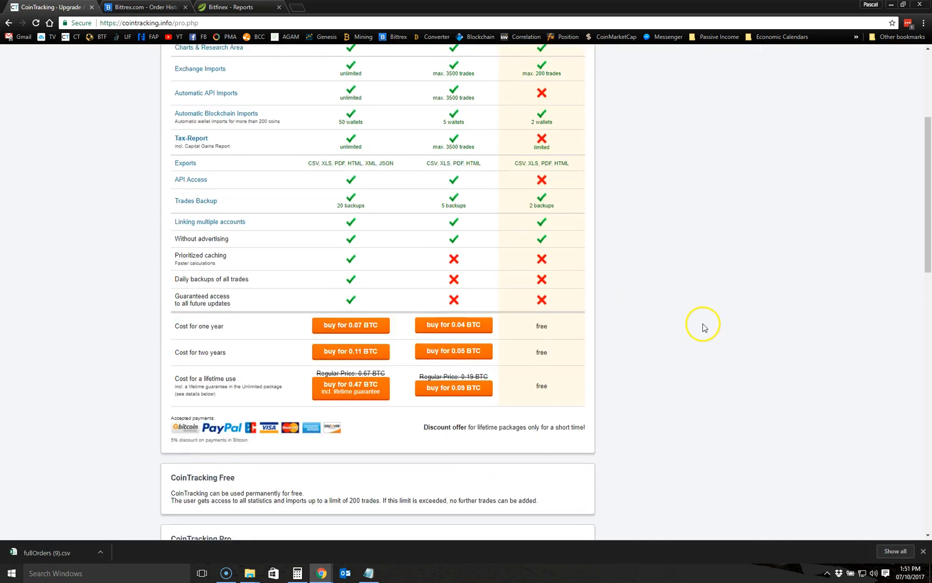
{"action": "scroll", "scroll_direction": "down", "scroll_amount": 3}
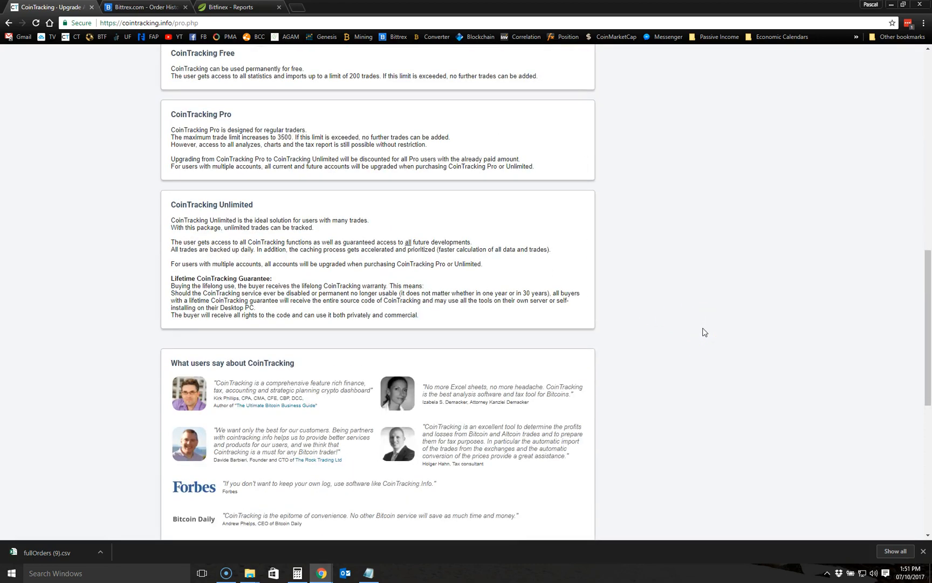
{"action": "scroll", "scroll_direction": "up", "scroll_amount": 3}
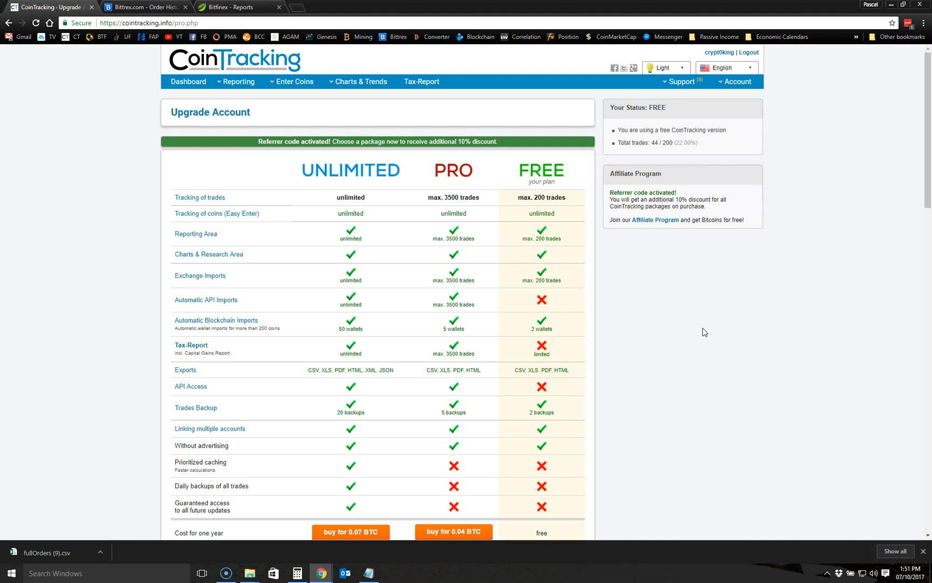
{"action": "mouse_move", "coordinate": [785, 363]}
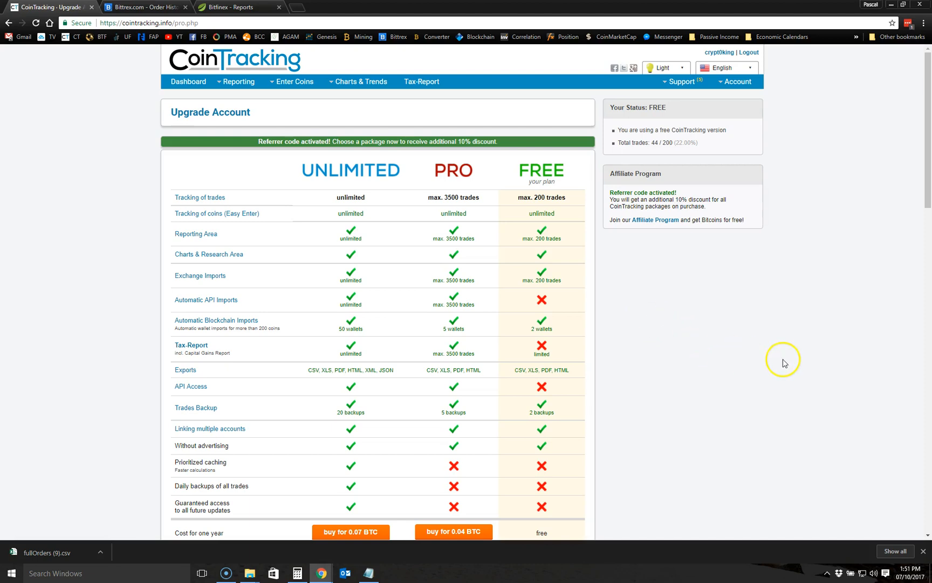
{"action": "mouse_move", "coordinate": [154, 78]}
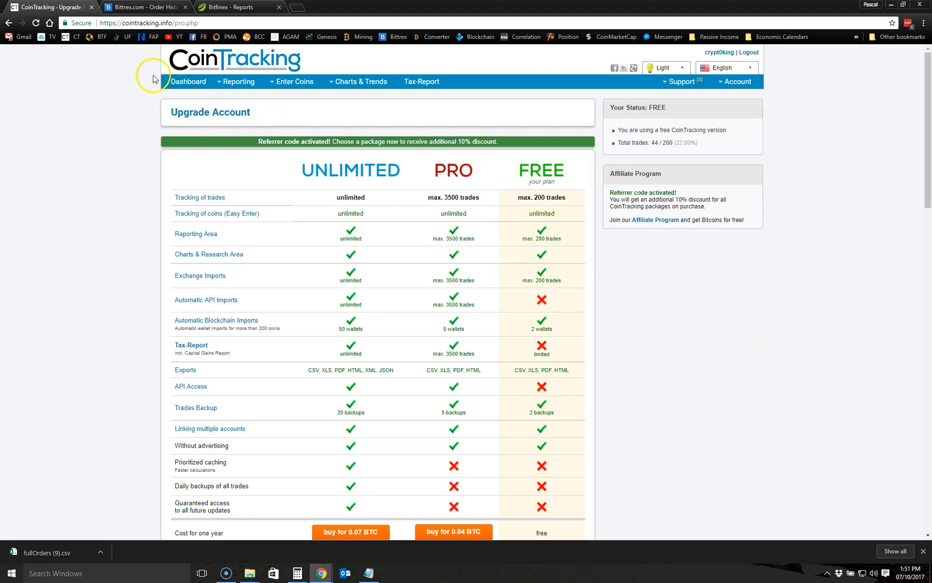
- Return to the portfolio dashboard showing $396.80 total value across 44 trades in 12 coins
{"action": "left_click", "coordinate": [187, 81]}
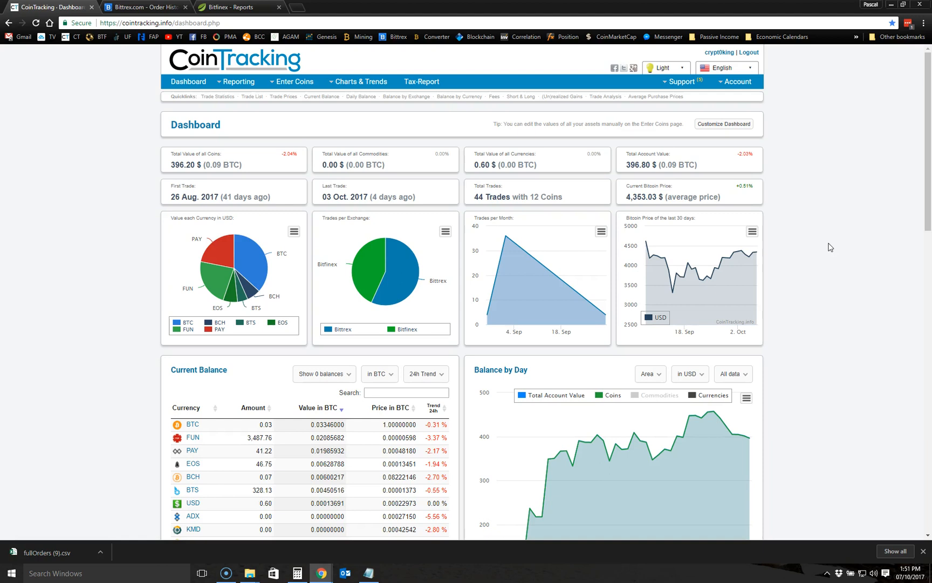
{"action": "mouse_move", "coordinate": [836, 248]}
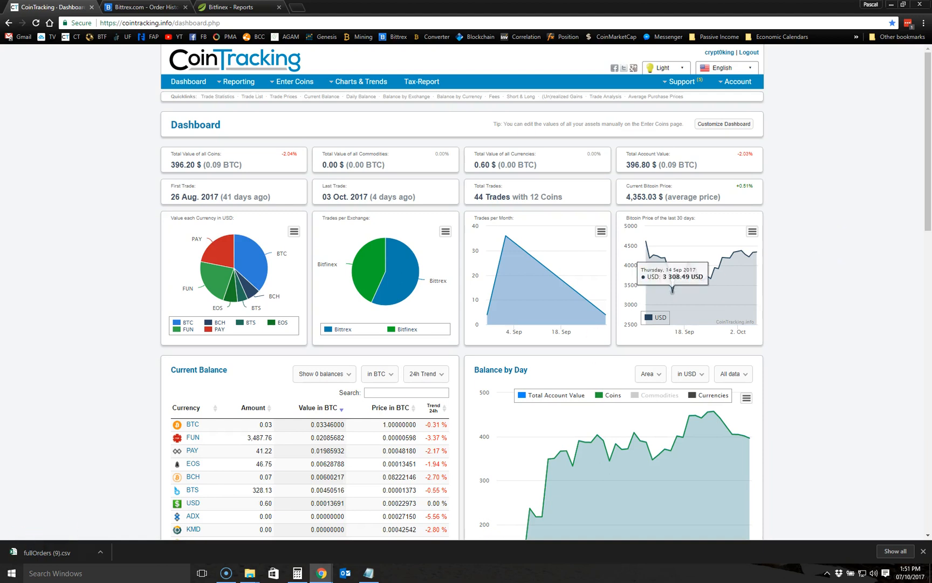
{"action": "mouse_move", "coordinate": [100, 309]}
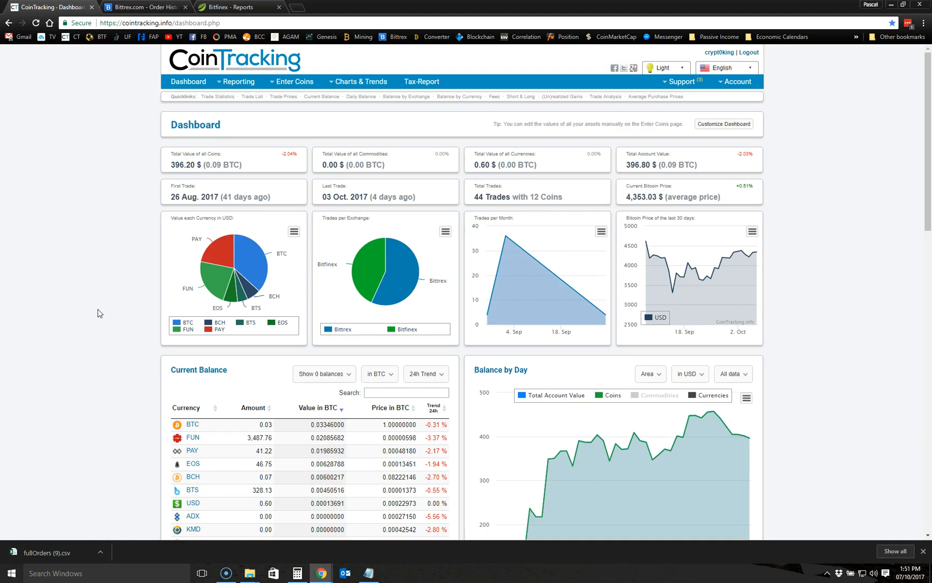
{"action": "mouse_move", "coordinate": [70, 433]}
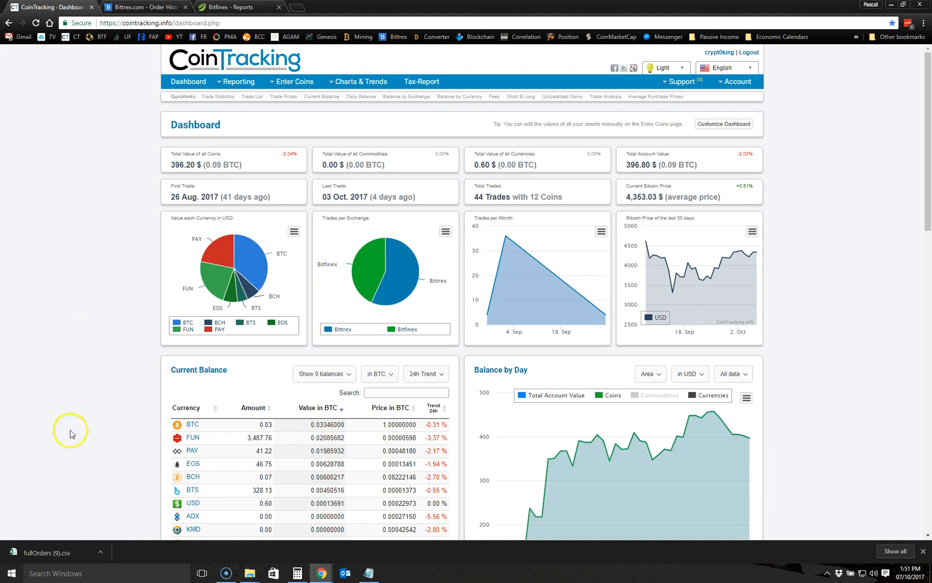